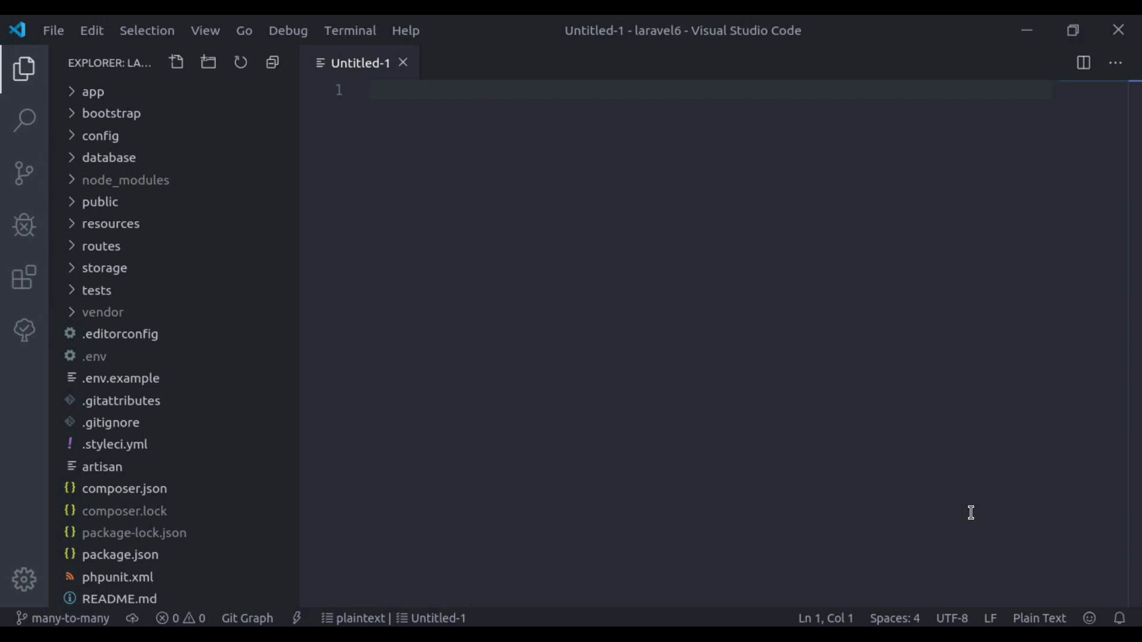
# Write notes that a post may have many tags and a tag may have many posts.
pyautogui.write('// post')
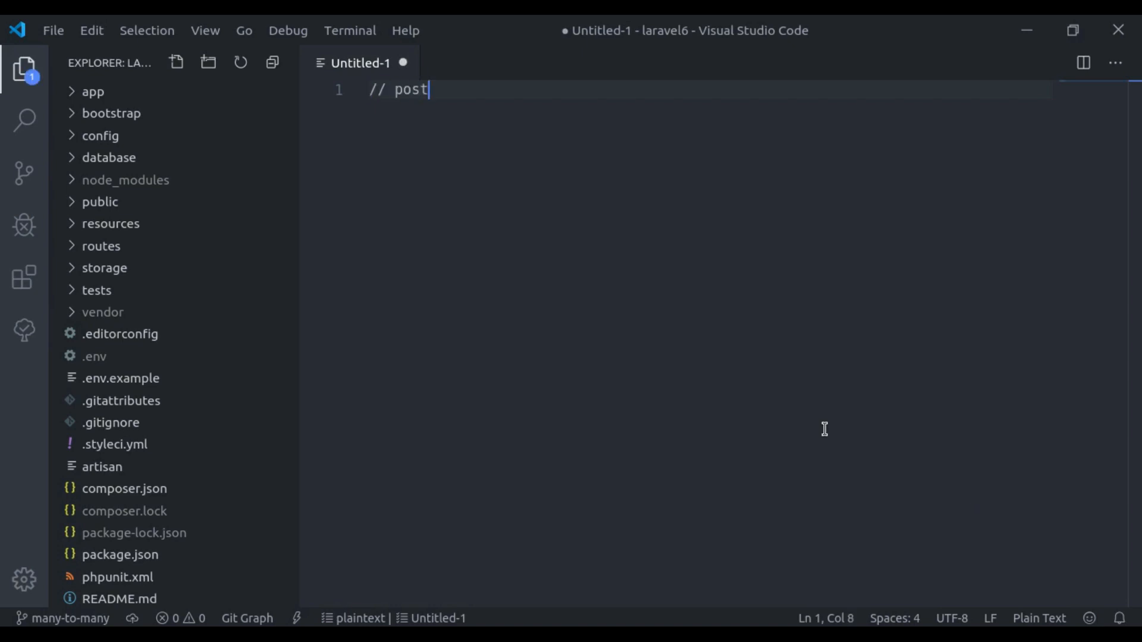
pyautogui.write('- may have')
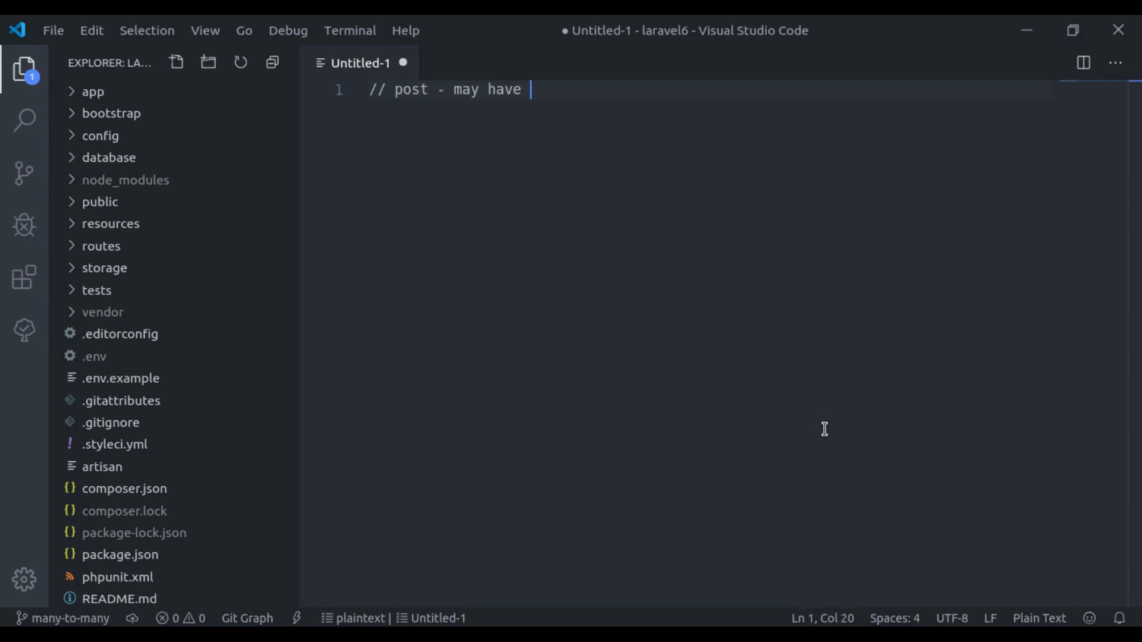
pyautogui.write('many tags')
pyautogui.write('// t')
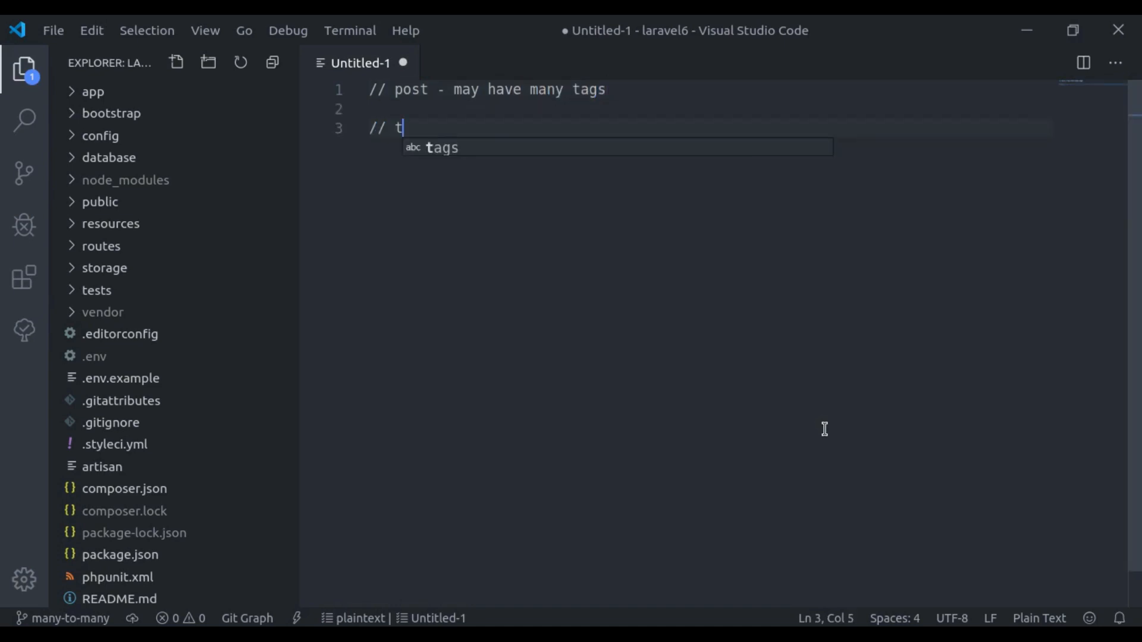
pyautogui.write('ag - may hav')
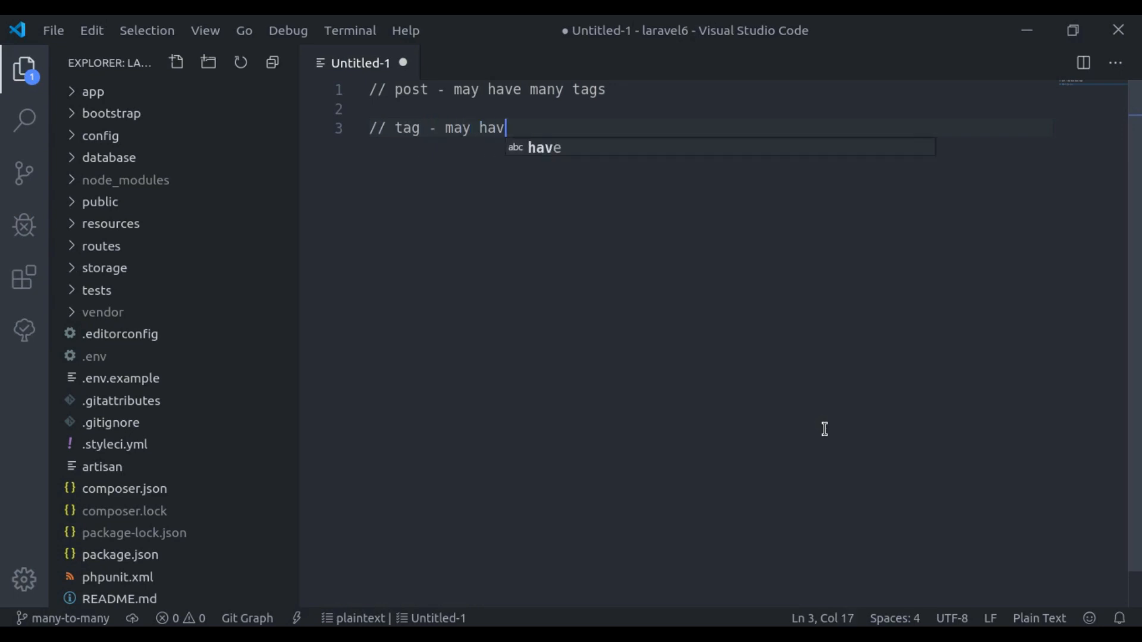
pyautogui.write('e many posts')
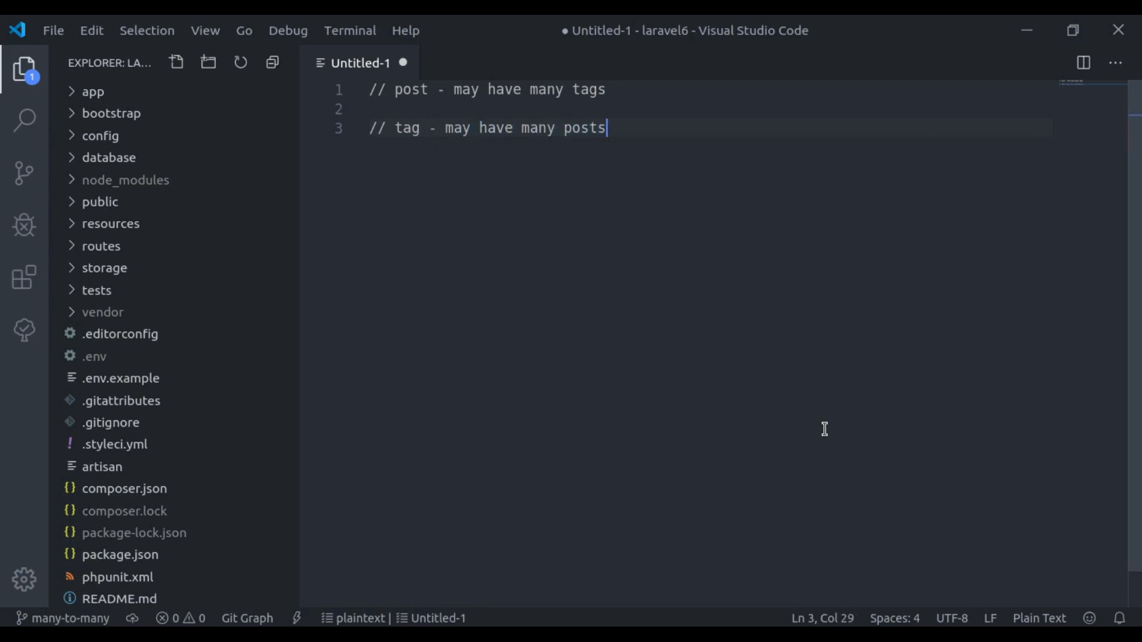
pyautogui.press('ctrl+a')
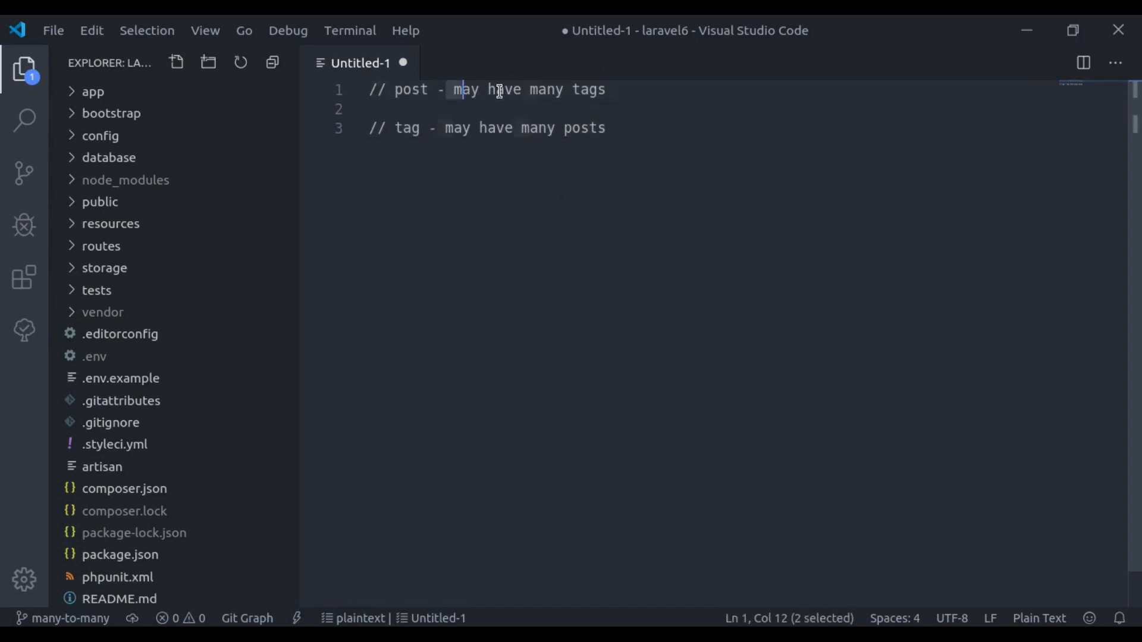
# Mark the words in the notes, add the pivot table note, and expand the app folder.
pyautogui.doubleClick(407, 128)
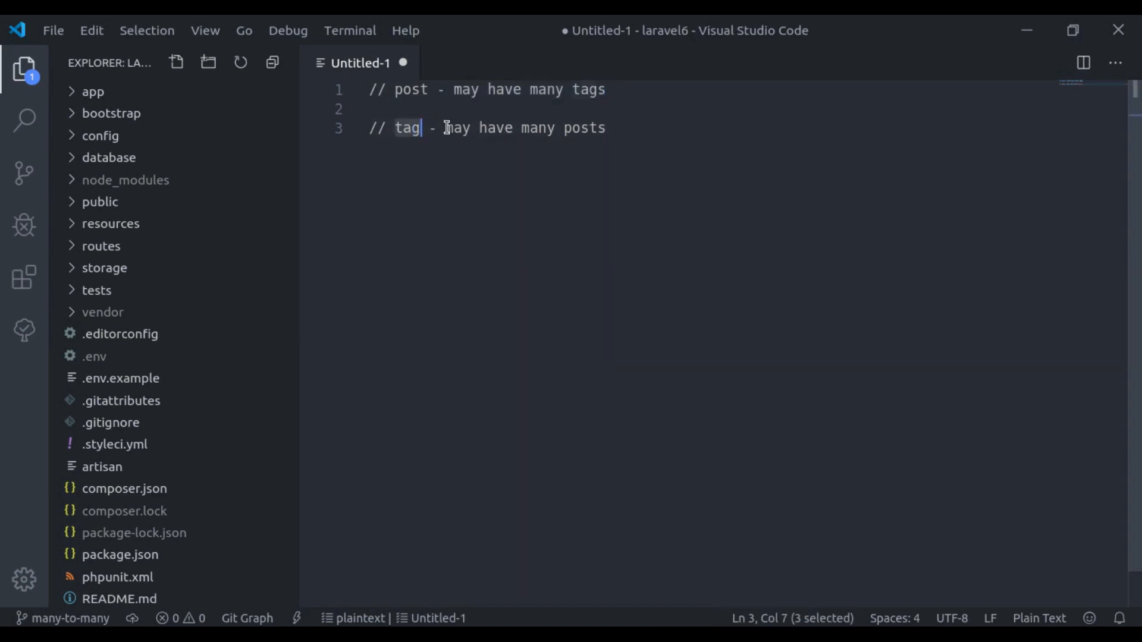
pyautogui.moveTo(446, 127); pyautogui.dragTo(597, 128)
pyautogui.write('// pivot t')
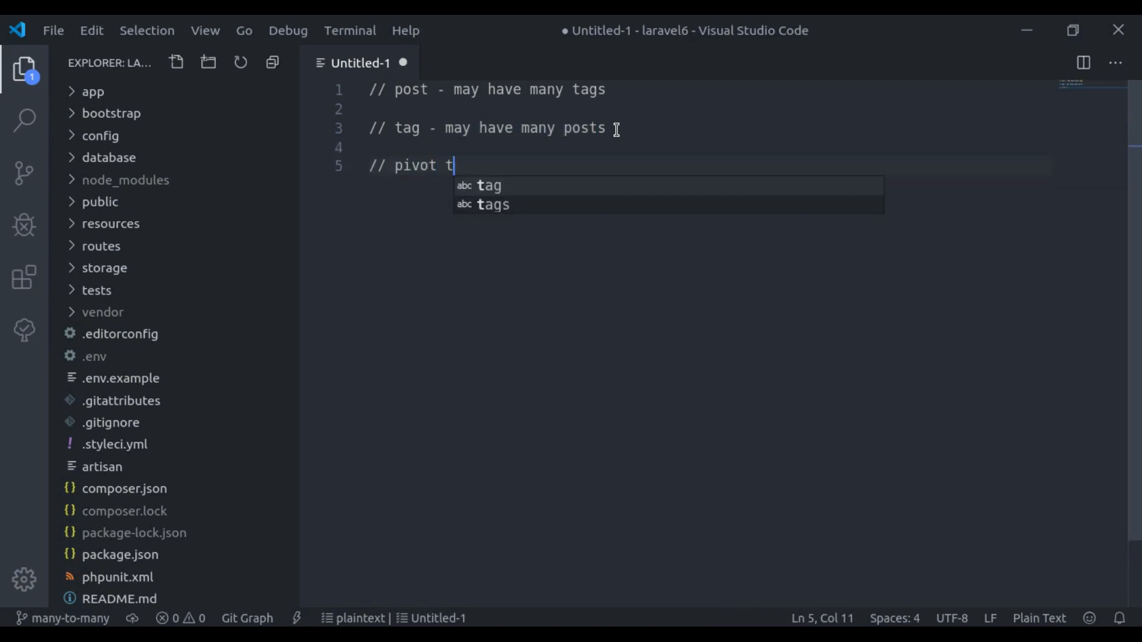
pyautogui.write('able')
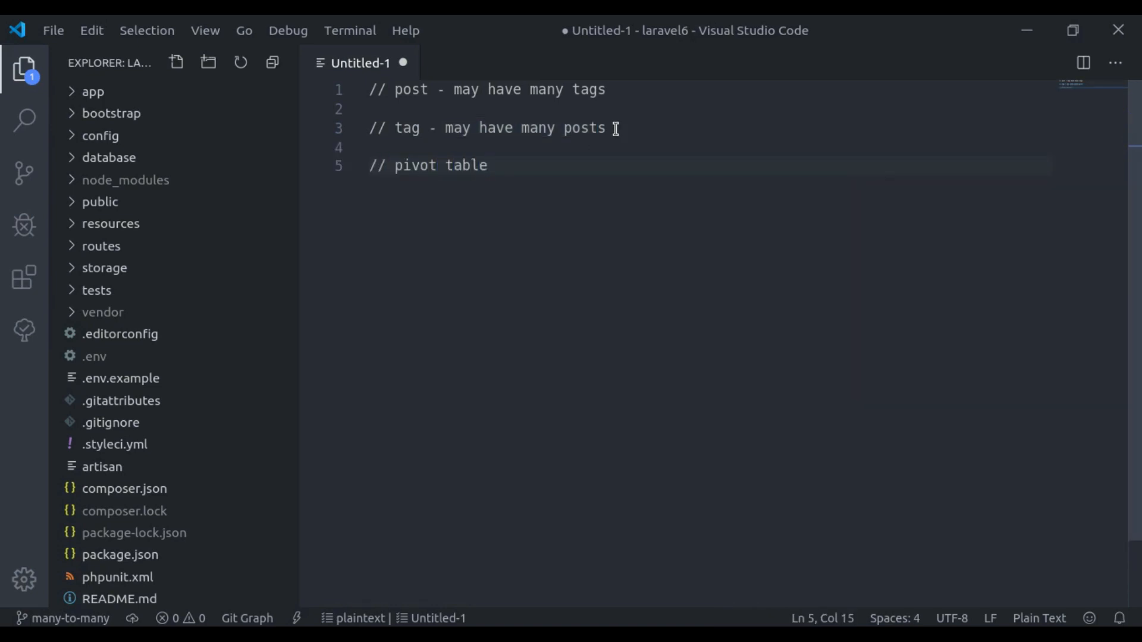
pyautogui.click(89, 90)
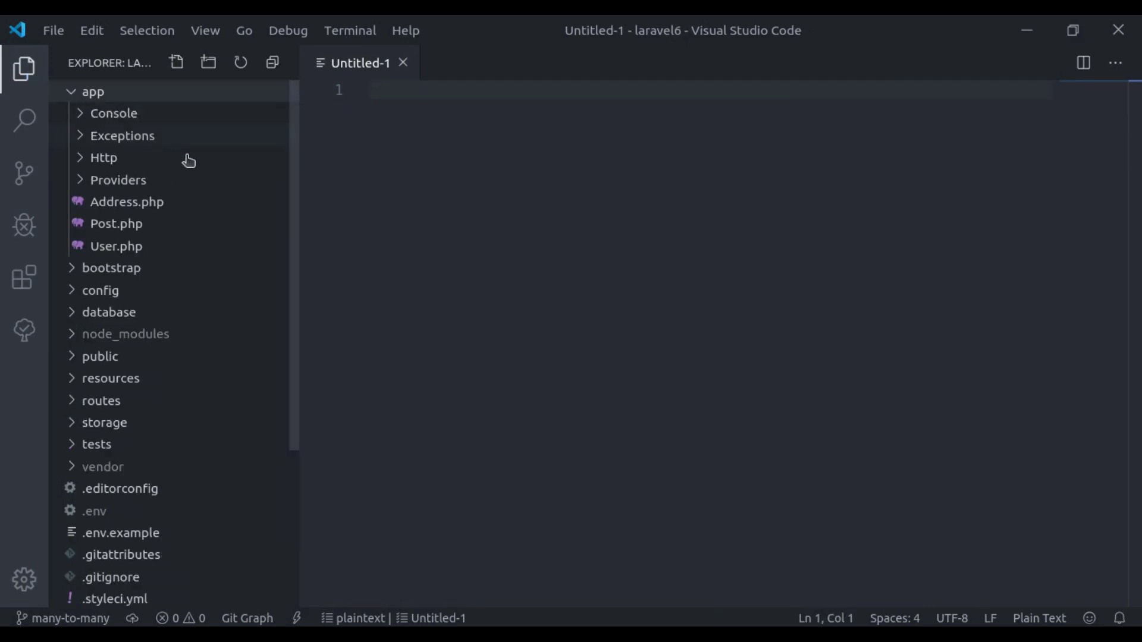
# Run php artisan make:model Tag -m in the terminal to create the Tag model with migration.
pyautogui.doubleClick(116, 223)
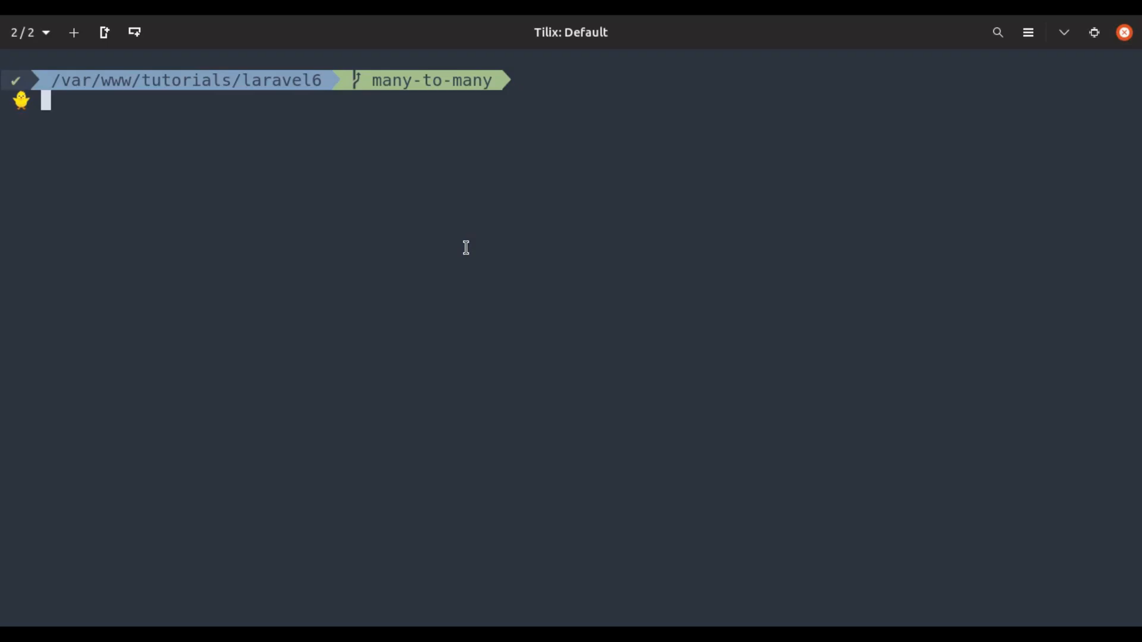
pyautogui.write('php art')
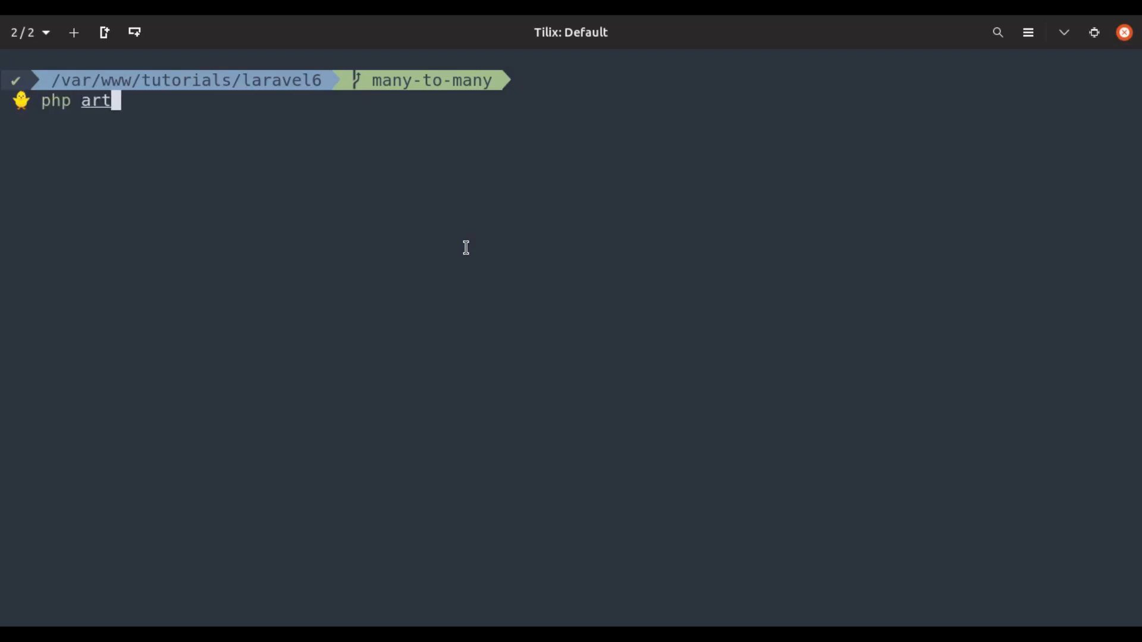
pyautogui.write('isan make:m')
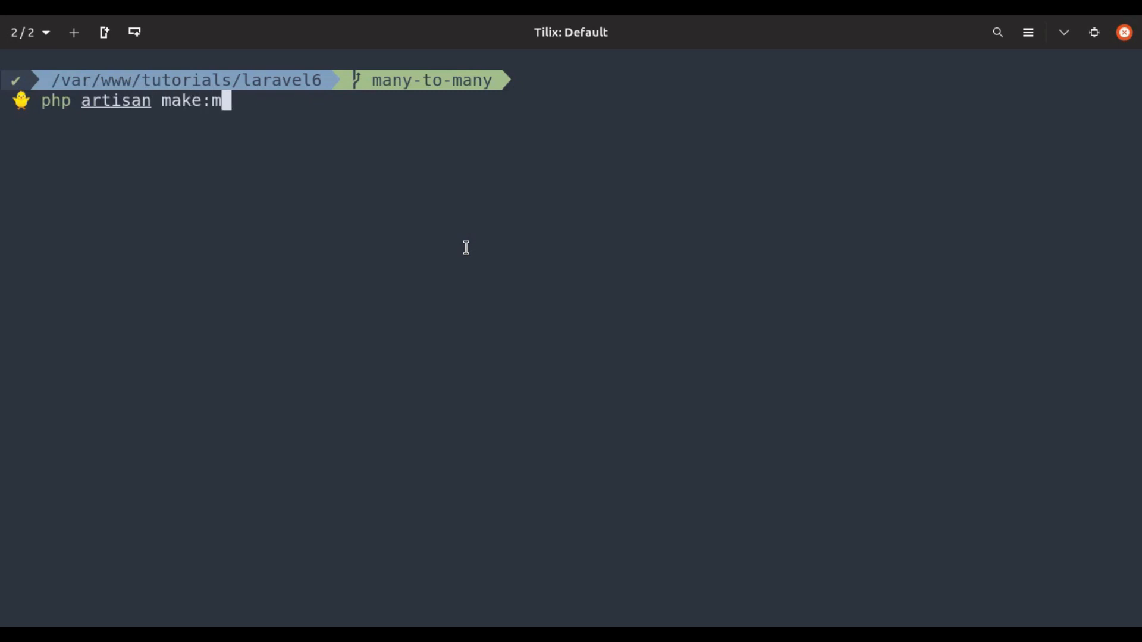
pyautogui.write('odel Tag')
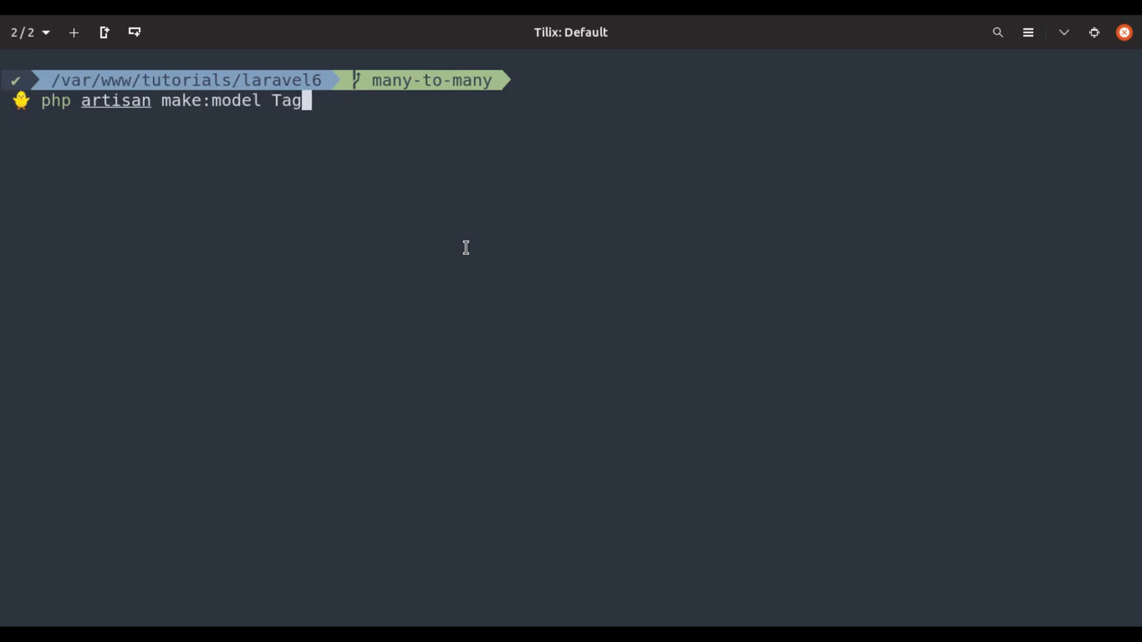
pyautogui.write('-m')
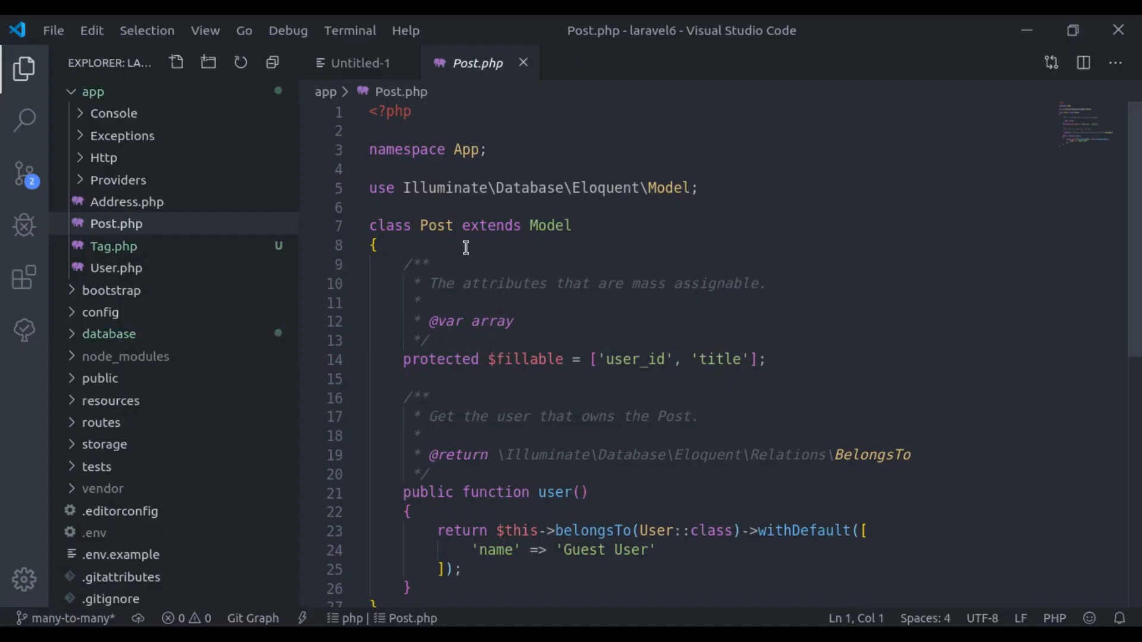
# Add $table->string('name') to the create_tags_table migration, save, and close it.
pyautogui.click(113, 246)
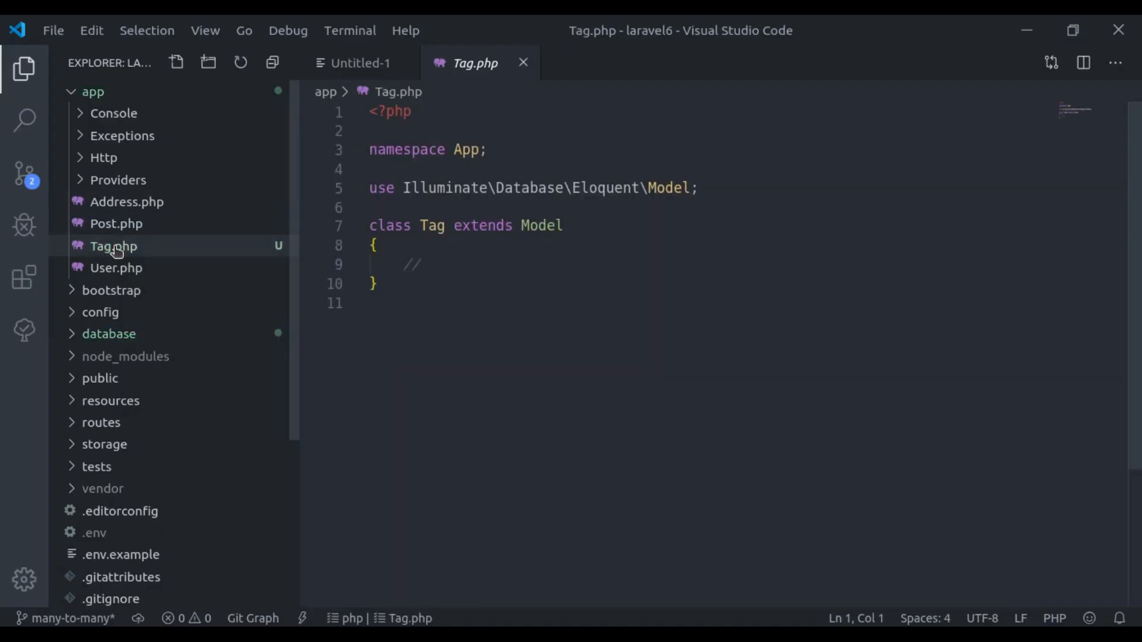
pyautogui.moveTo(118, 347)
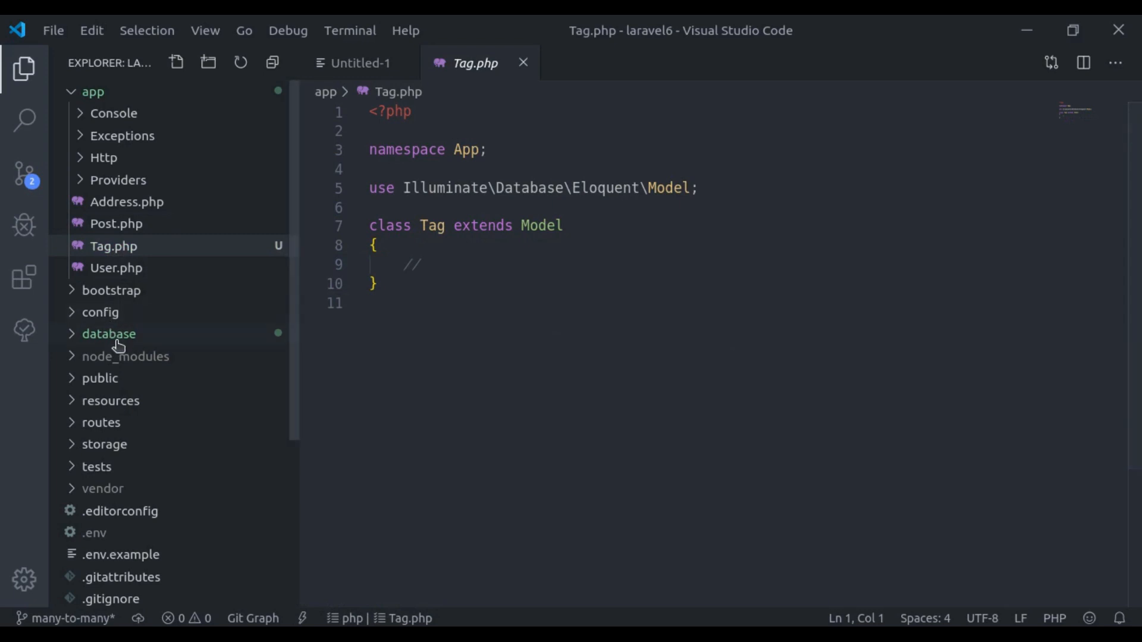
pyautogui.click(110, 333)
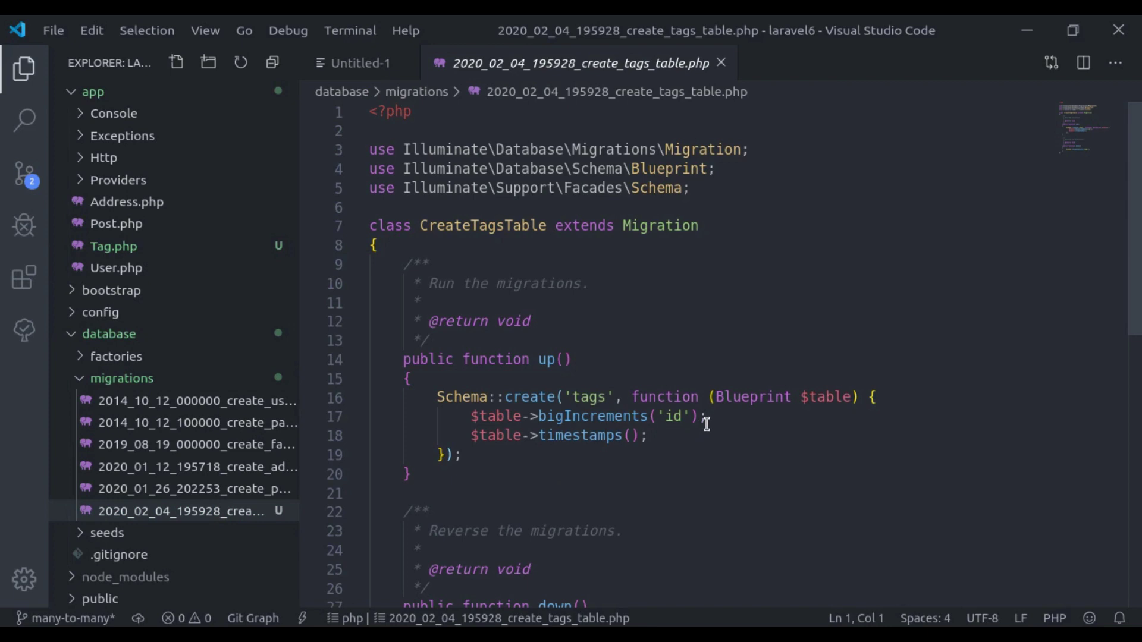
pyautogui.press('Enter')
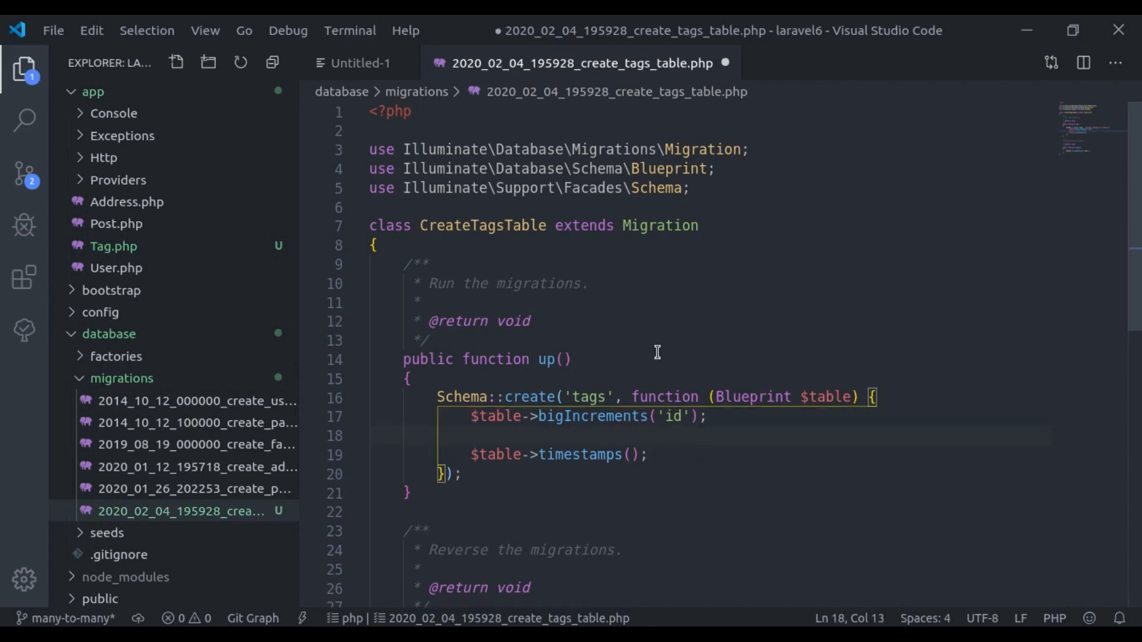
pyautogui.write('$tabl')
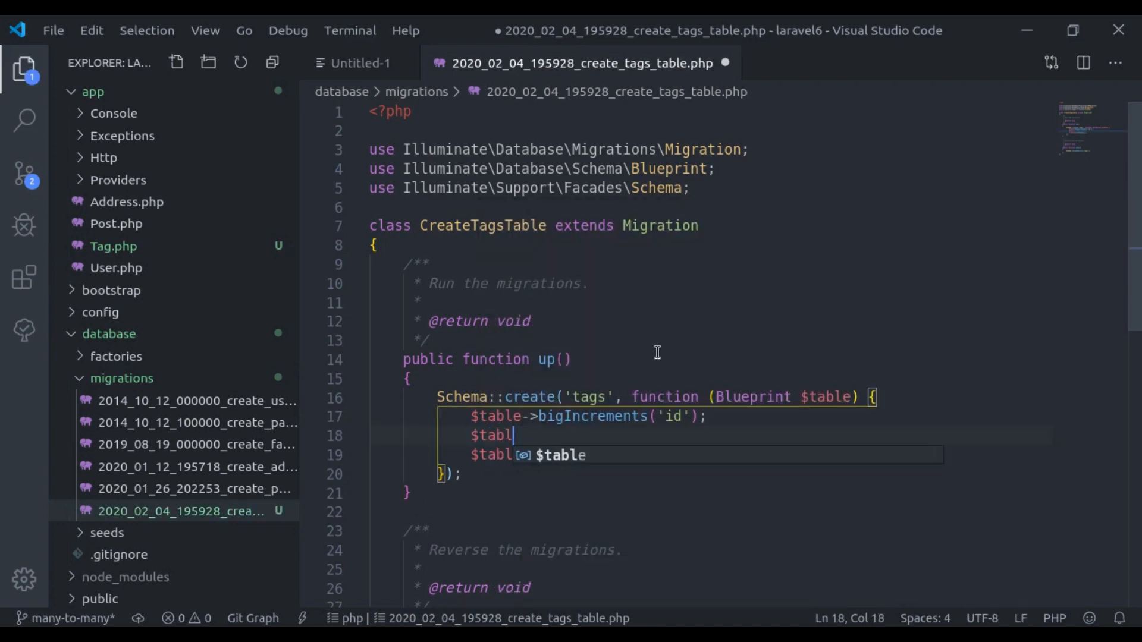
pyautogui.write("->string('na")
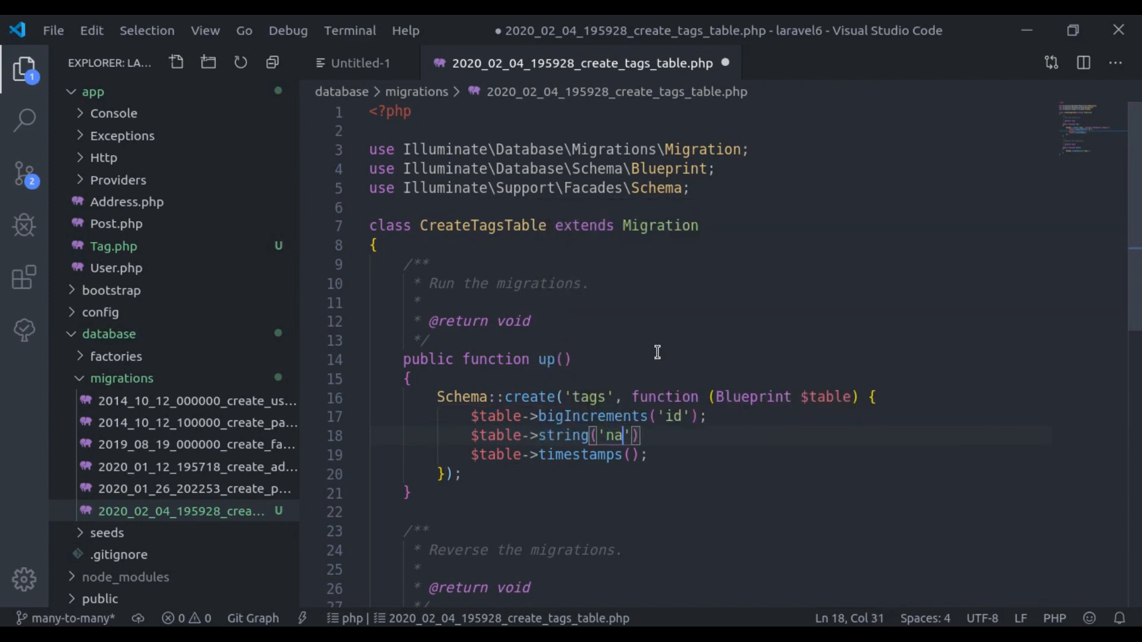
pyautogui.write('me')
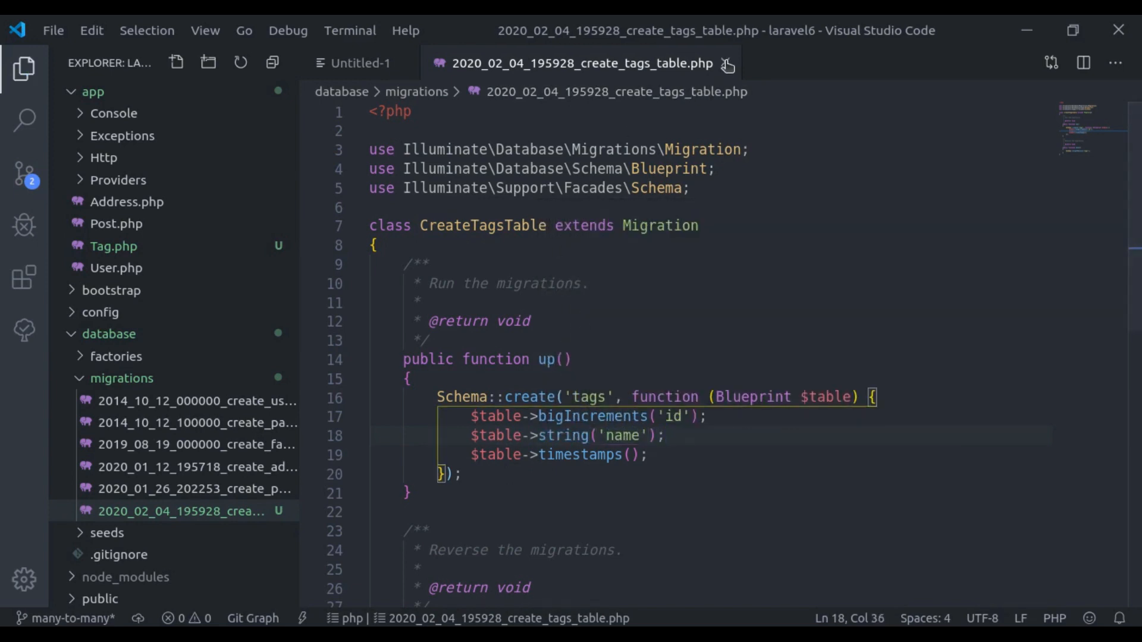
pyautogui.click(725, 63)
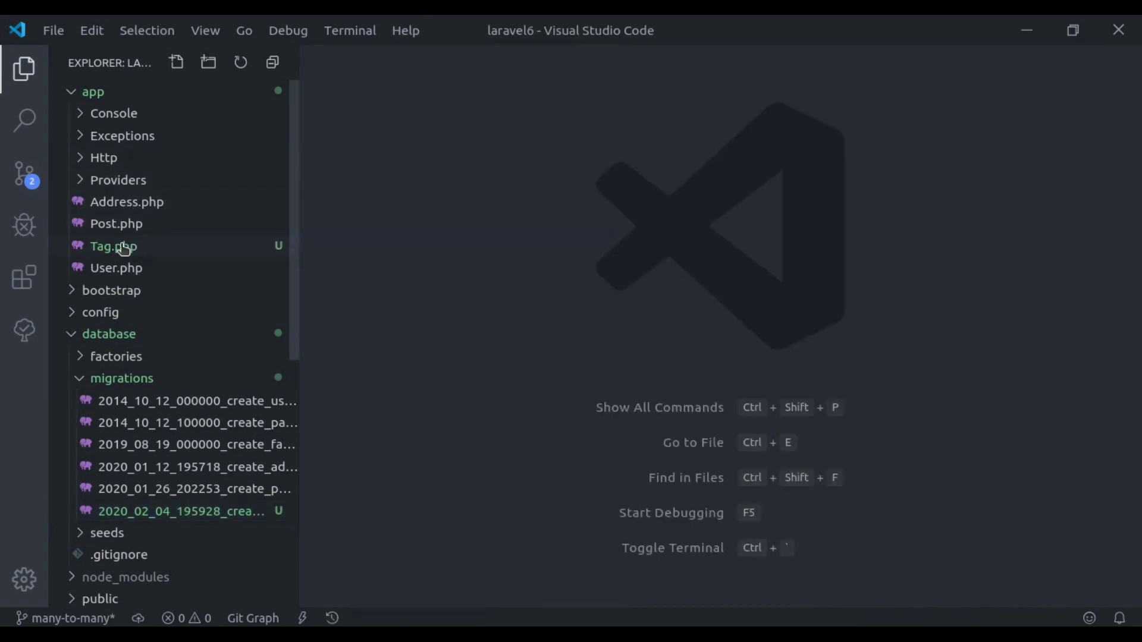
# Start a public tags() method in Post.php returning $this->belongsToMany.
pyautogui.doubleClick(116, 224)
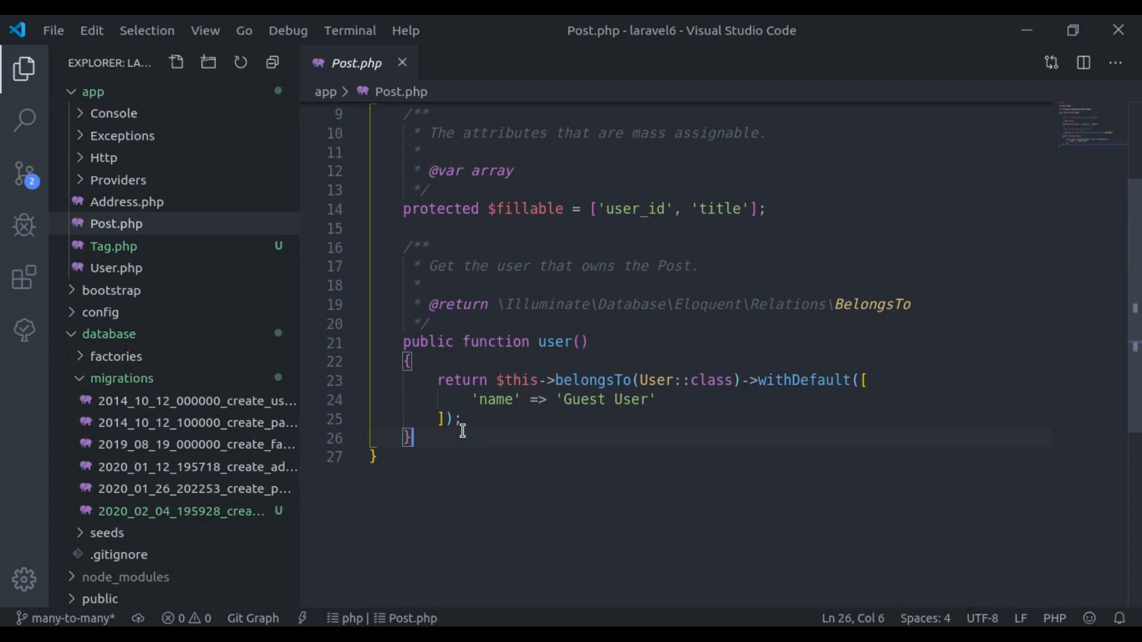
pyautogui.press('Enter')
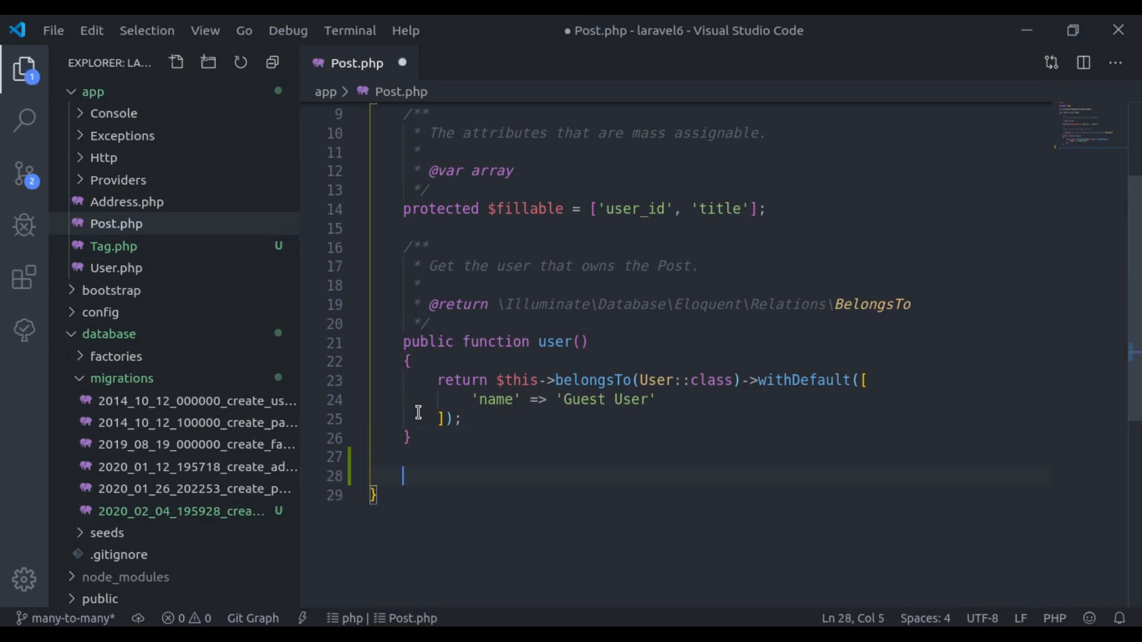
pyautogui.write('public func')
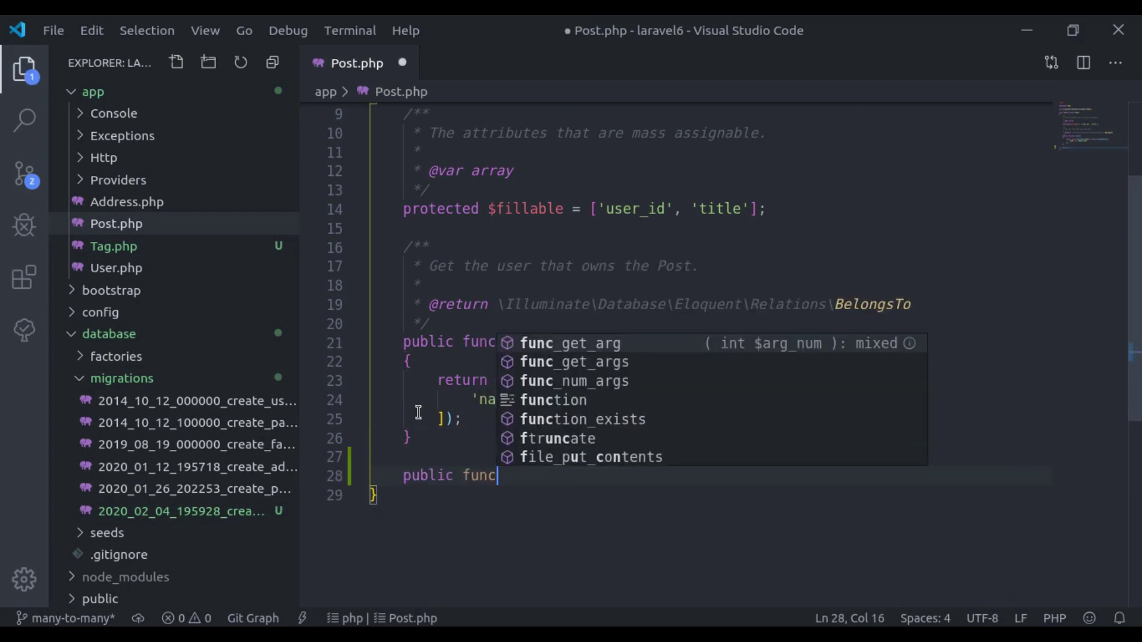
pyautogui.write('tion tags')
pyautogui.write('return $')
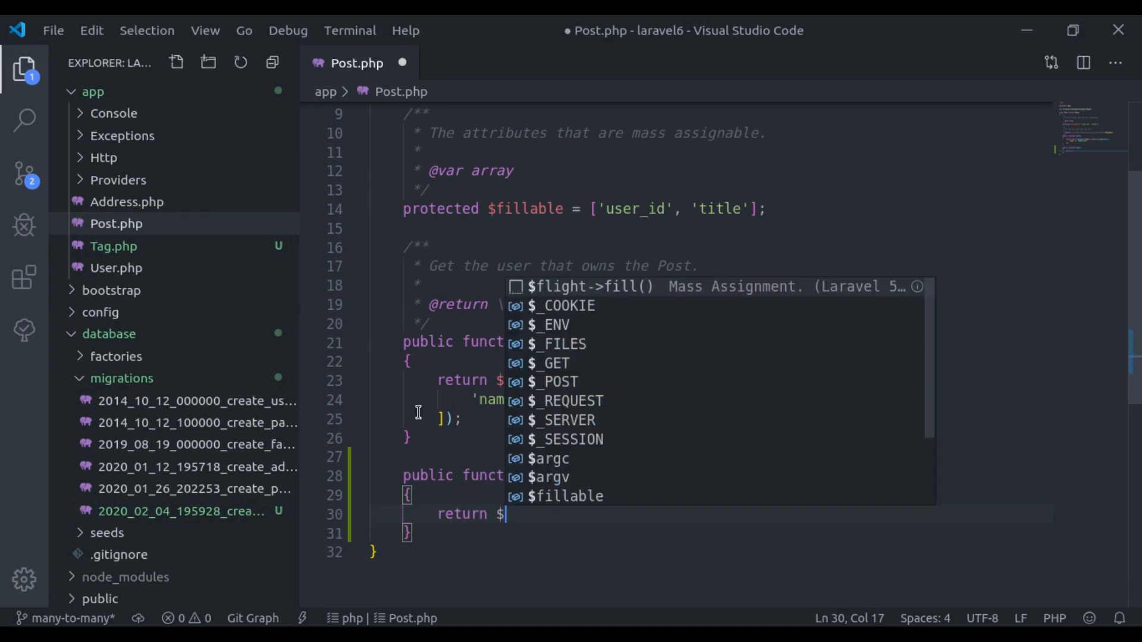
pyautogui.write('this->belongsToMa')
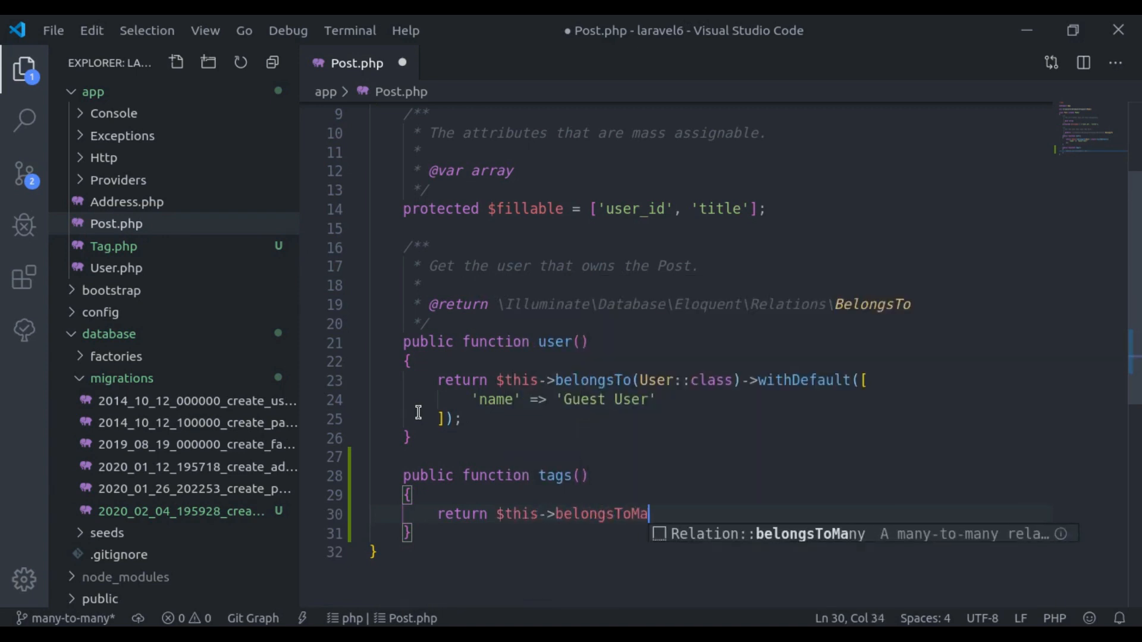
pyautogui.press('Tab')
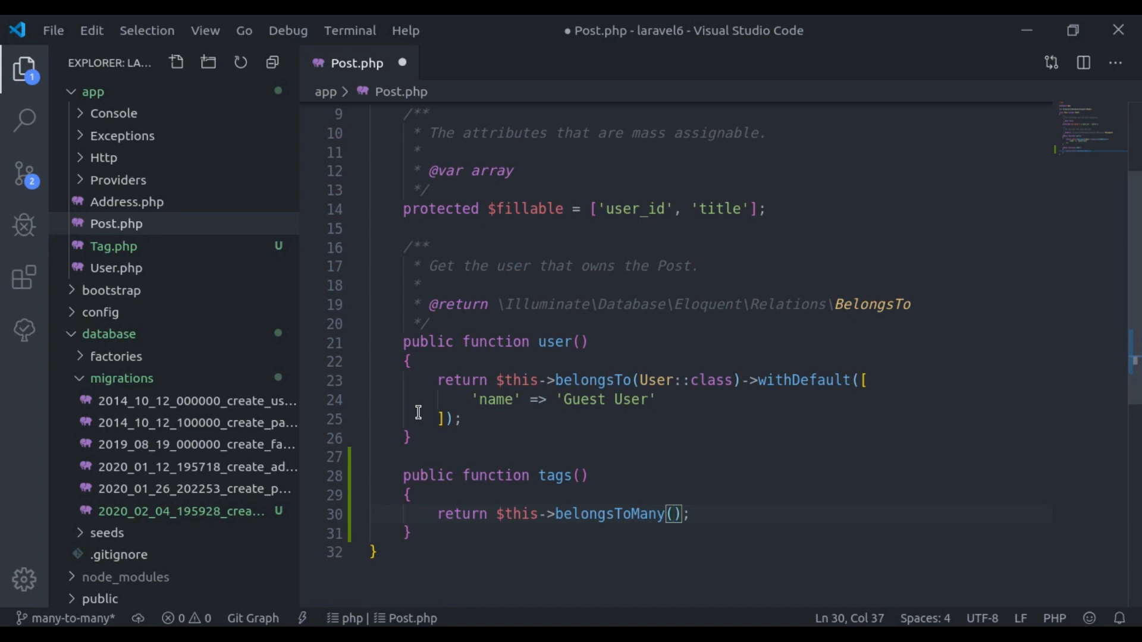
# Pass Tag::class and 'post_tag' to belongsToMany, then select the post_tag name for reuse.
pyautogui.write('Ta')
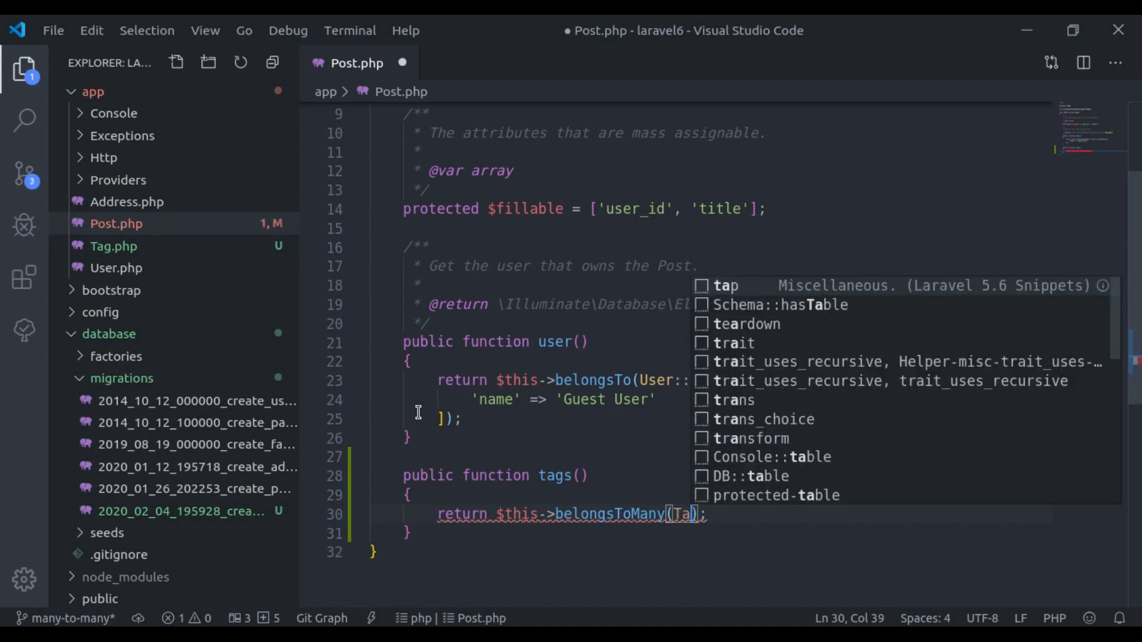
pyautogui.write('g::class,')
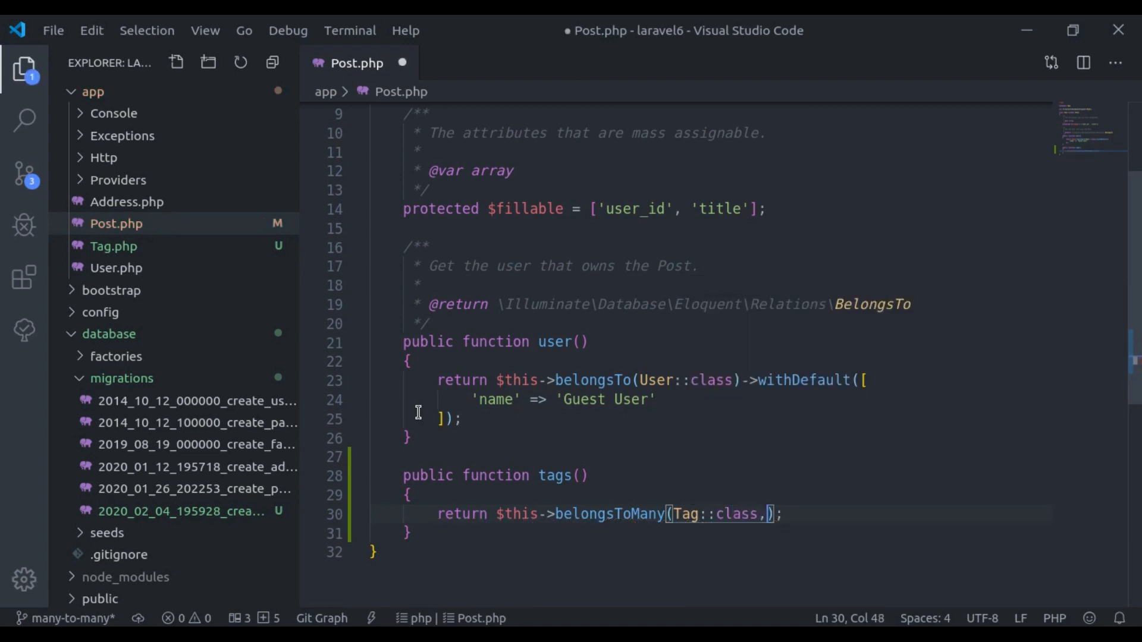
pyautogui.write("''")
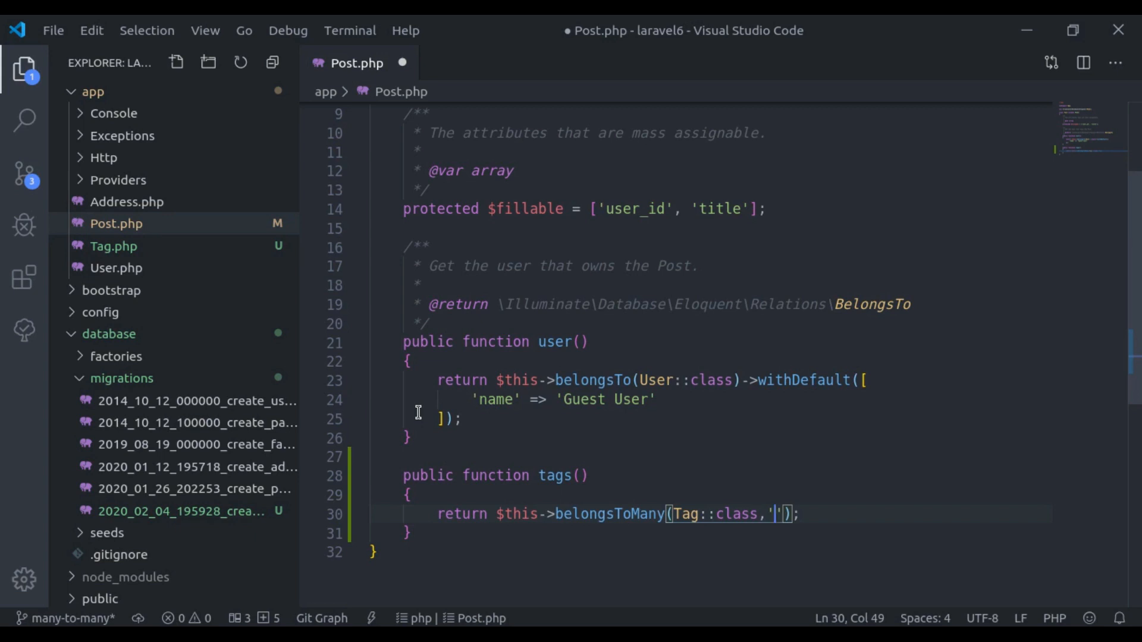
pyautogui.write('post_tag')
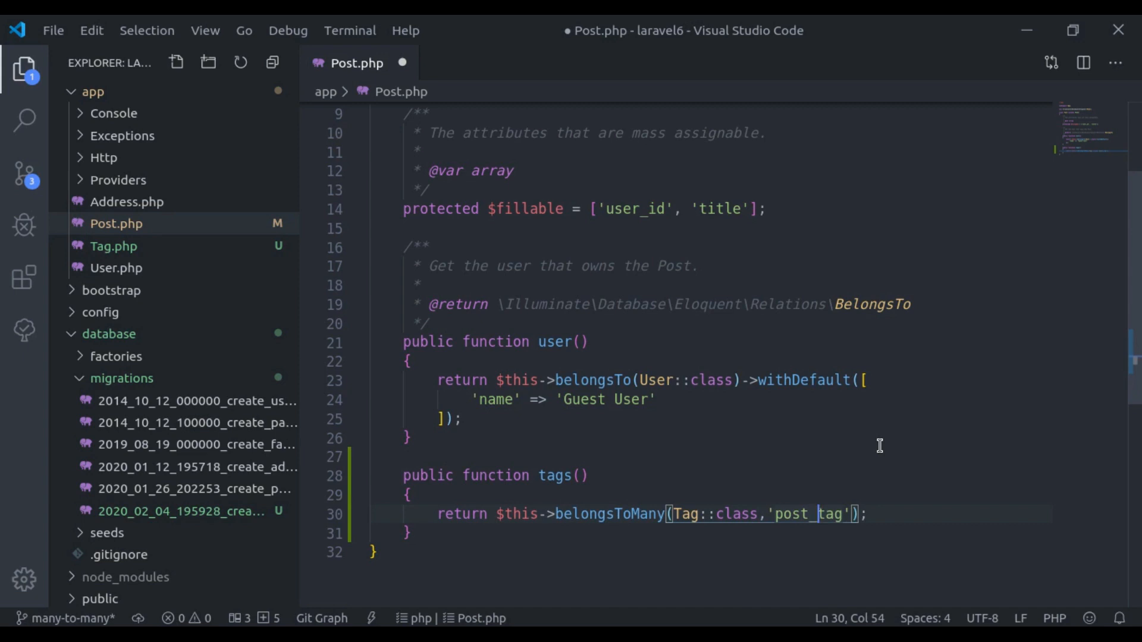
pyautogui.doubleClick(806, 514)
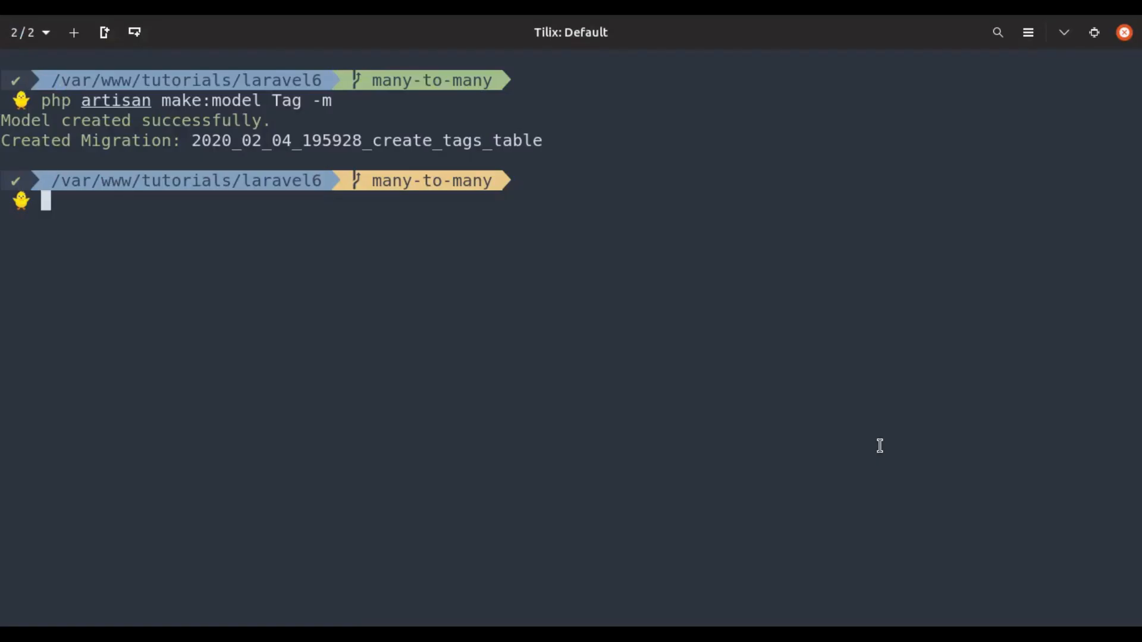
# Run php artisan make:migration create_post_tag_table --create=post_tag in the terminal.
pyautogui.write('php artisan m')
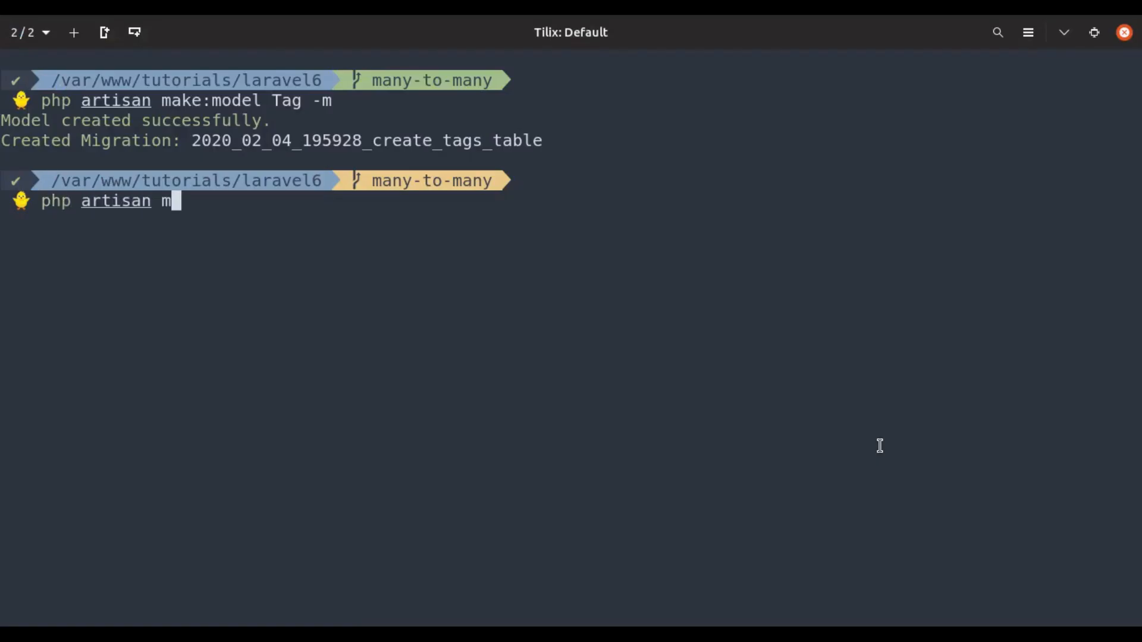
pyautogui.write('ake:migrat')
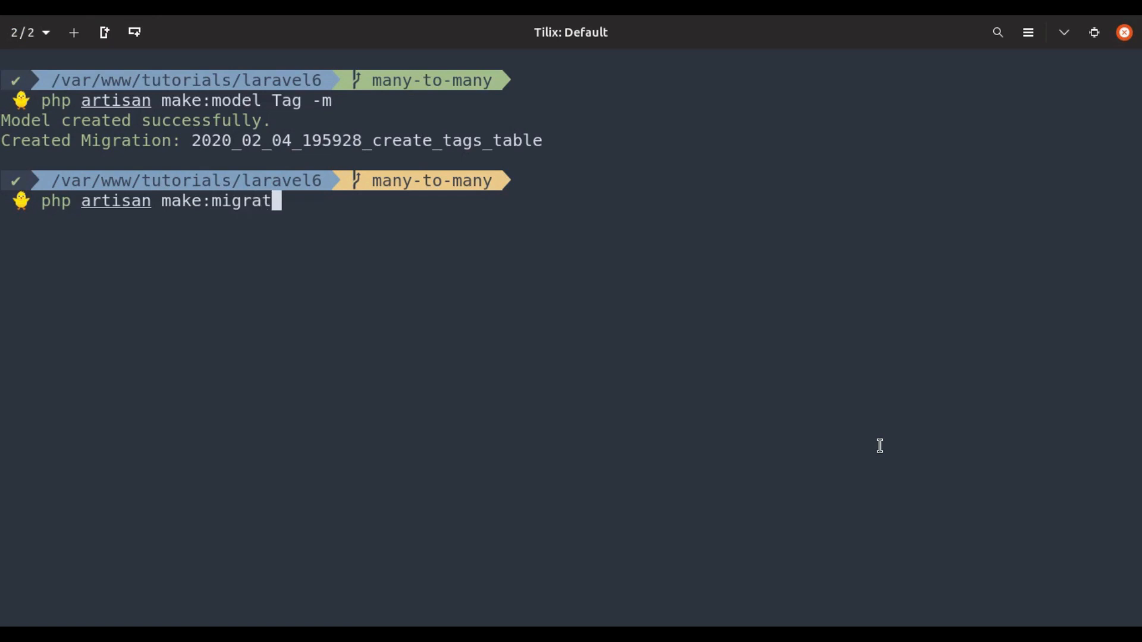
pyautogui.write('ion create_post_tag_tab')
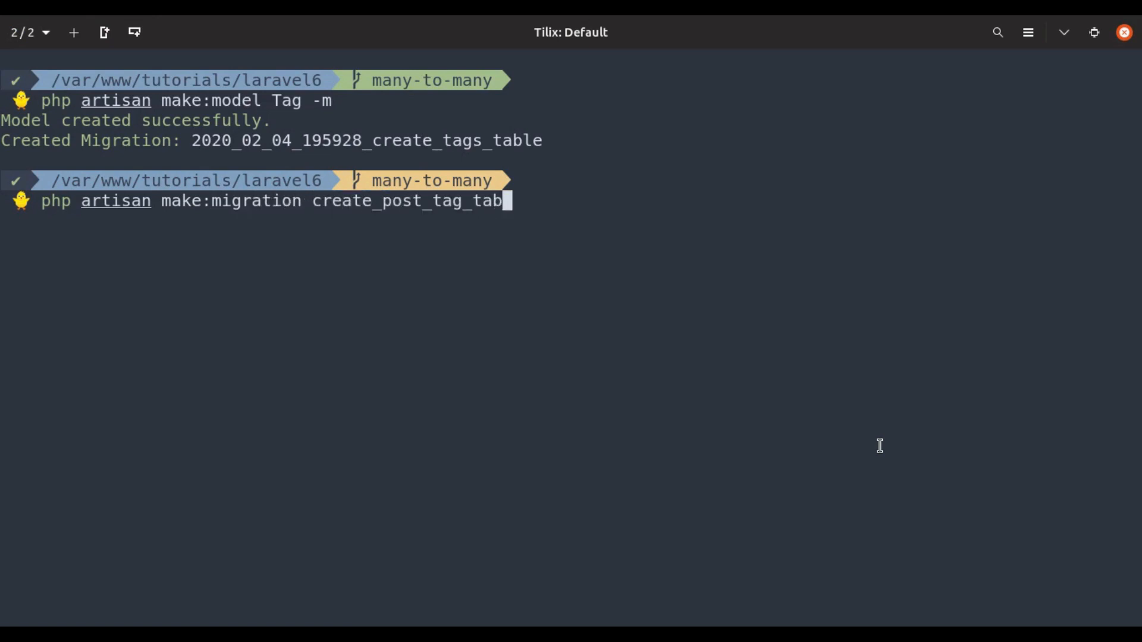
pyautogui.write('le --c')
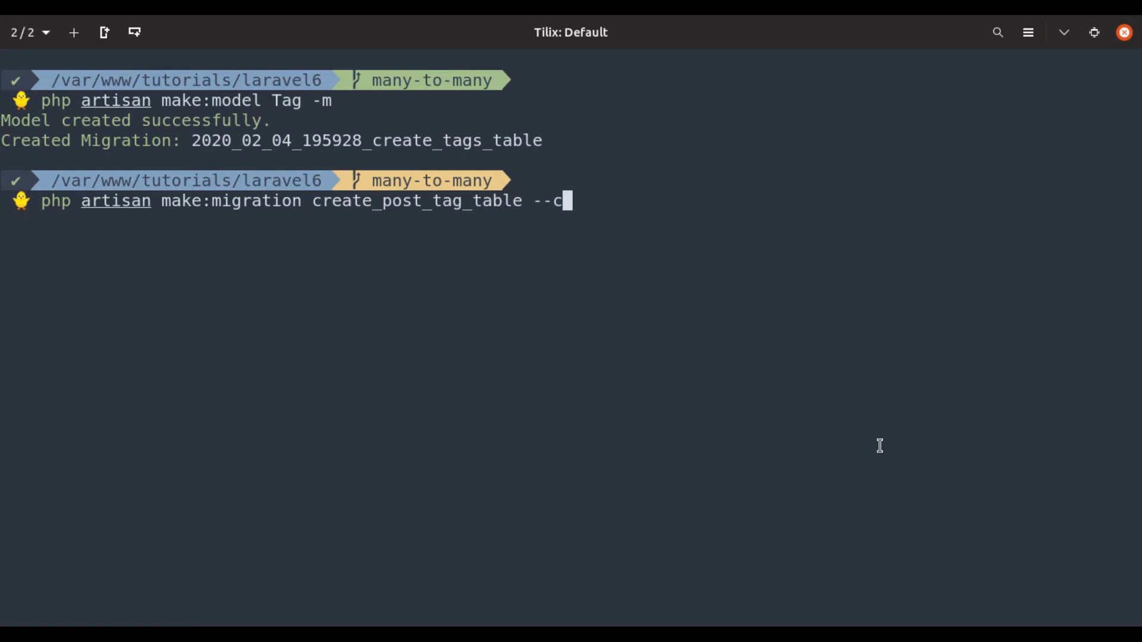
pyautogui.write('reate=post_tag')
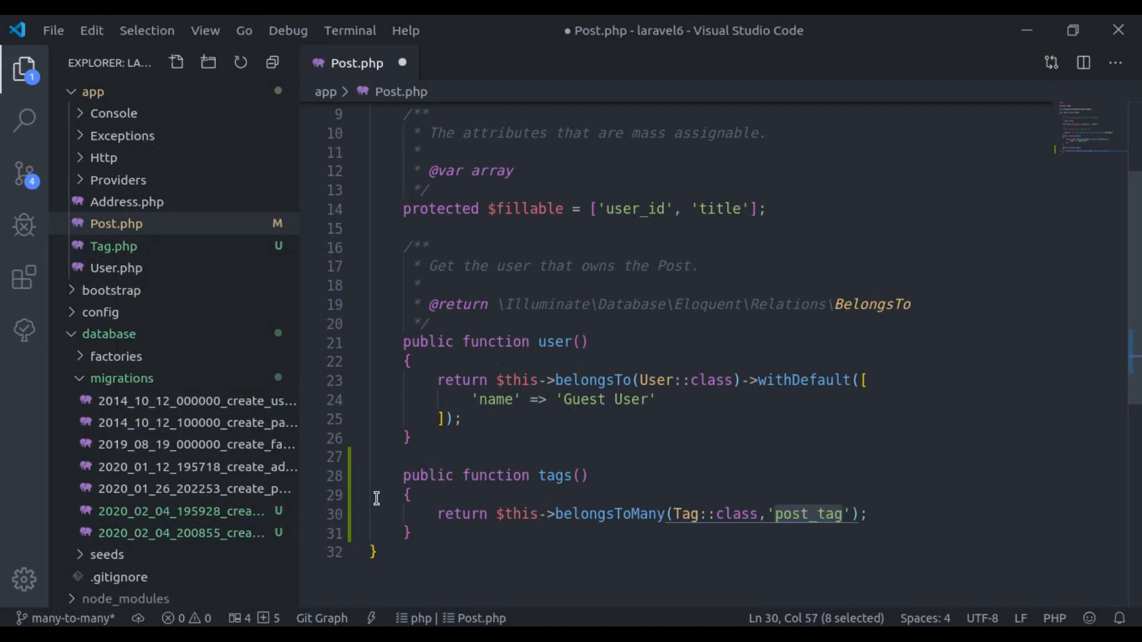
# Add bigInteger post_id and tag_id columns to the post_tag migration, timestamps commented out.
pyautogui.click(173, 532)
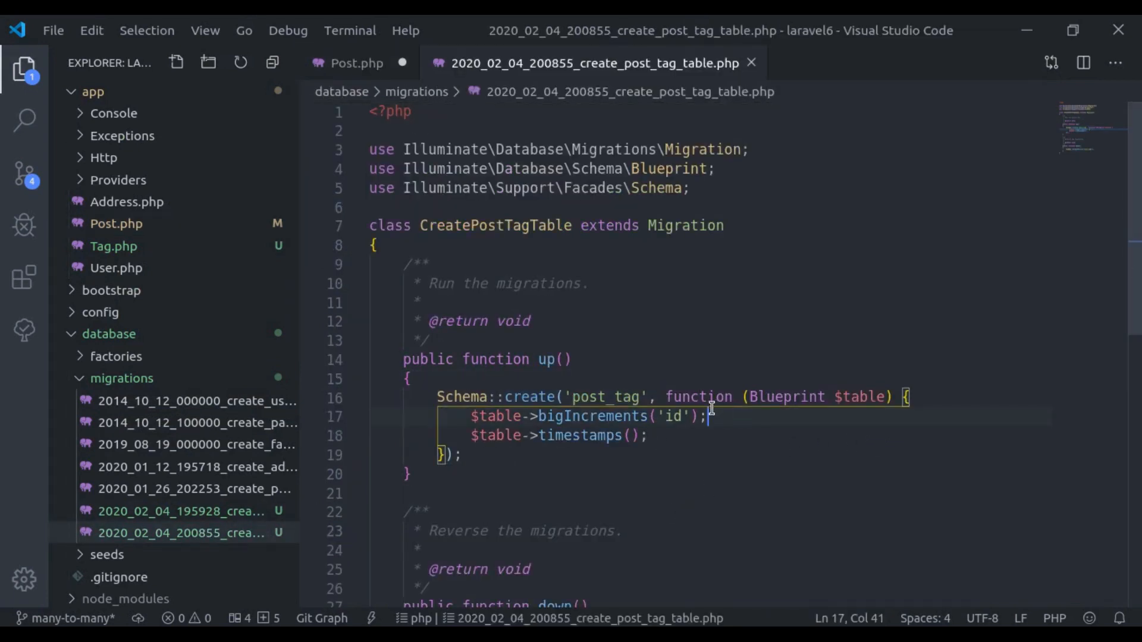
pyautogui.write("$table->bigInteger('post_id');")
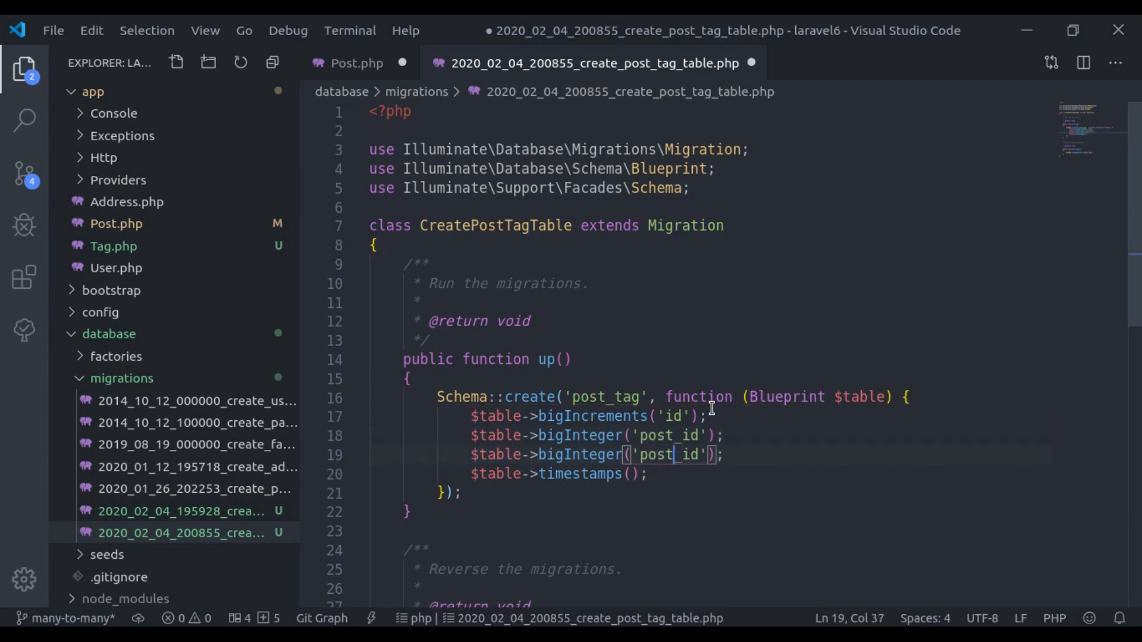
pyautogui.write('tag_id')
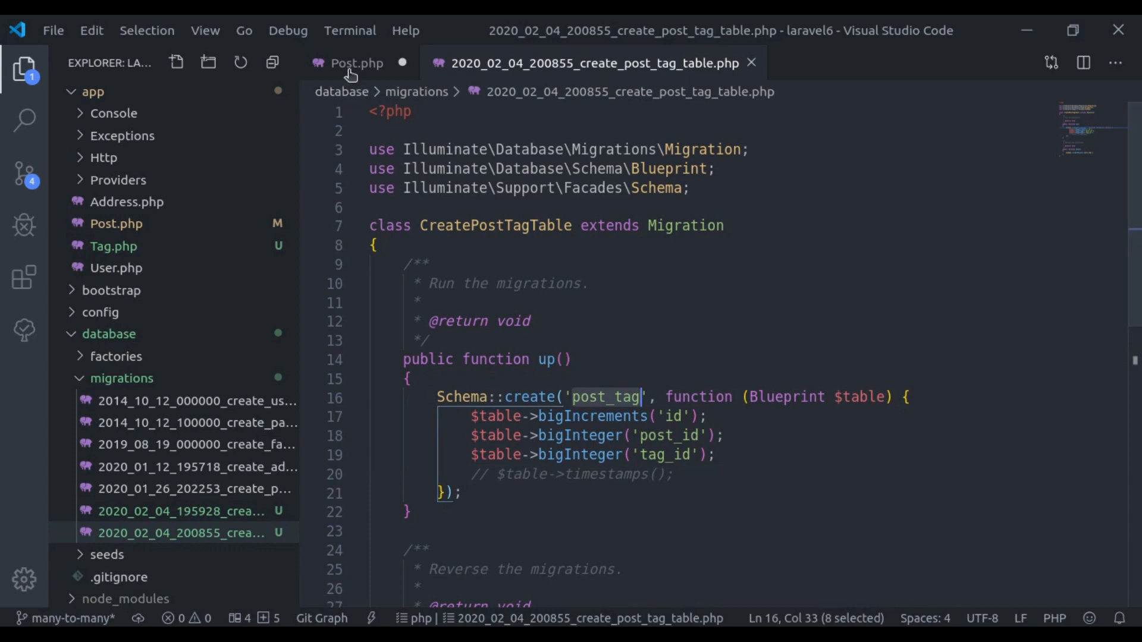
# Remove the 'post_tag' argument from Post's belongsToMany, save, and return to the migration.
pyautogui.click(356, 61)
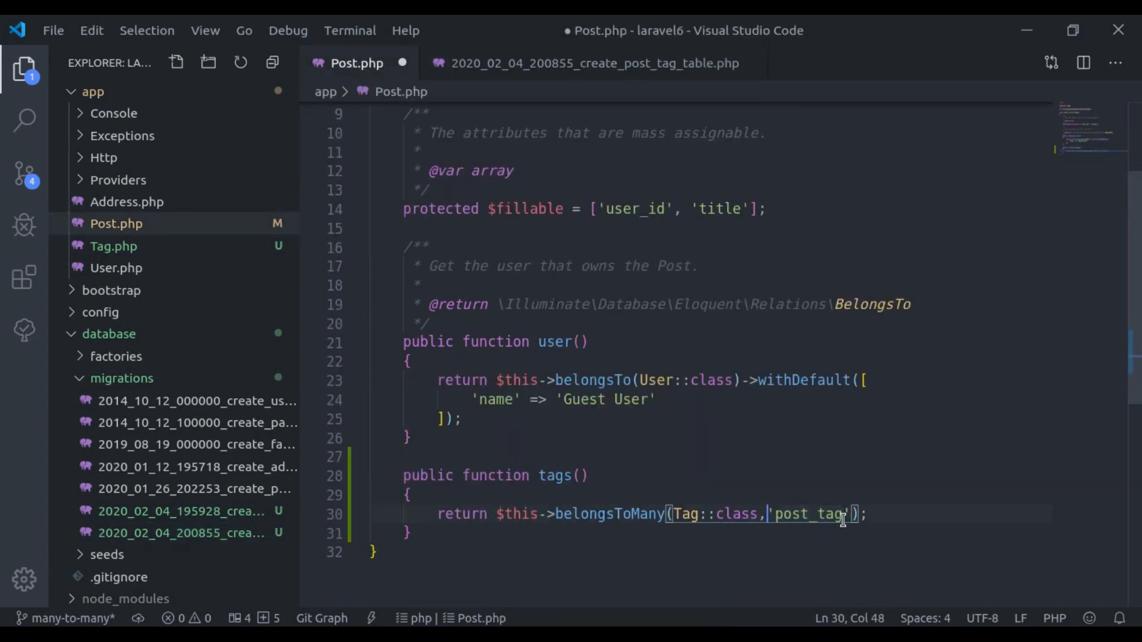
pyautogui.doubleClick(814, 513)
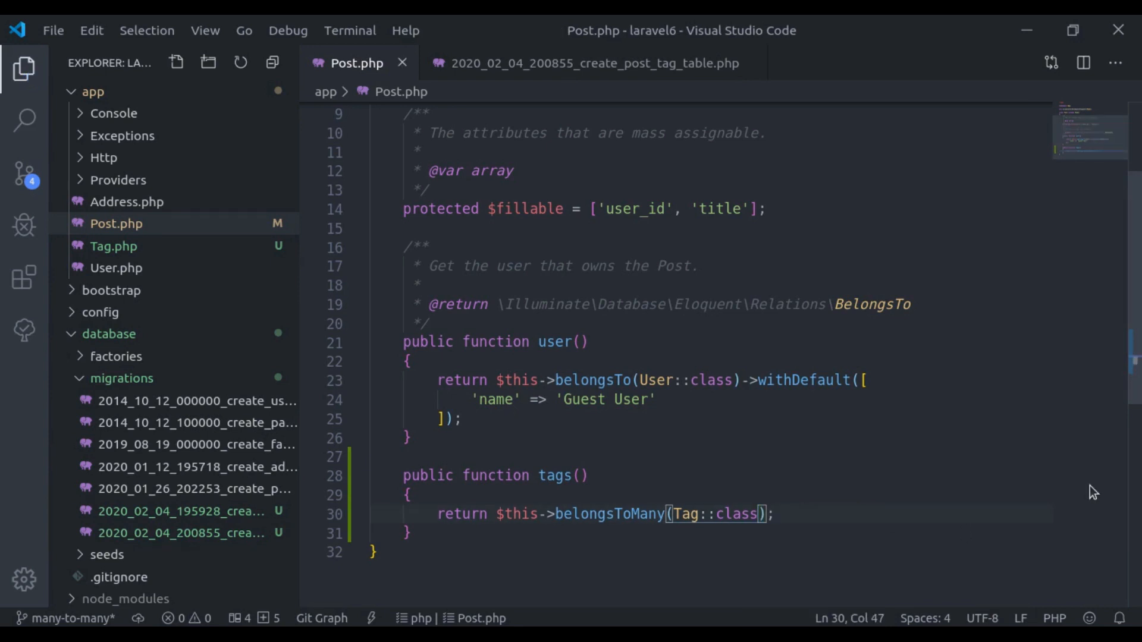
pyautogui.click(582, 63)
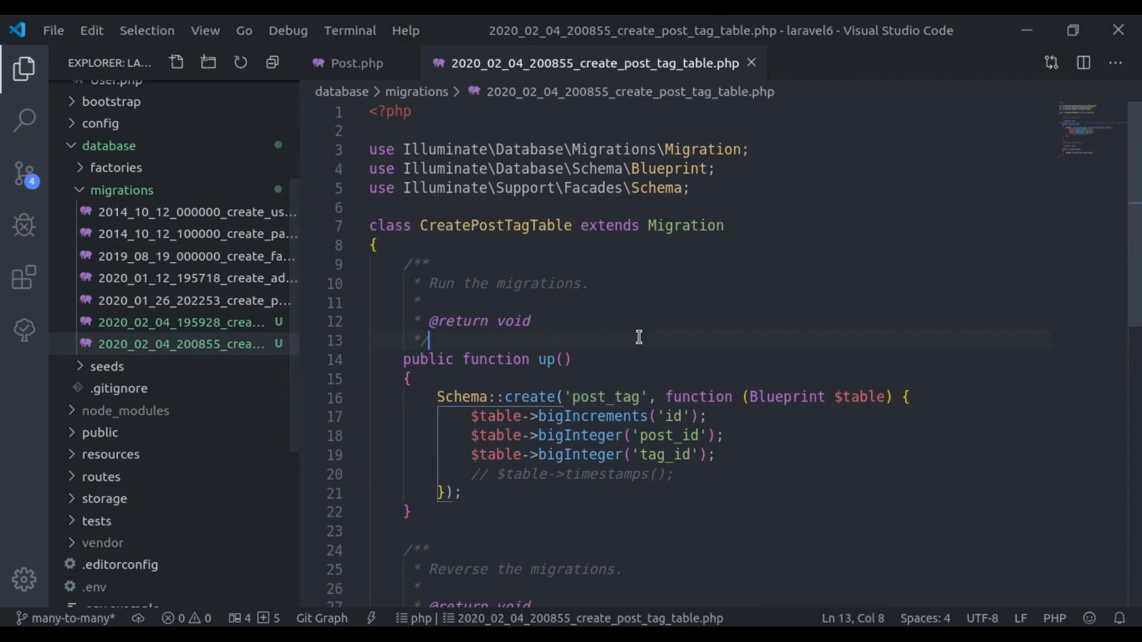
# Rename the pivot table to tag_post in the migration and add 'tag_post' to Post's relation.
pyautogui.doubleClick(606, 397)
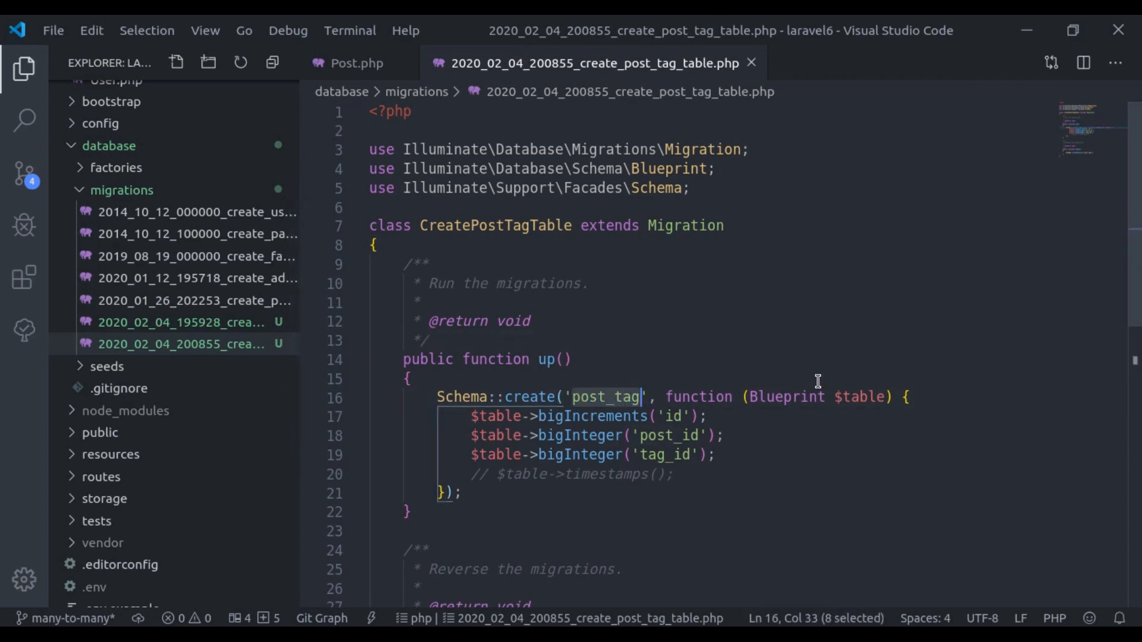
pyautogui.write('tag_')
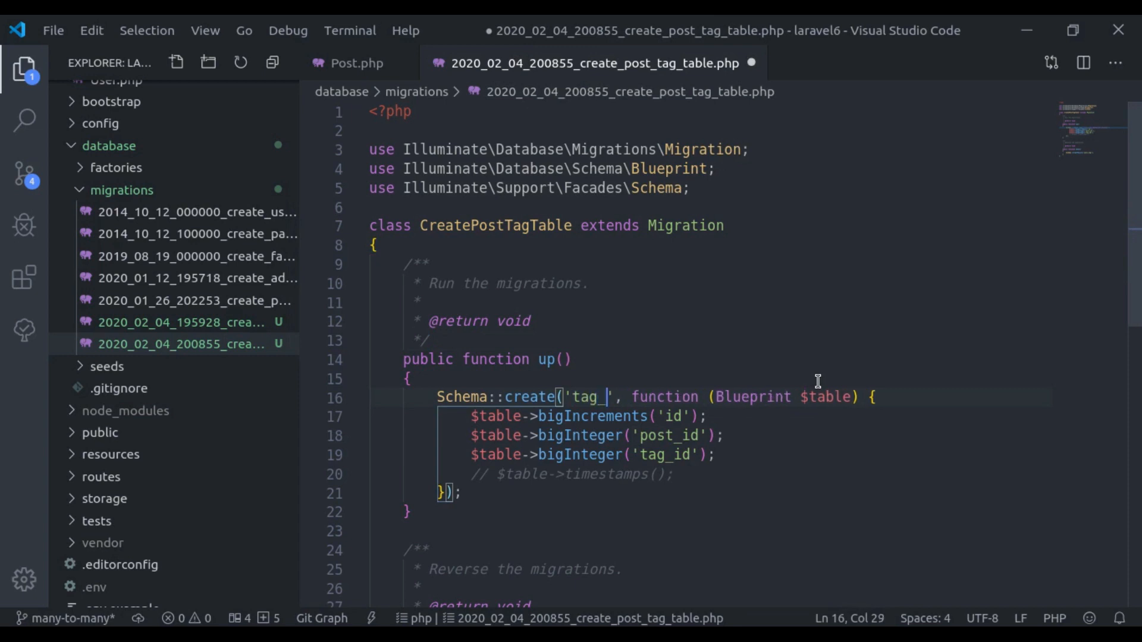
pyautogui.write('post')
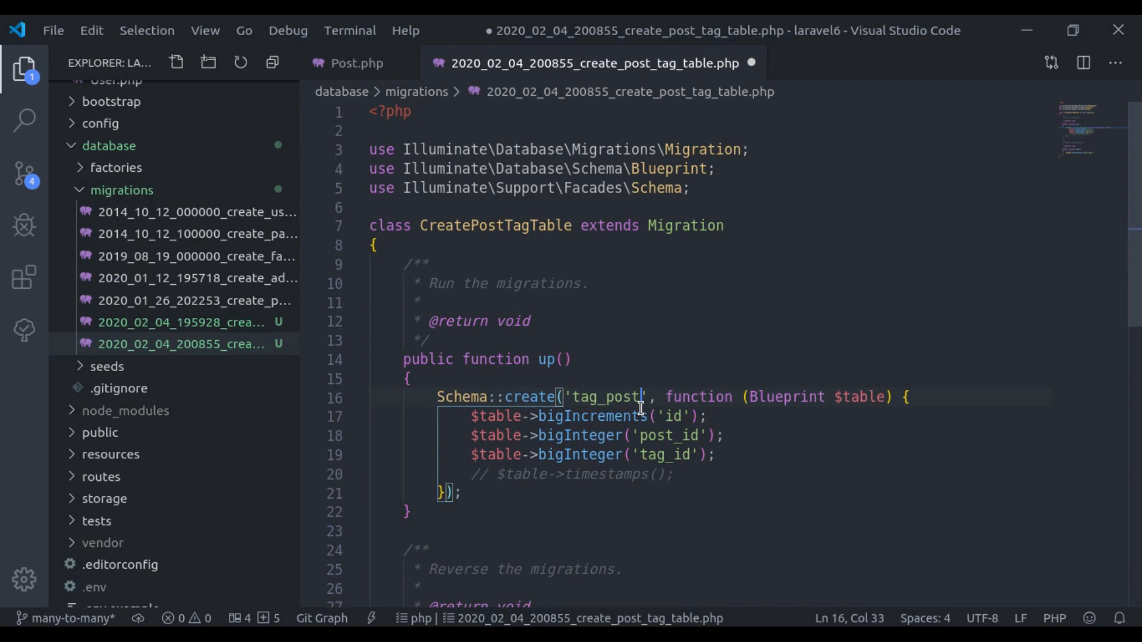
pyautogui.click(355, 62)
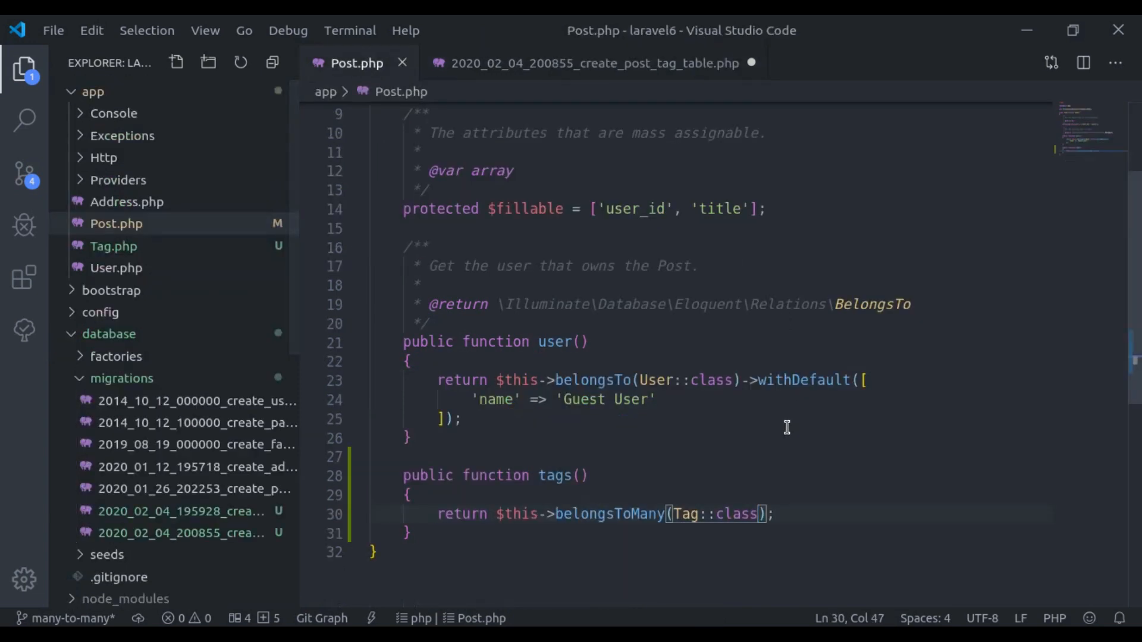
pyautogui.write(", '")
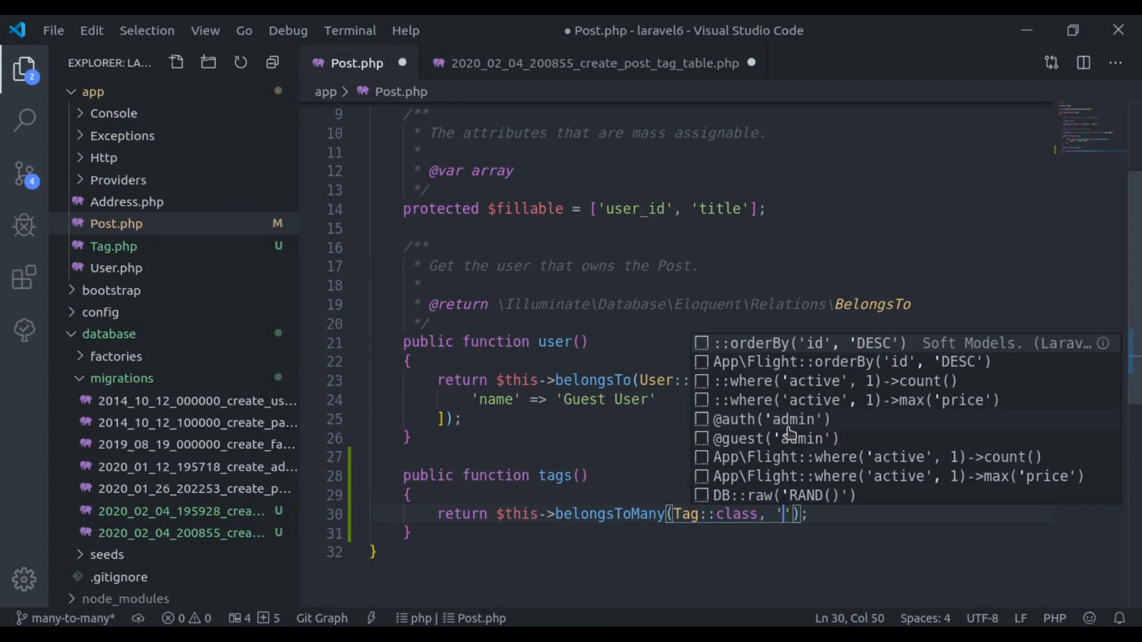
pyautogui.write('tag_po')
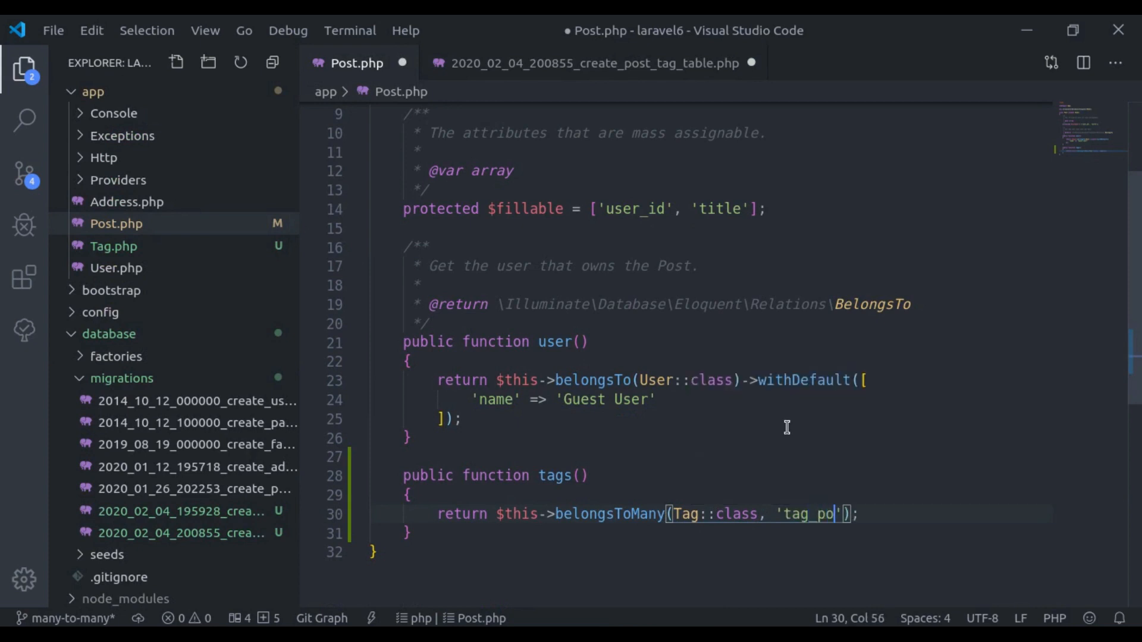
# Compare with the migration, then change the relation's table name back to 'post_tag'.
pyautogui.click(595, 62)
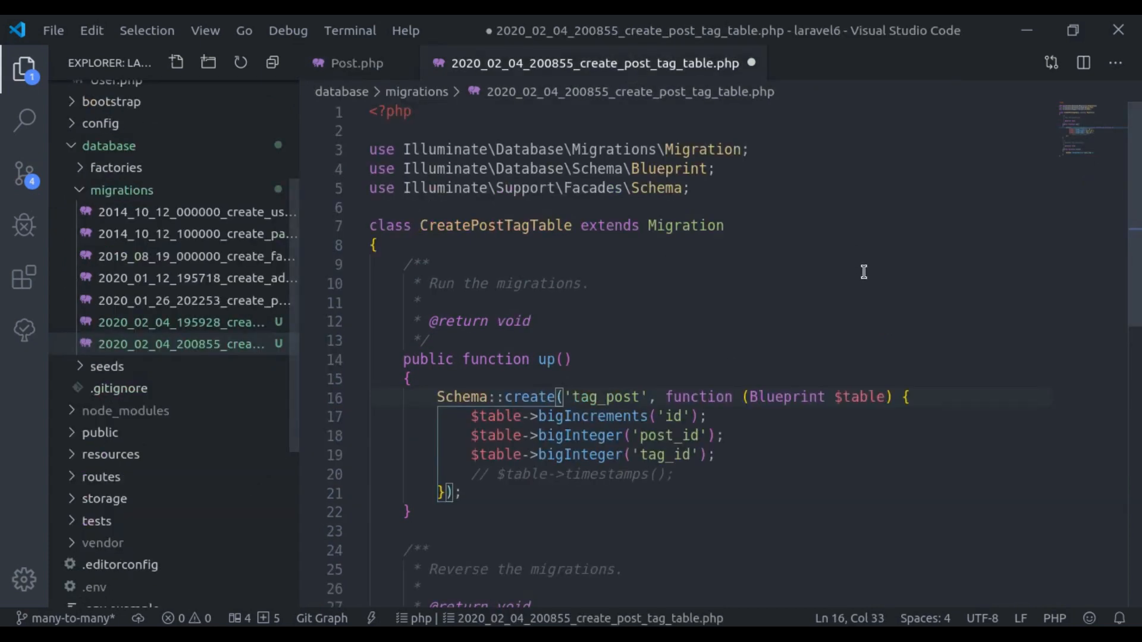
pyautogui.click(355, 61)
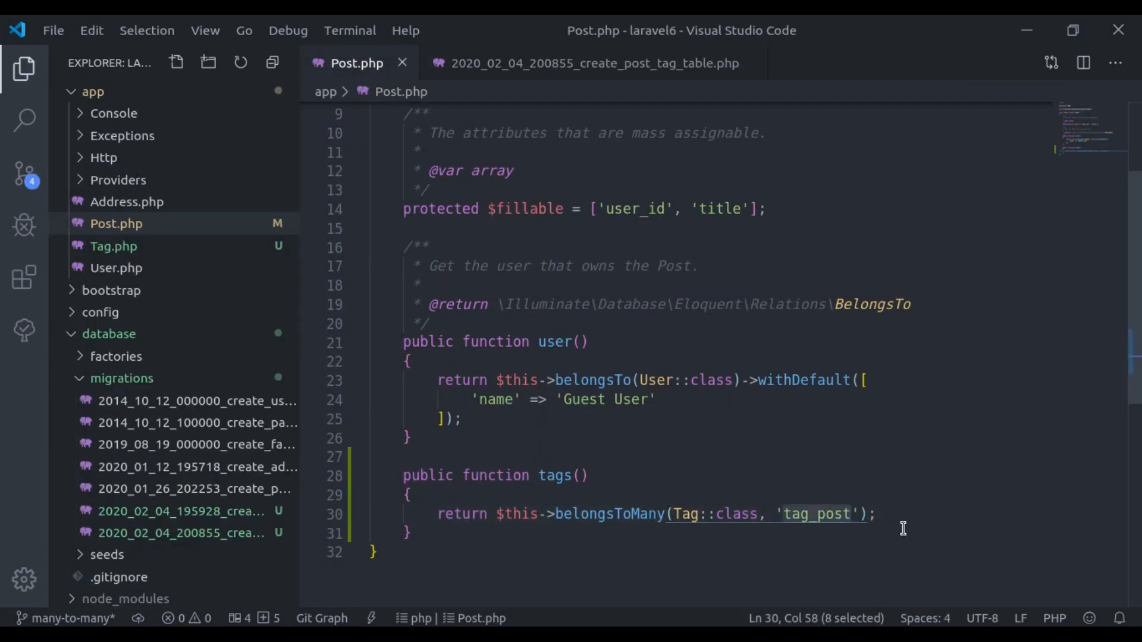
pyautogui.write('post_tag')
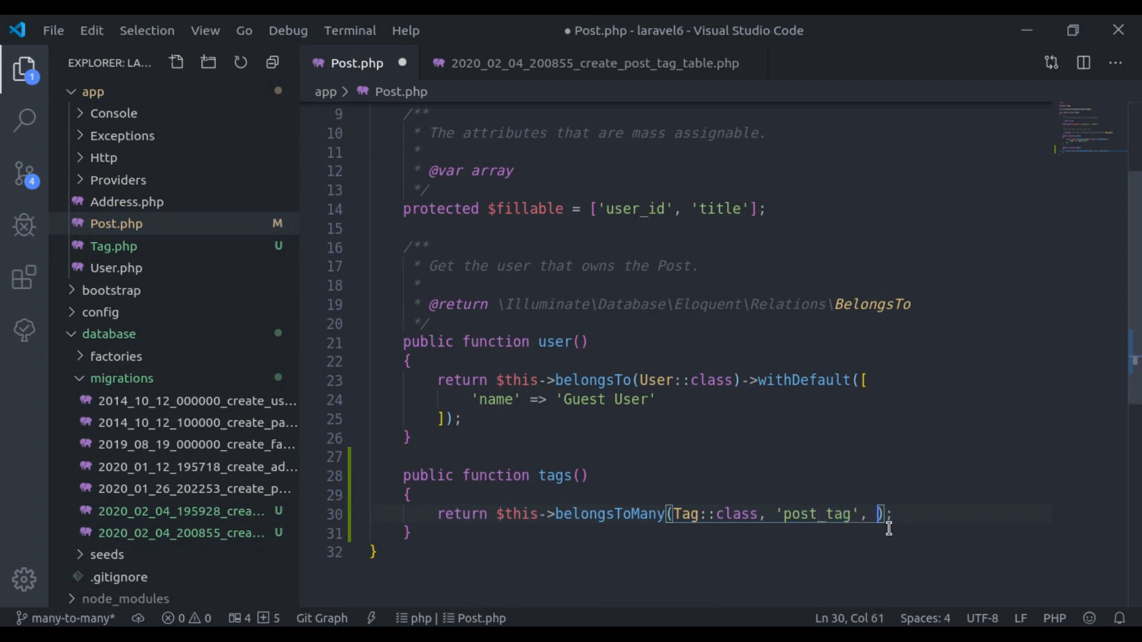
# Add empty key arguments to belongsToMany and check the post_id column name in the migration.
pyautogui.write("'',")
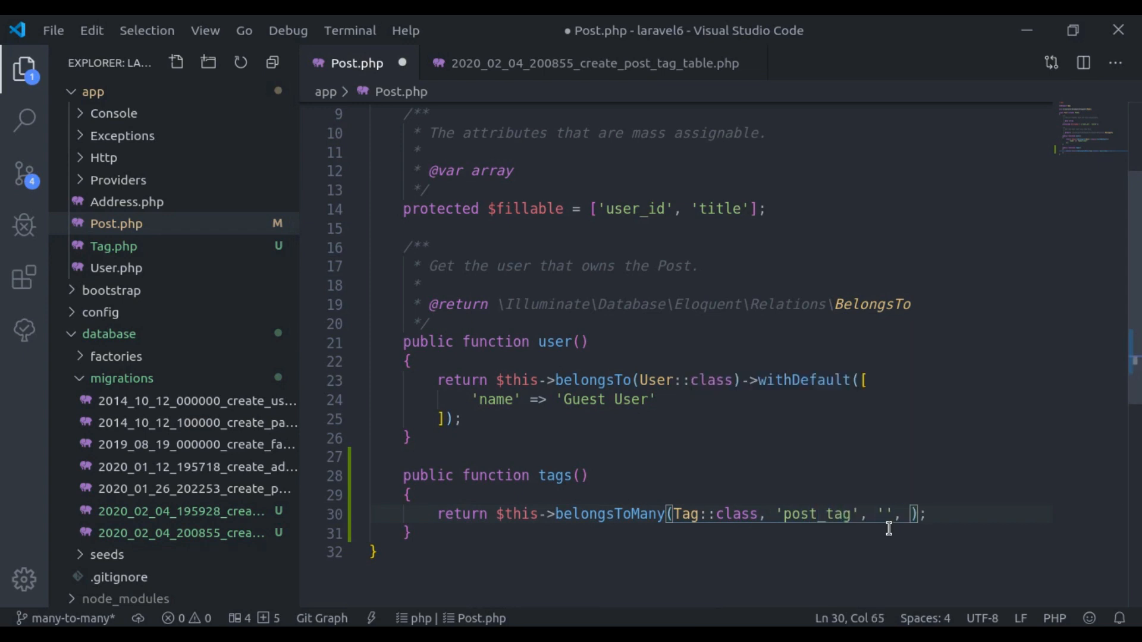
pyautogui.write("''")
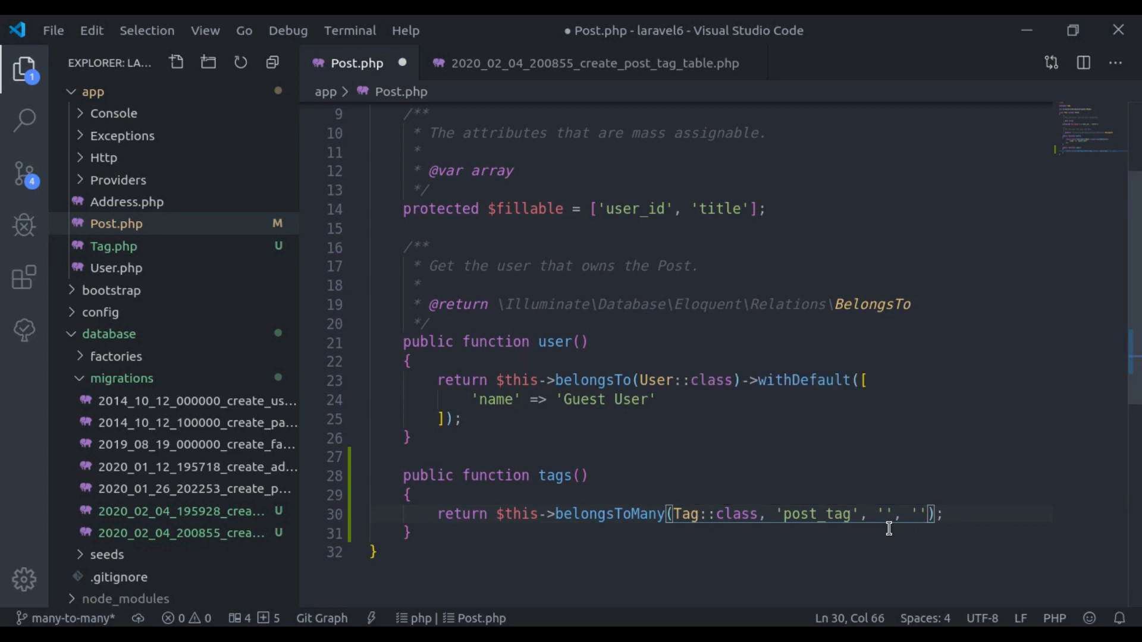
pyautogui.click(590, 62)
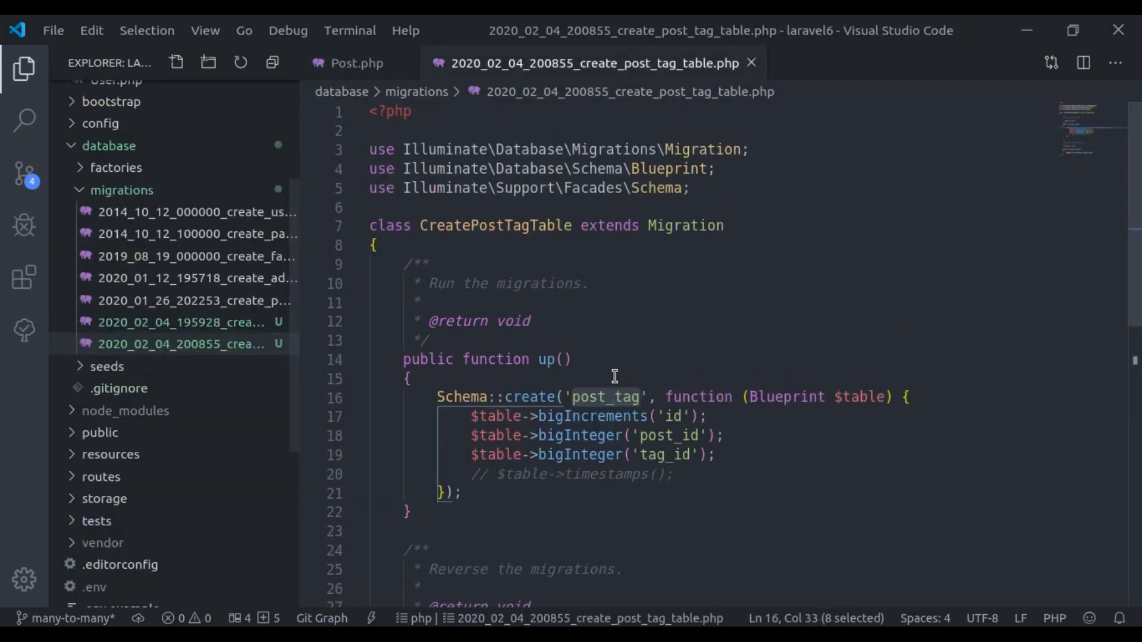
pyautogui.doubleClick(673, 435)
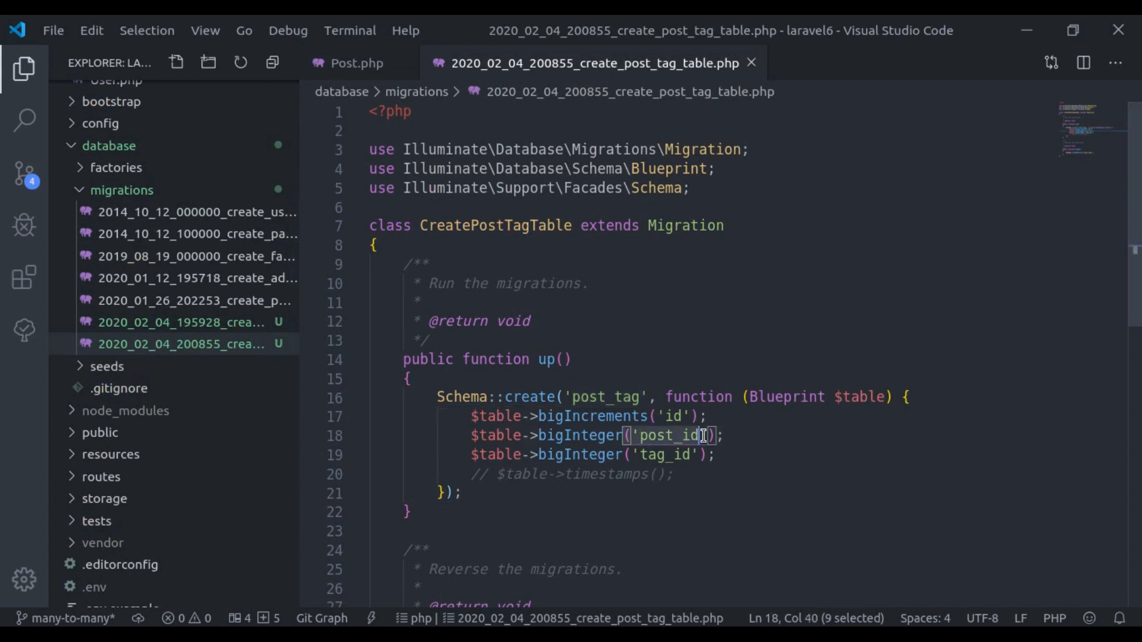
pyautogui.click(350, 62)
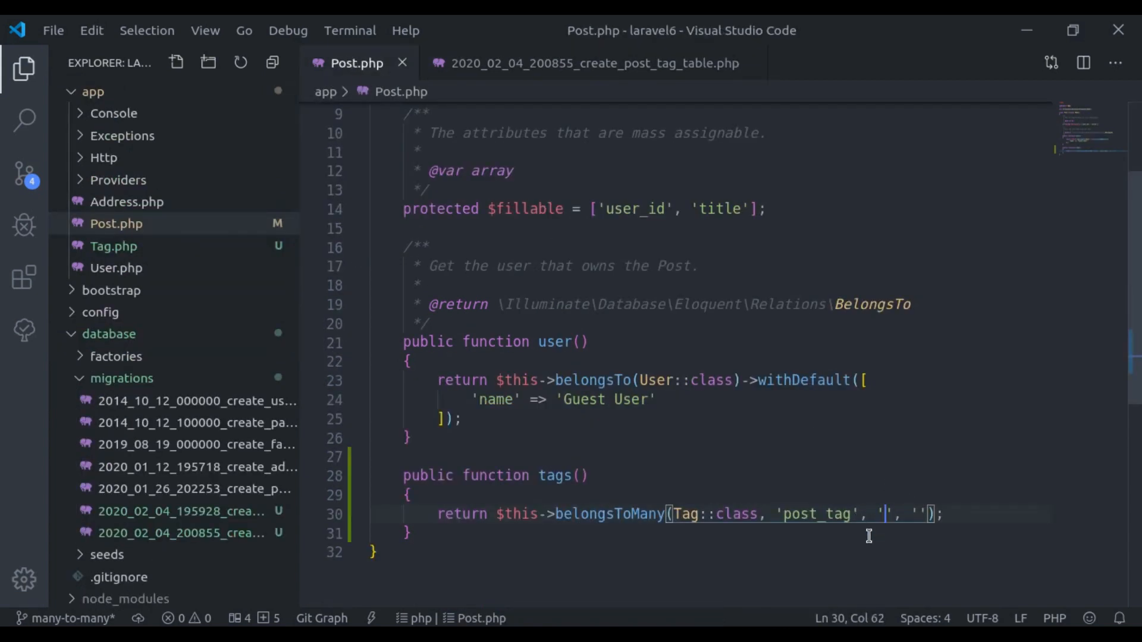
# Fill in 'post_id' and 'tag_id' as the relation keys, save, and switch to the terminal.
pyautogui.write('pos')
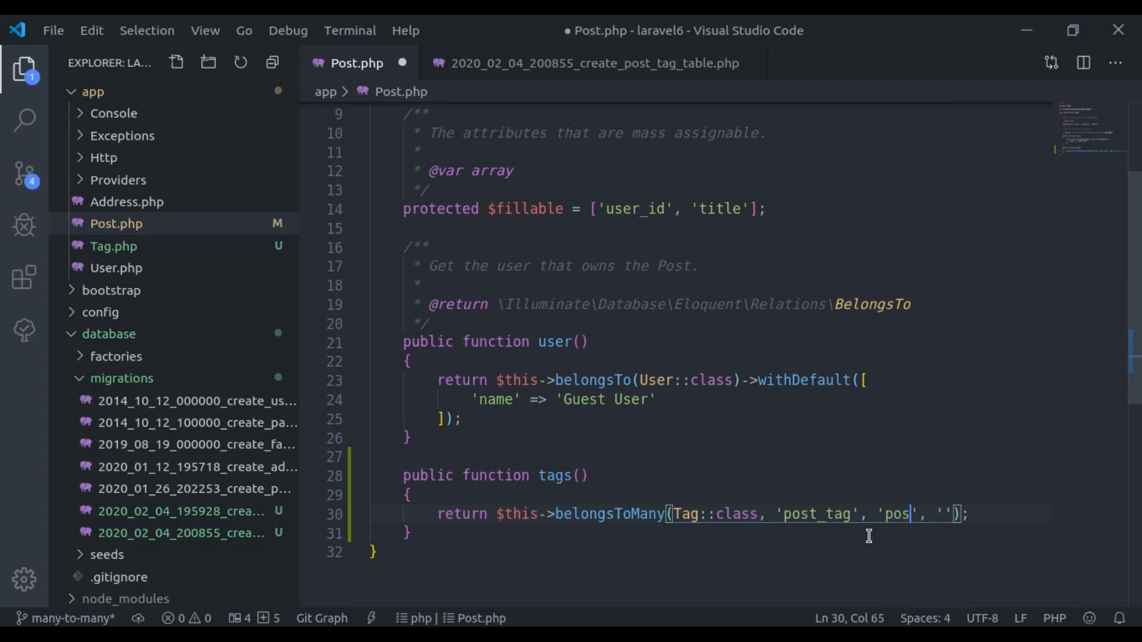
pyautogui.write('t_id')
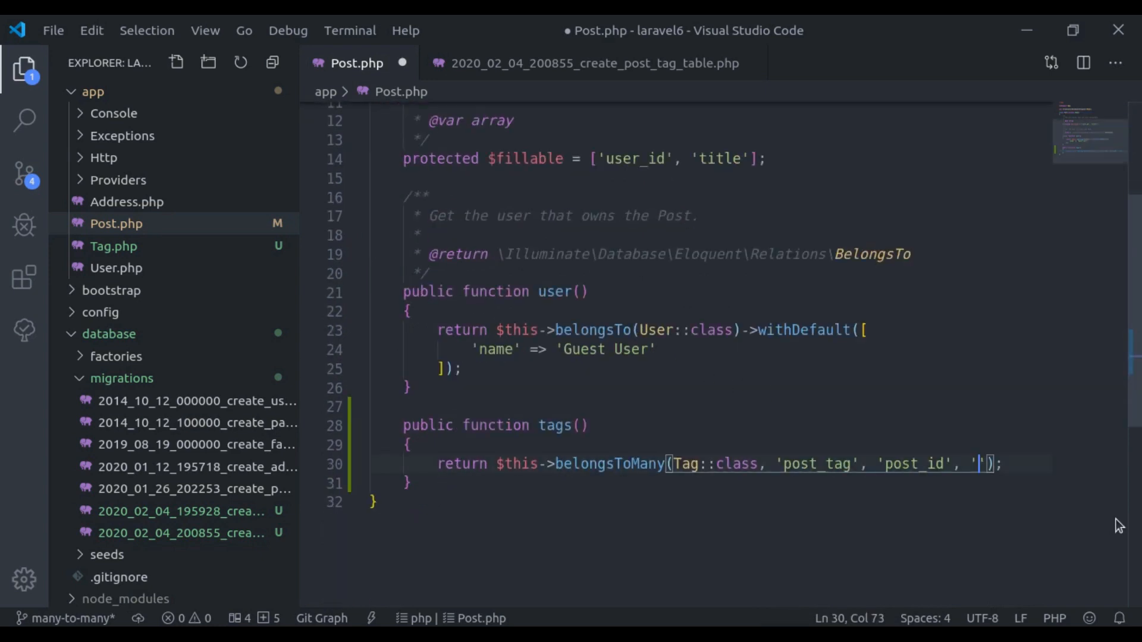
pyautogui.write('tag_id')
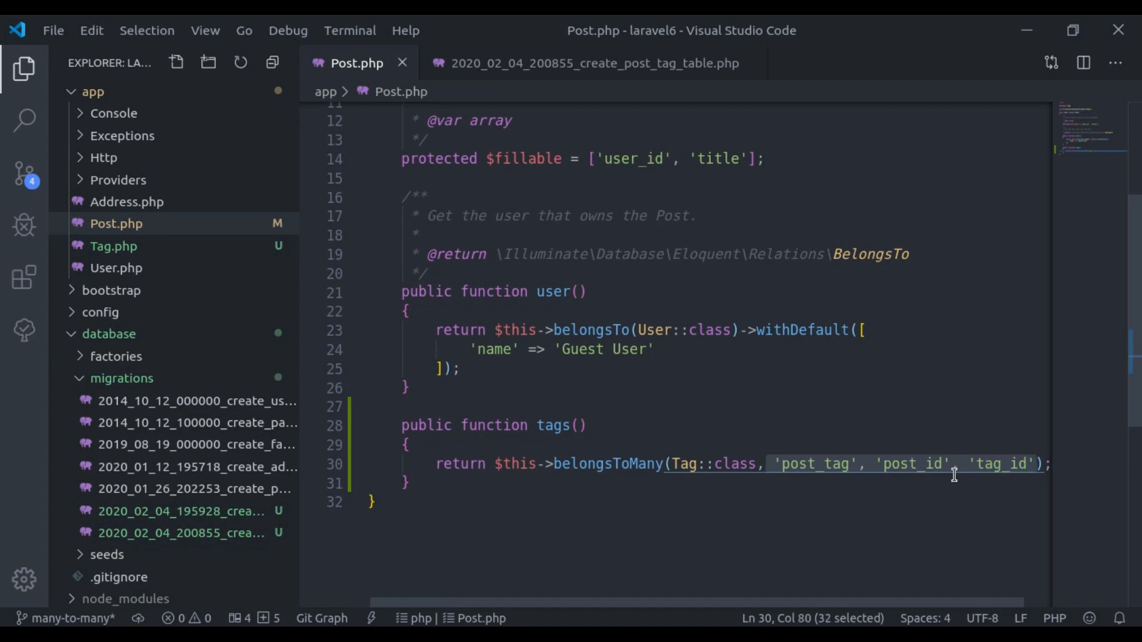
pyautogui.press('Delete')
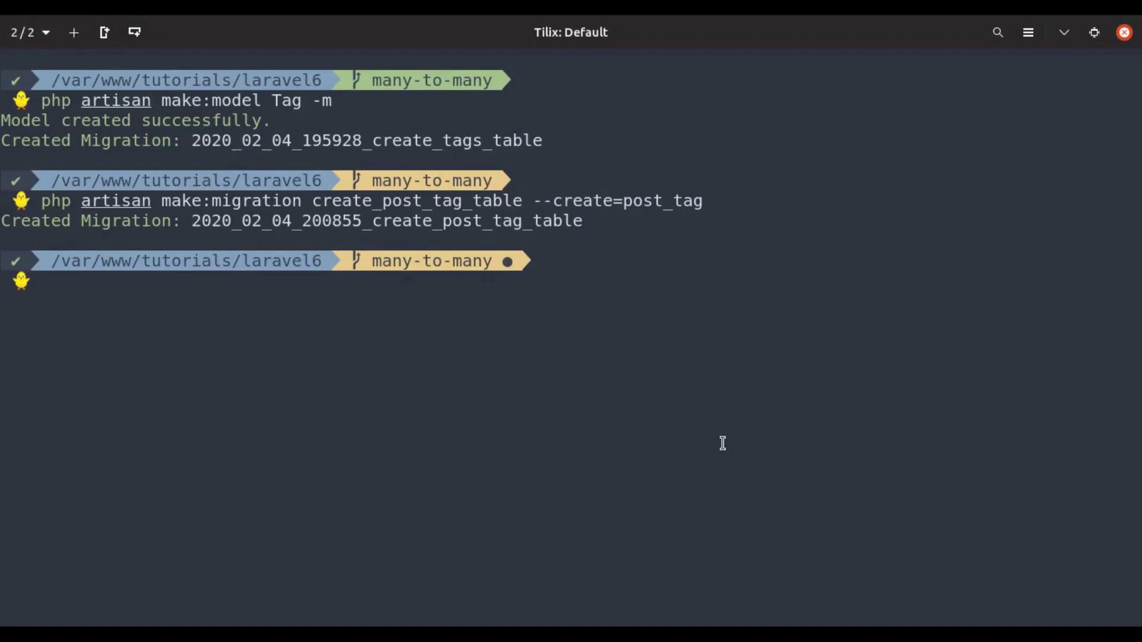
# Run php artisan migrate in the terminal.
pyautogui.write('php artisan')
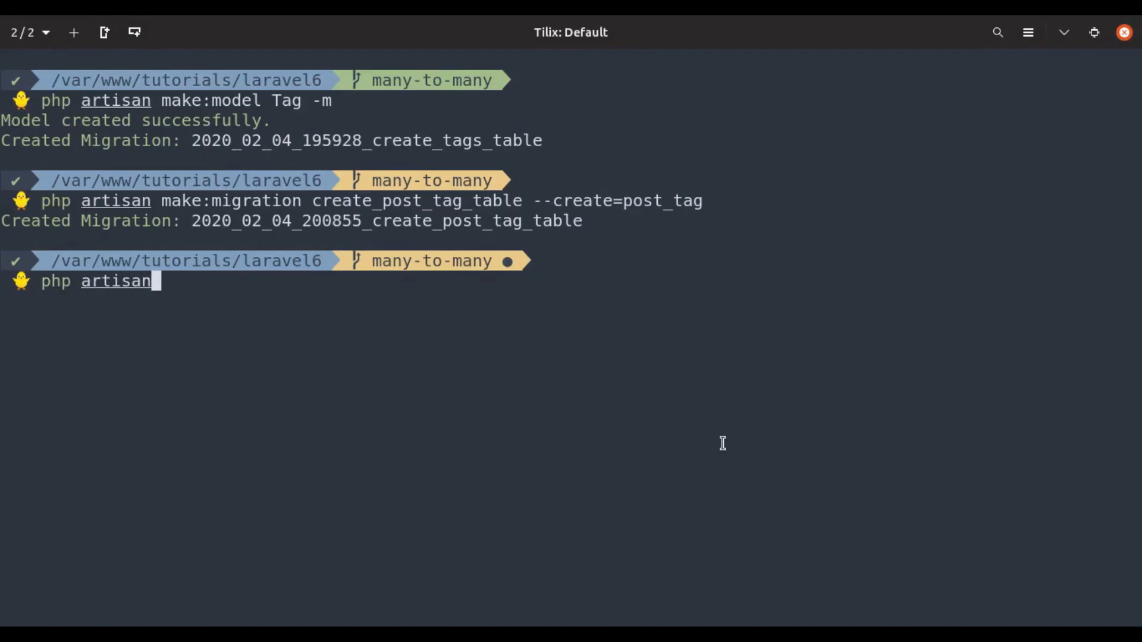
pyautogui.write('migrate')
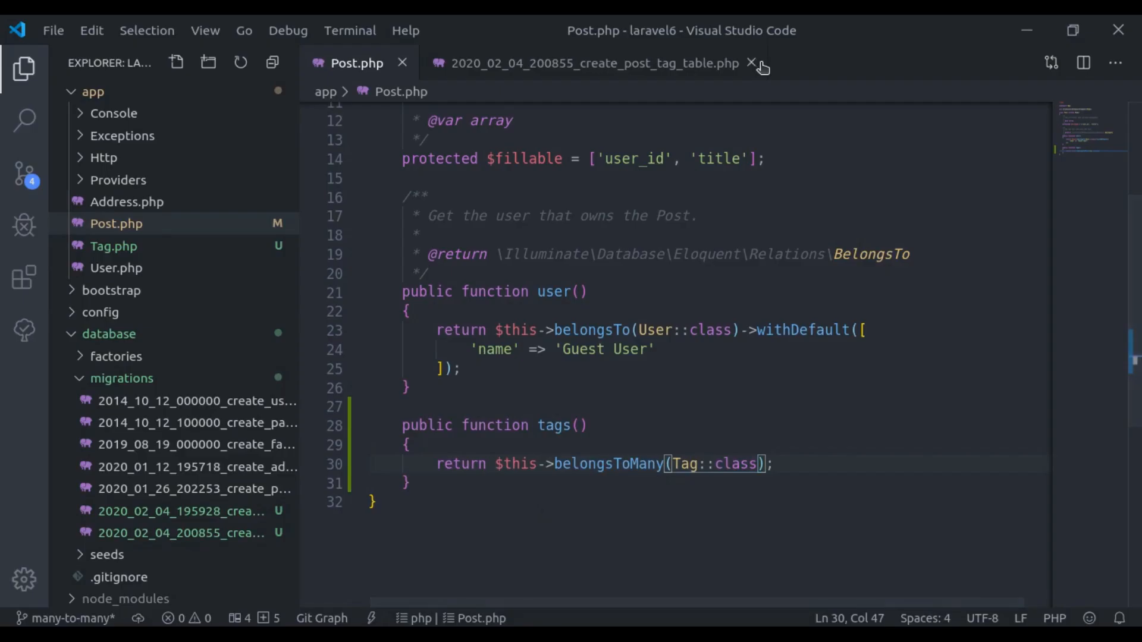
# In routes/web.php, add \App\Tag::create(['name' => 'Laravel']) at the top of the /posts route.
pyautogui.click(749, 61)
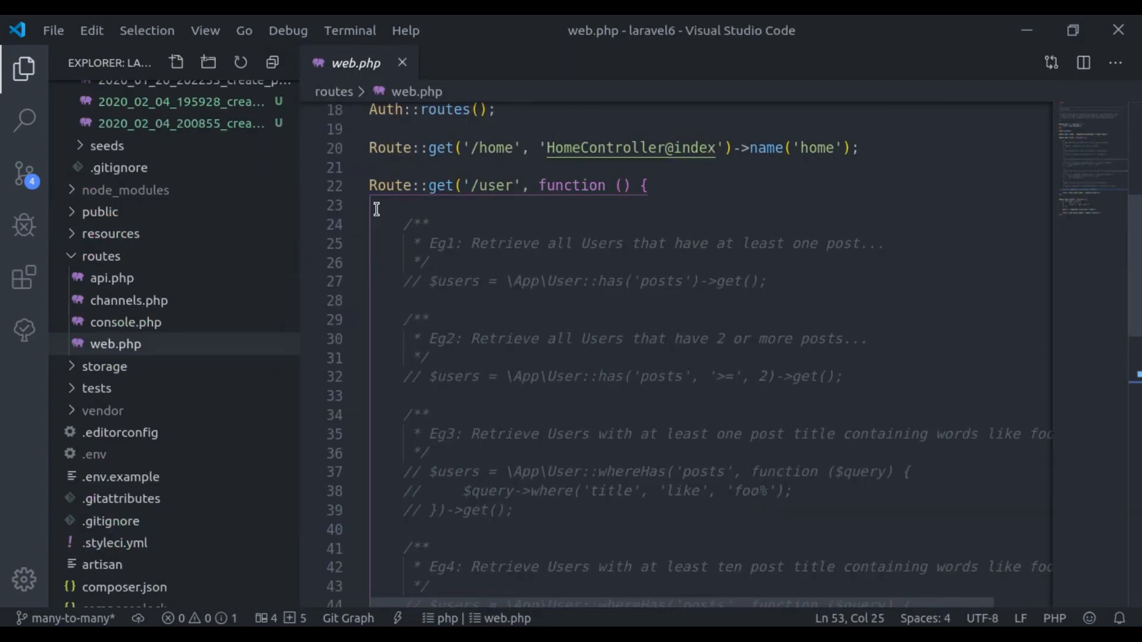
pyautogui.click(355, 184)
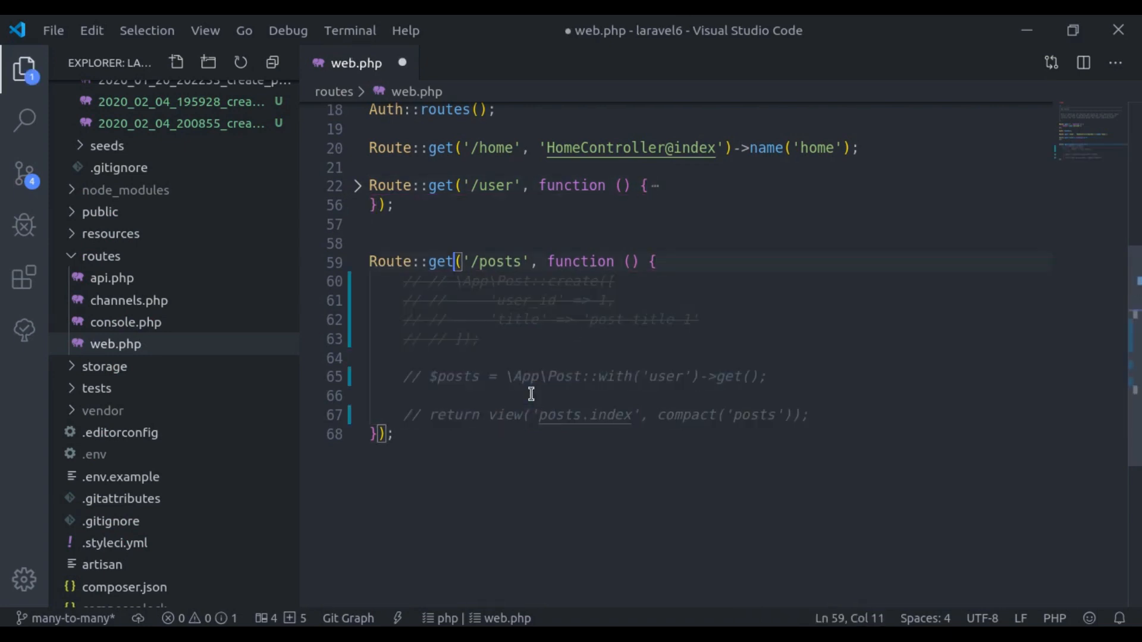
pyautogui.press('Enter')
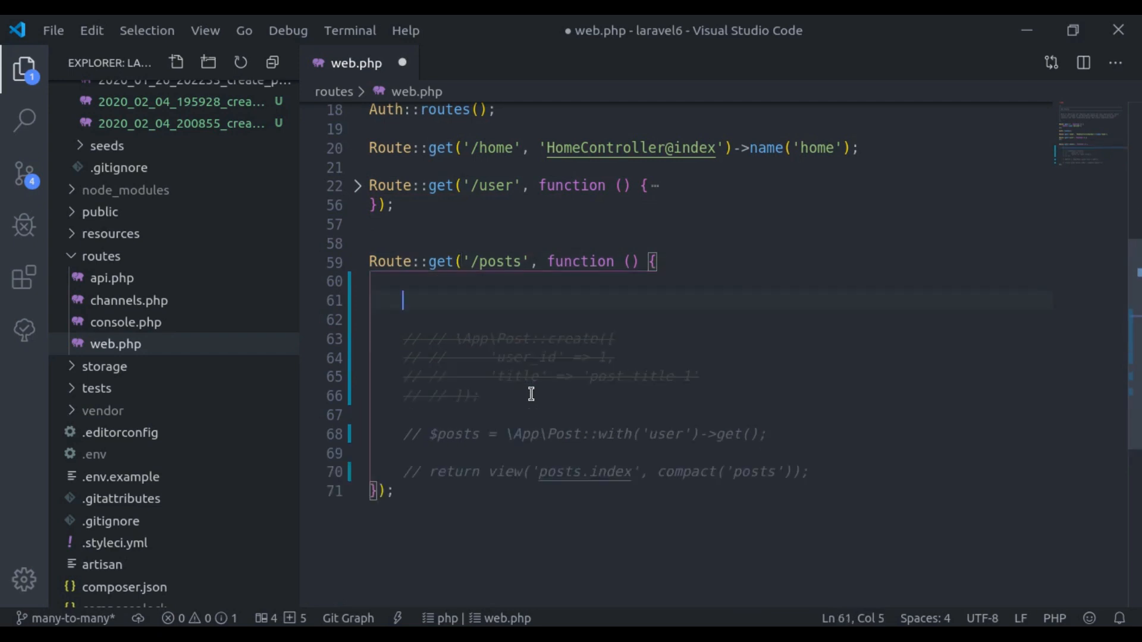
pyautogui.write('\\App\\Tag')
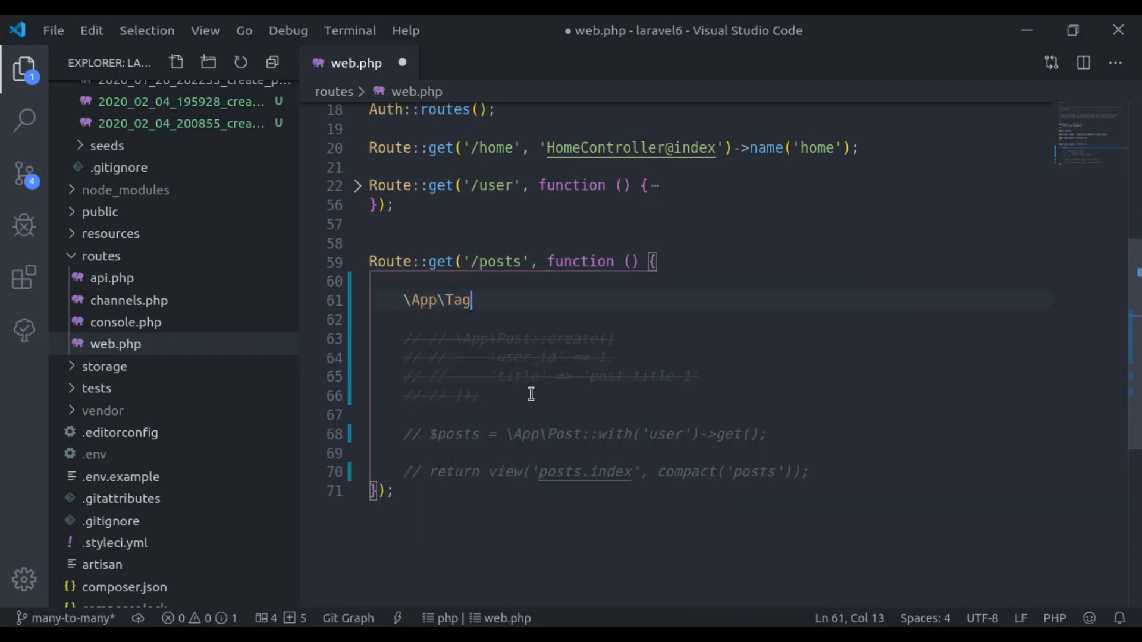
pyautogui.write('::create([')
pyautogui.click(710, 320)
pyautogui.write("'name")
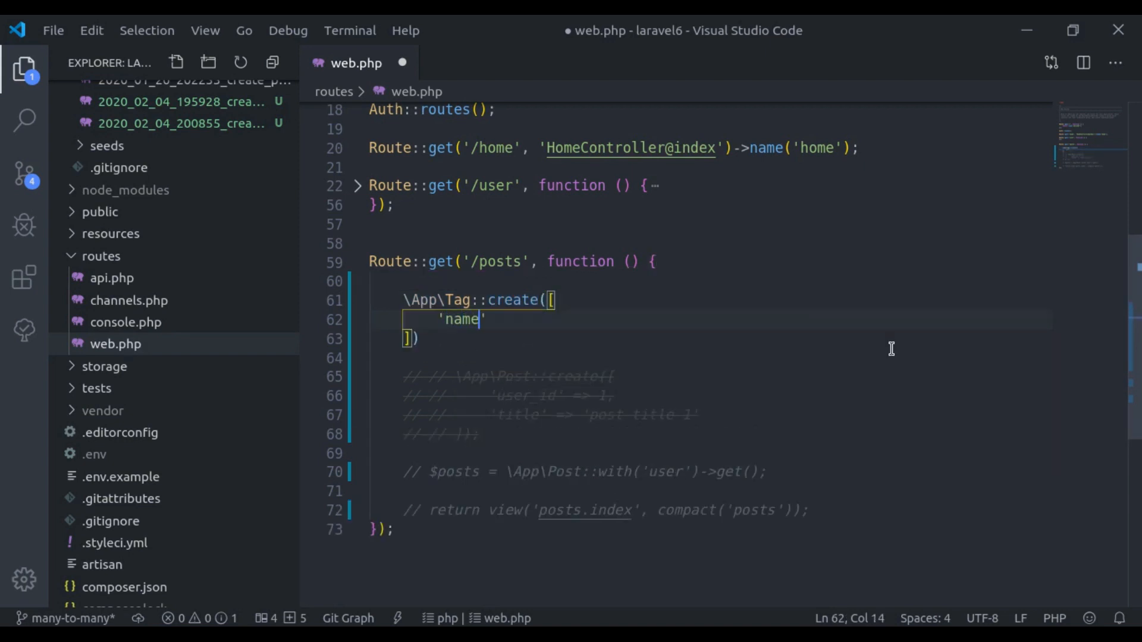
pyautogui.write("=> '")
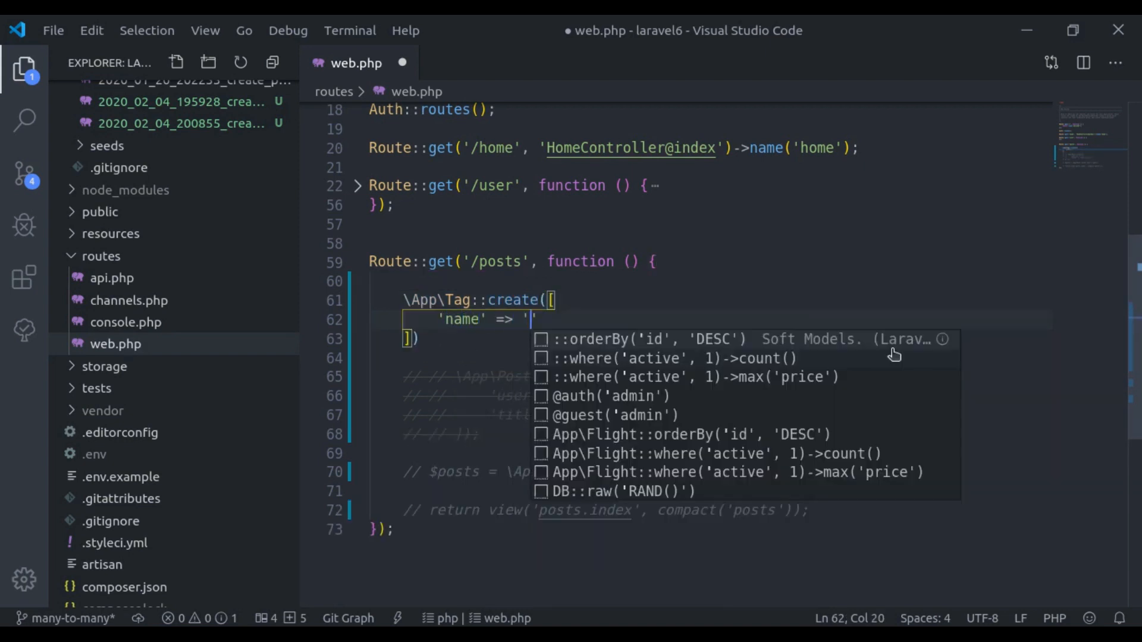
pyautogui.write('Laravel')
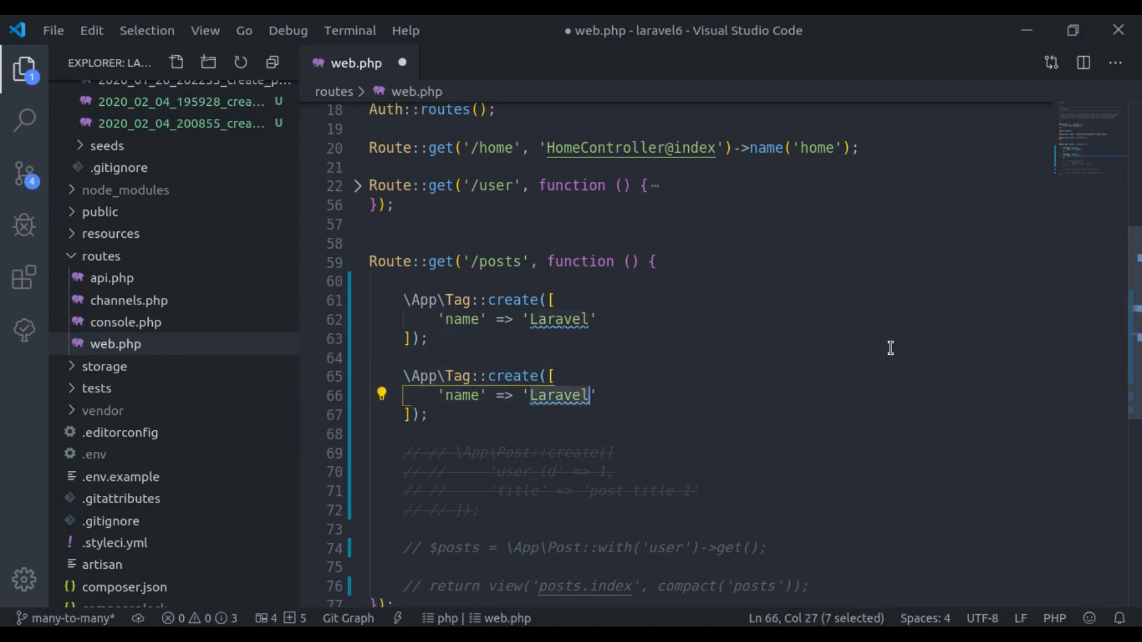
# Add further Tag::create calls for PHP and Javascript, then load 127.0.0.1:8000/posts.
pyautogui.write('PHP')
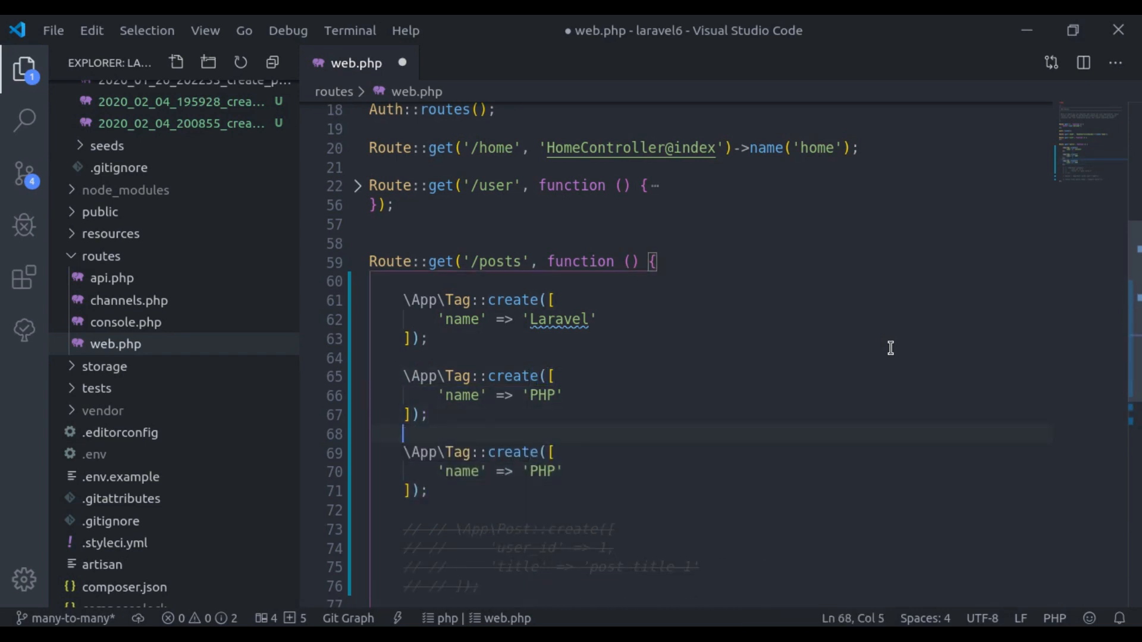
pyautogui.write('Ja')
pyautogui.write('127.0.0.1:8000/po')
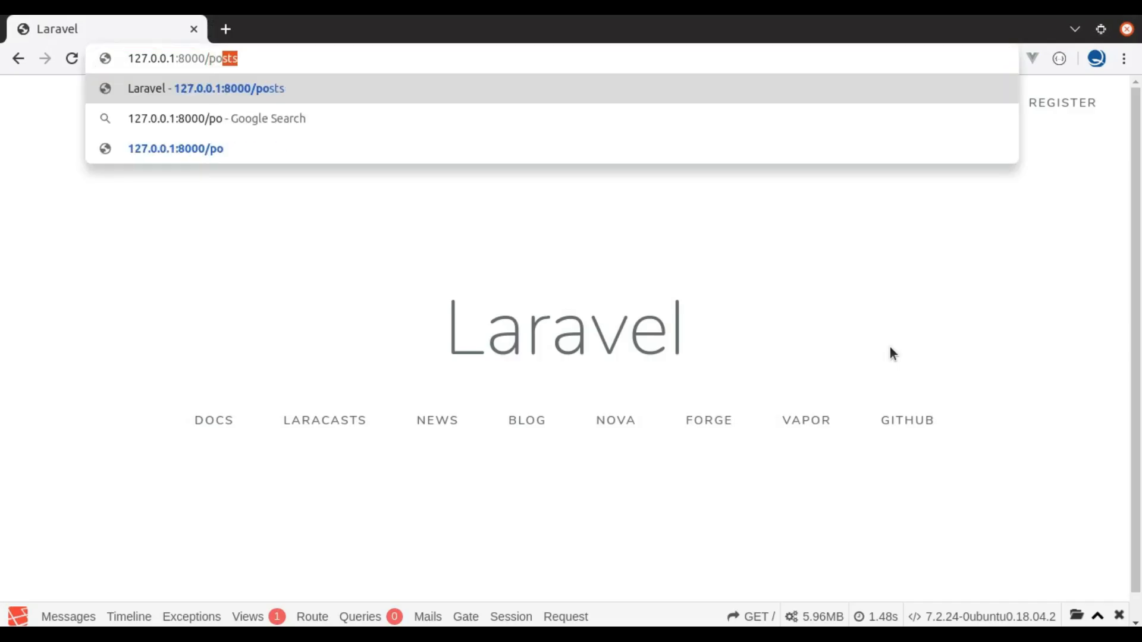
pyautogui.press('Enter')
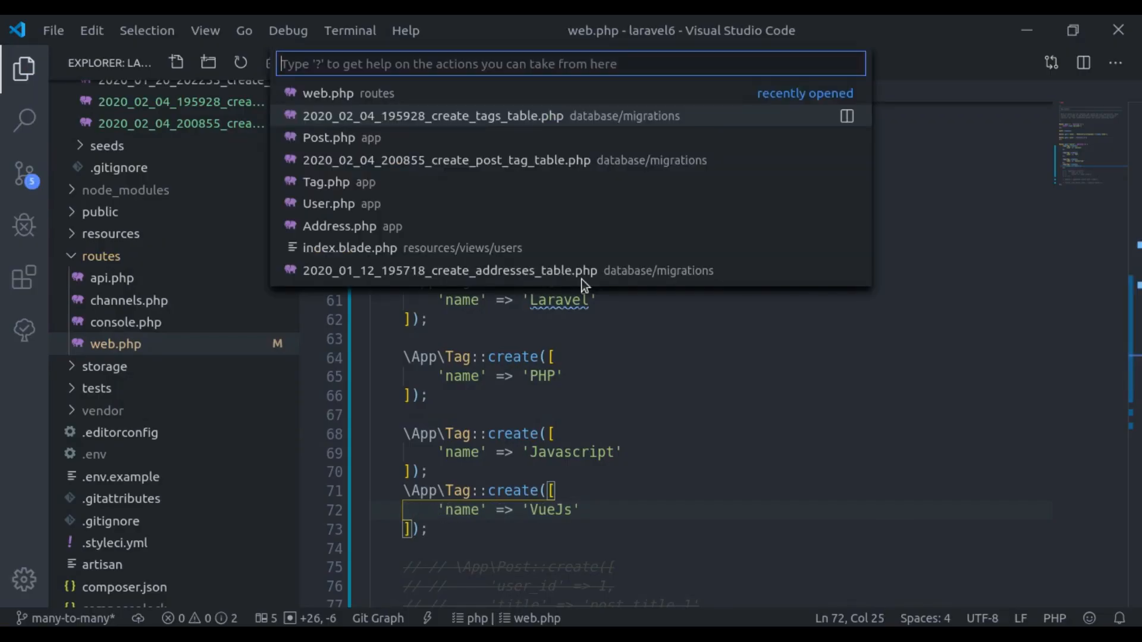
# In app/Tag.php, add 'name' to the Tag model's $fillable array.
pyautogui.click(326, 182)
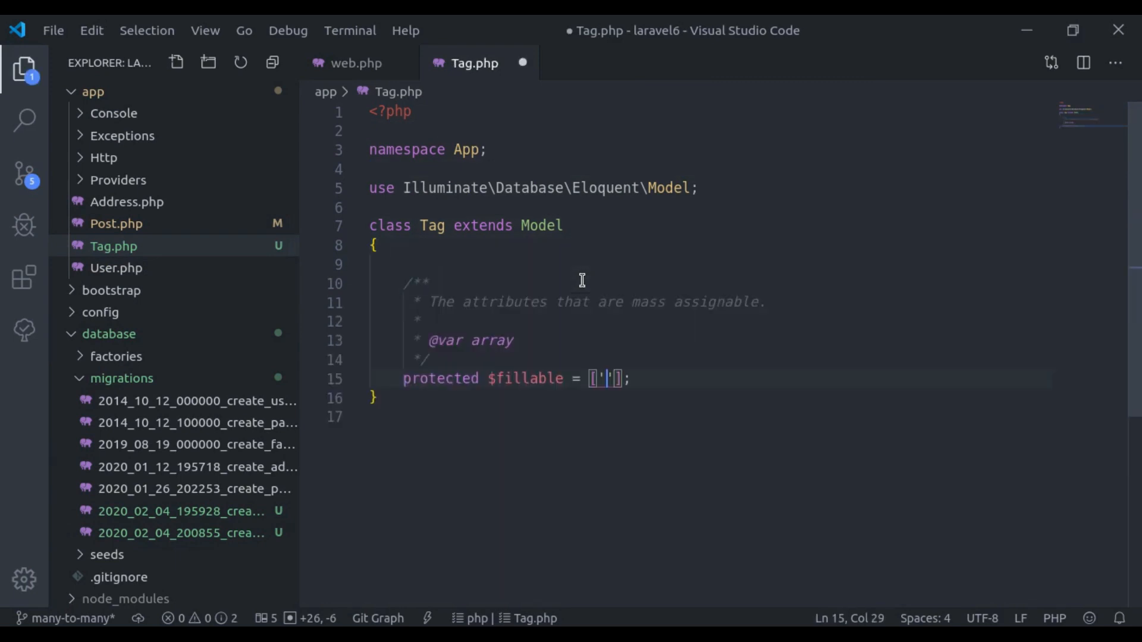
pyautogui.write('name')
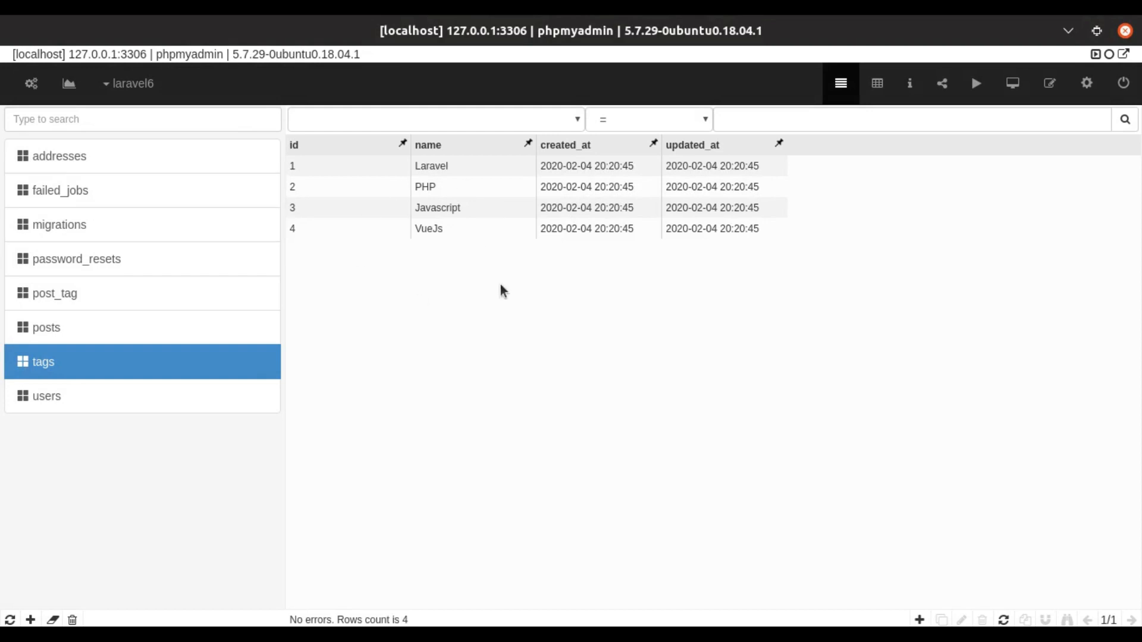
# Browse the posts and tags tables, then the empty post_tag pivot table.
pyautogui.click(46, 328)
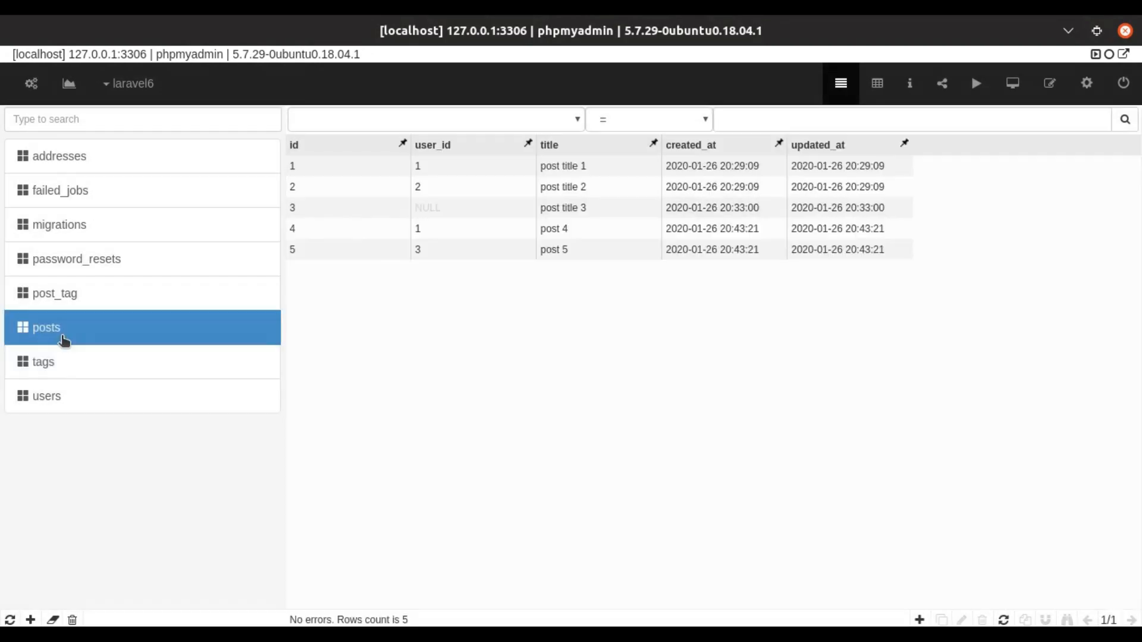
pyautogui.moveTo(490, 295)
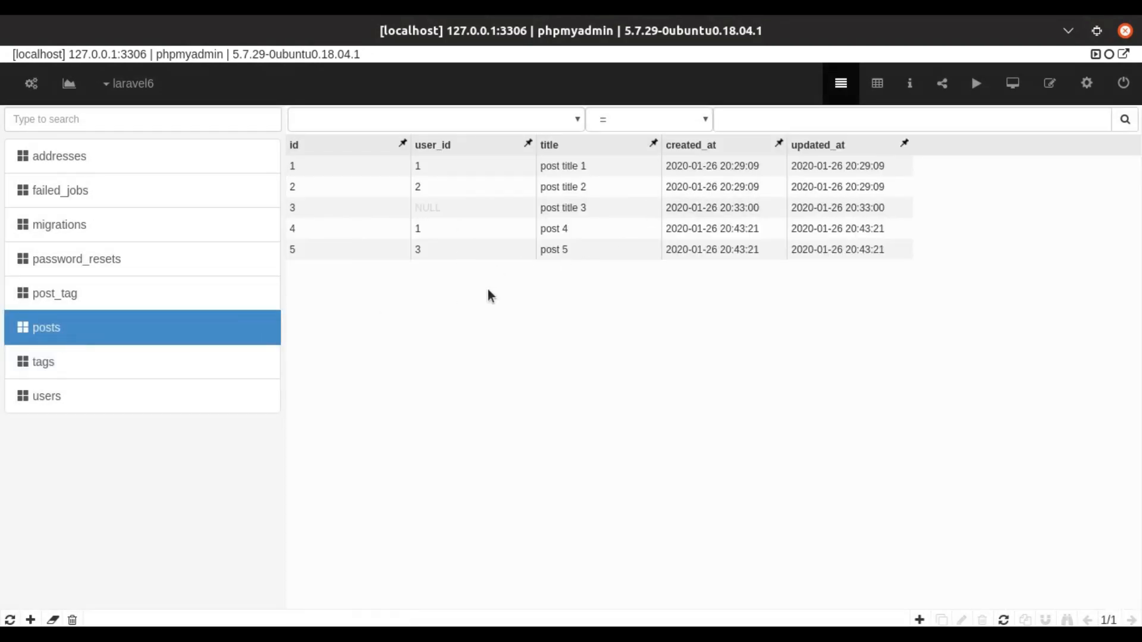
pyautogui.moveTo(572, 298)
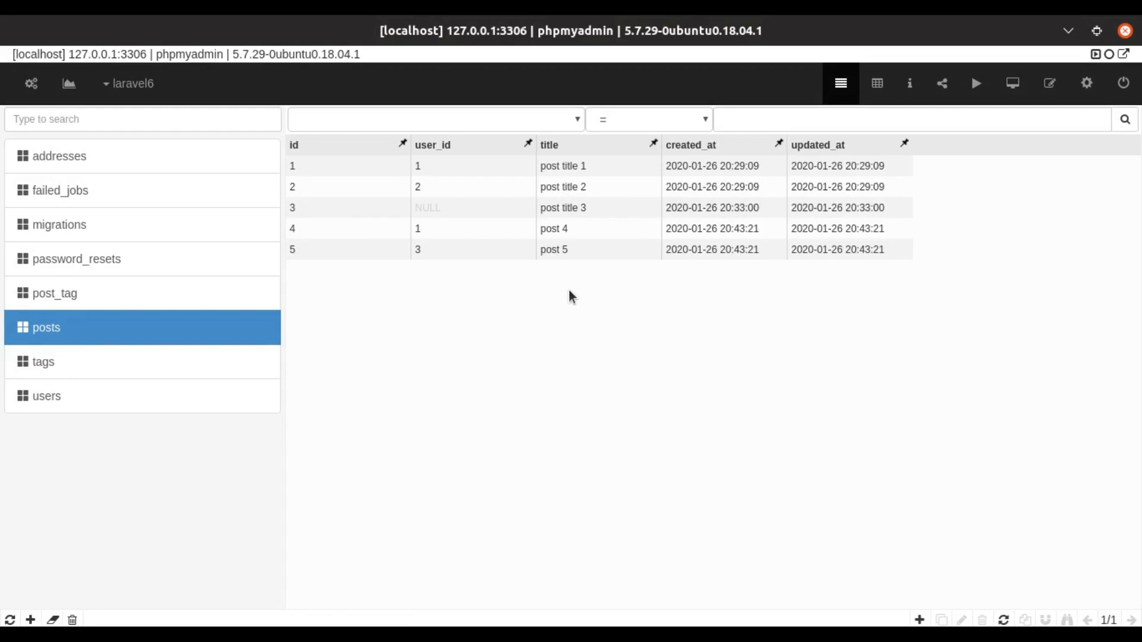
pyautogui.moveTo(20, 295)
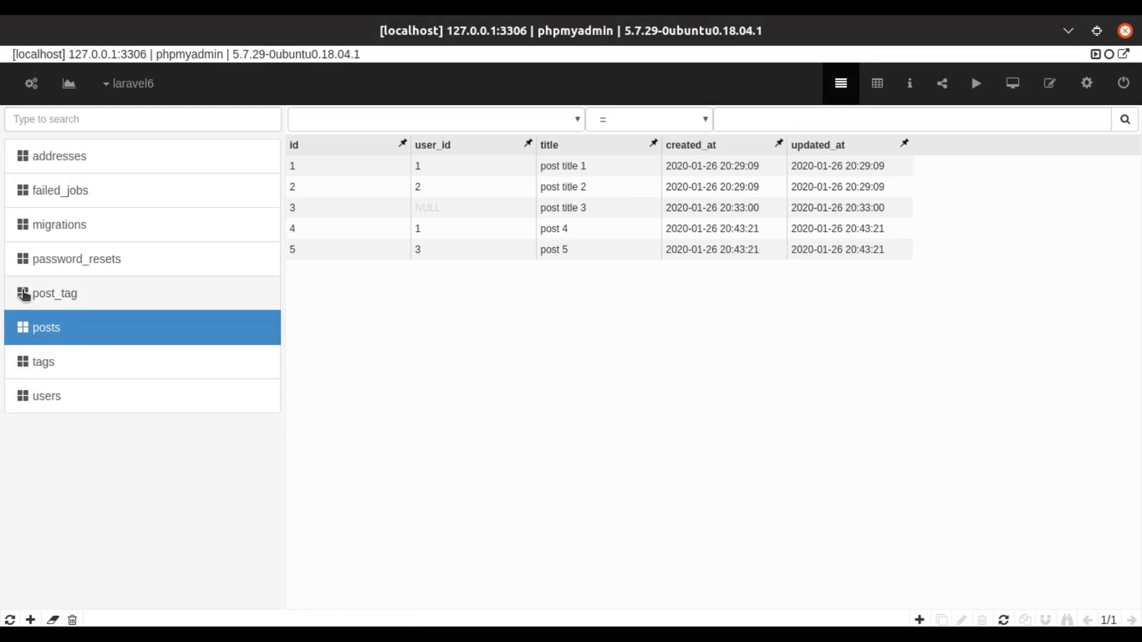
pyautogui.click(41, 362)
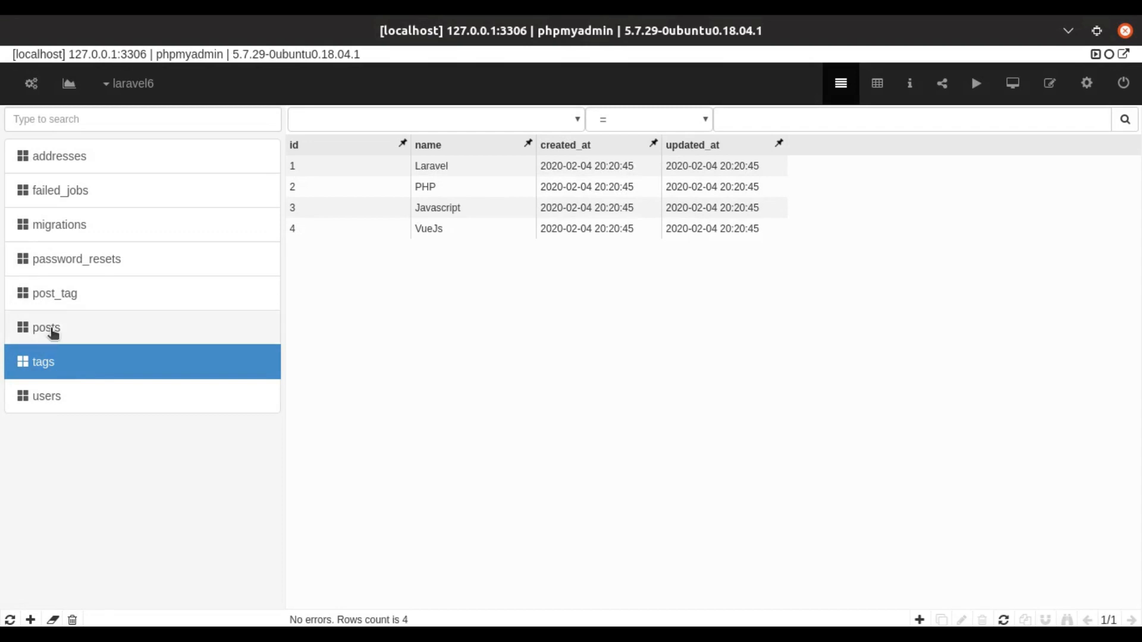
pyautogui.click(47, 328)
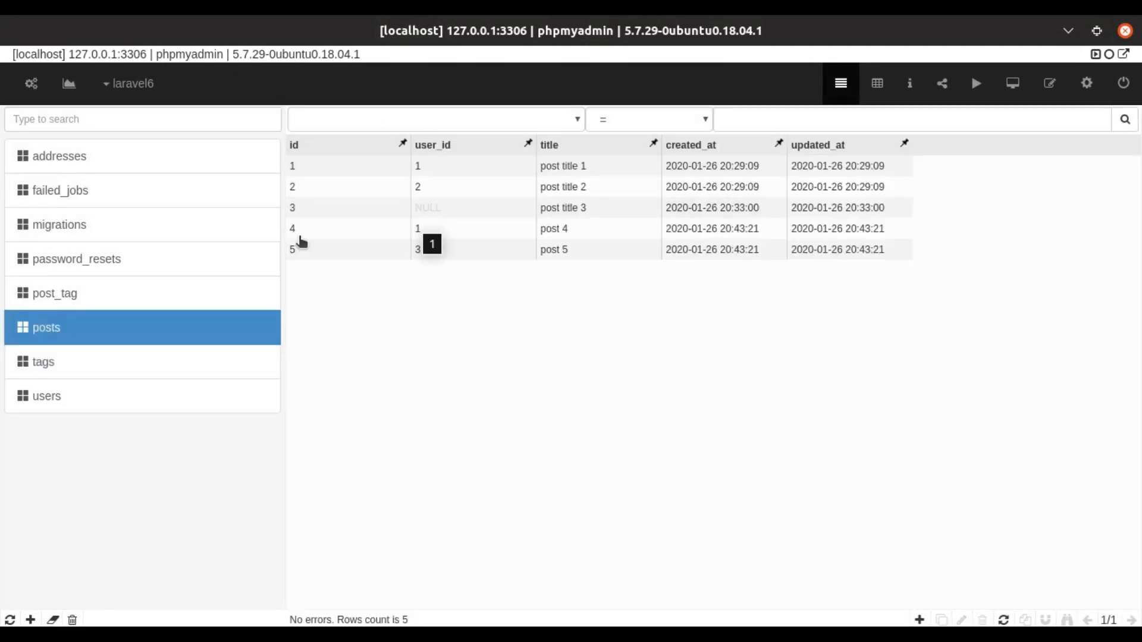
pyautogui.click(50, 292)
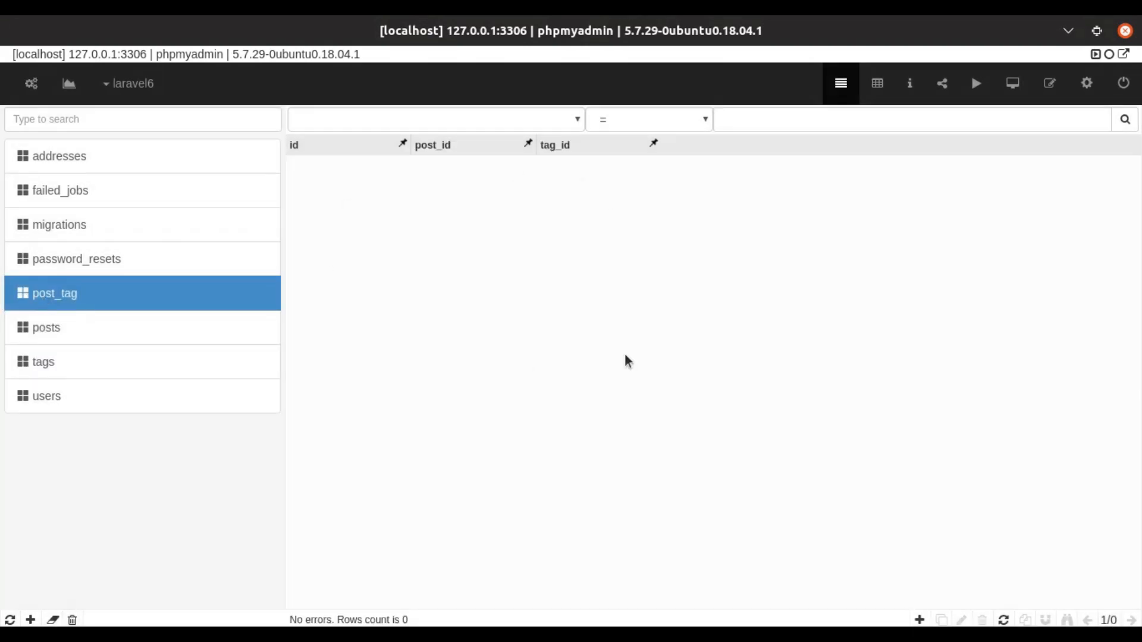
pyautogui.moveTo(459, 309)
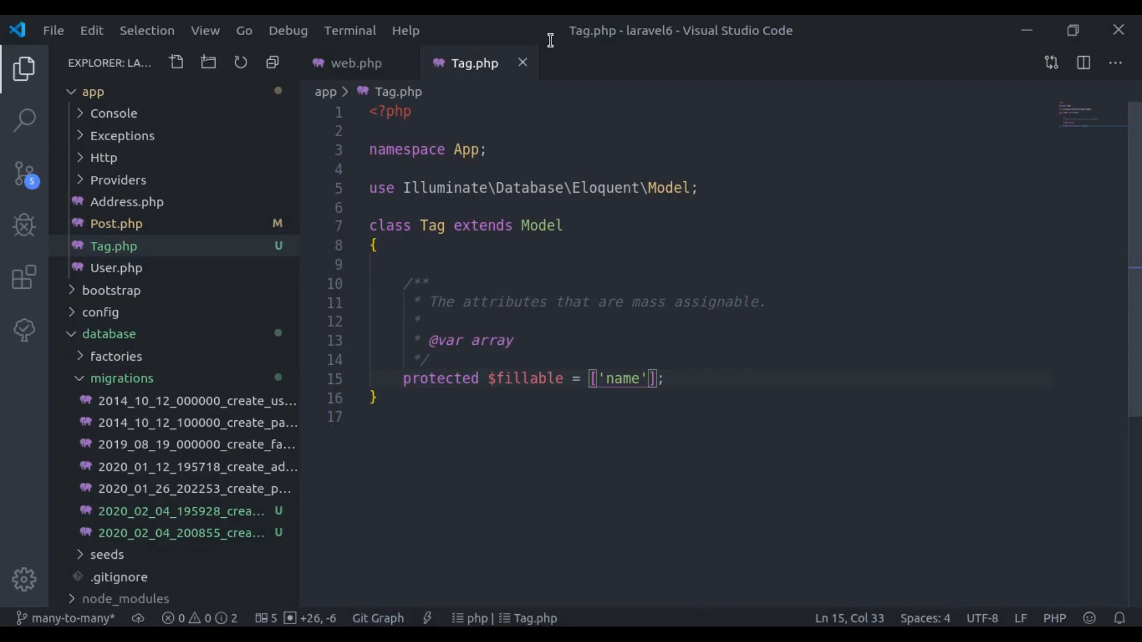
# In the /posts route, fetch $tag = \App\Tag::first() and $post = \App\Post::first().
pyautogui.click(356, 63)
pyautogui.write('$')
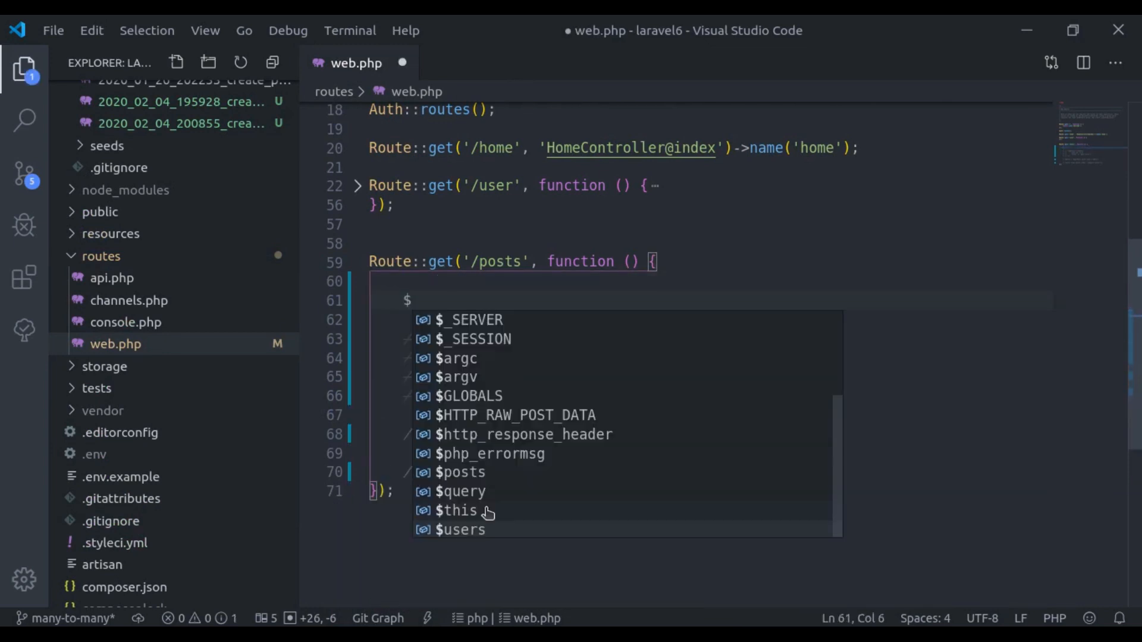
pyautogui.write('tag =')
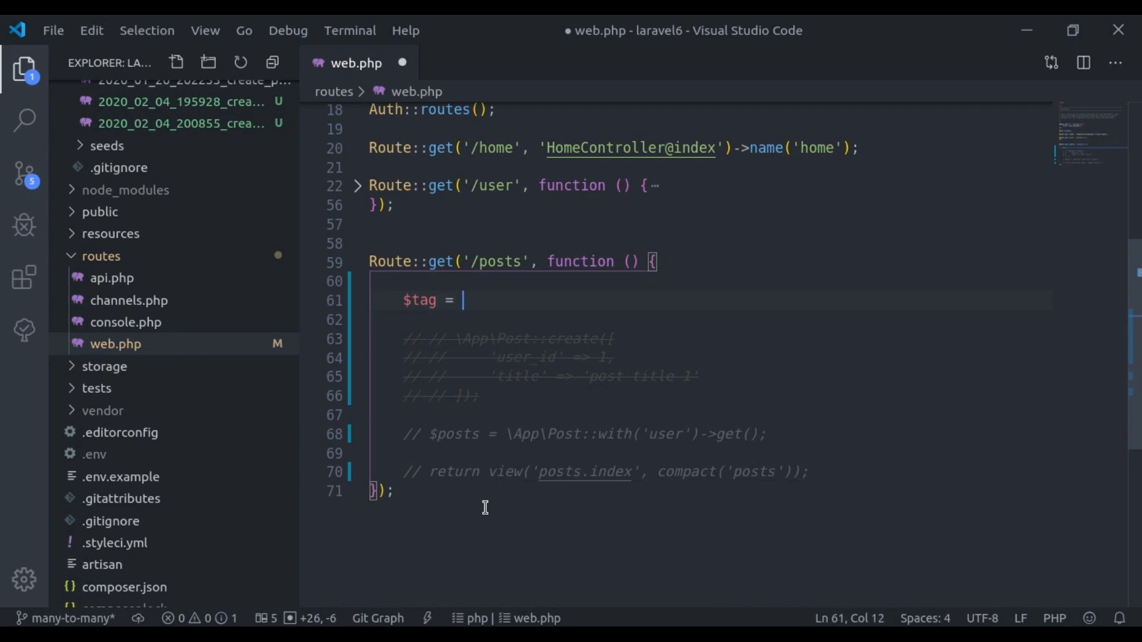
pyautogui.write('\\A')
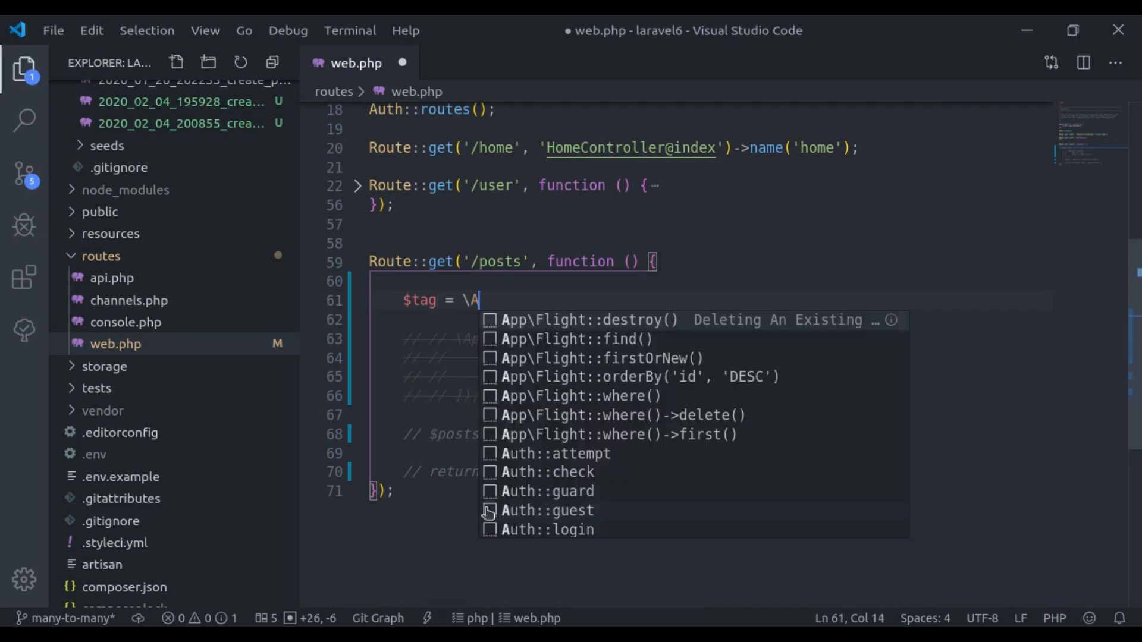
pyautogui.write('pp\\Tag::')
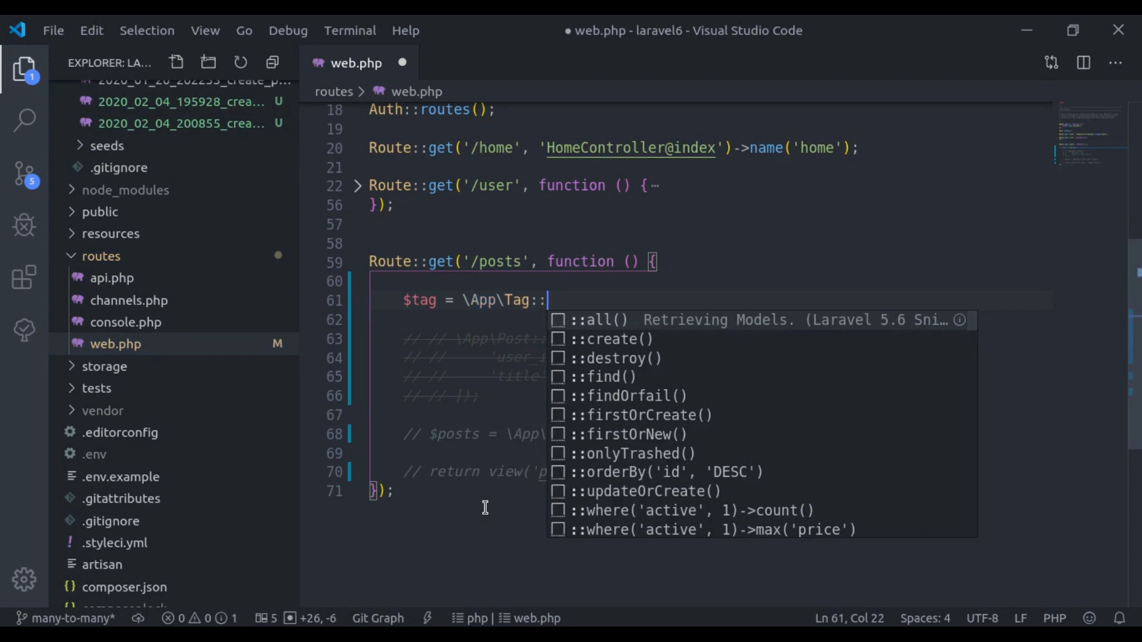
pyautogui.write('first();')
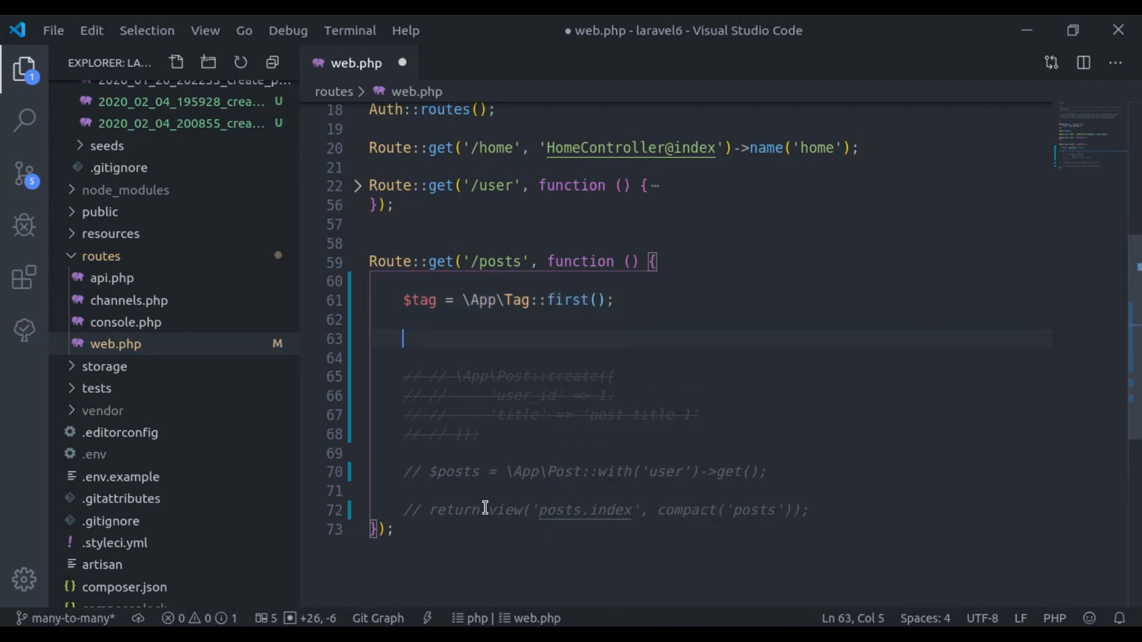
pyautogui.write('$post')
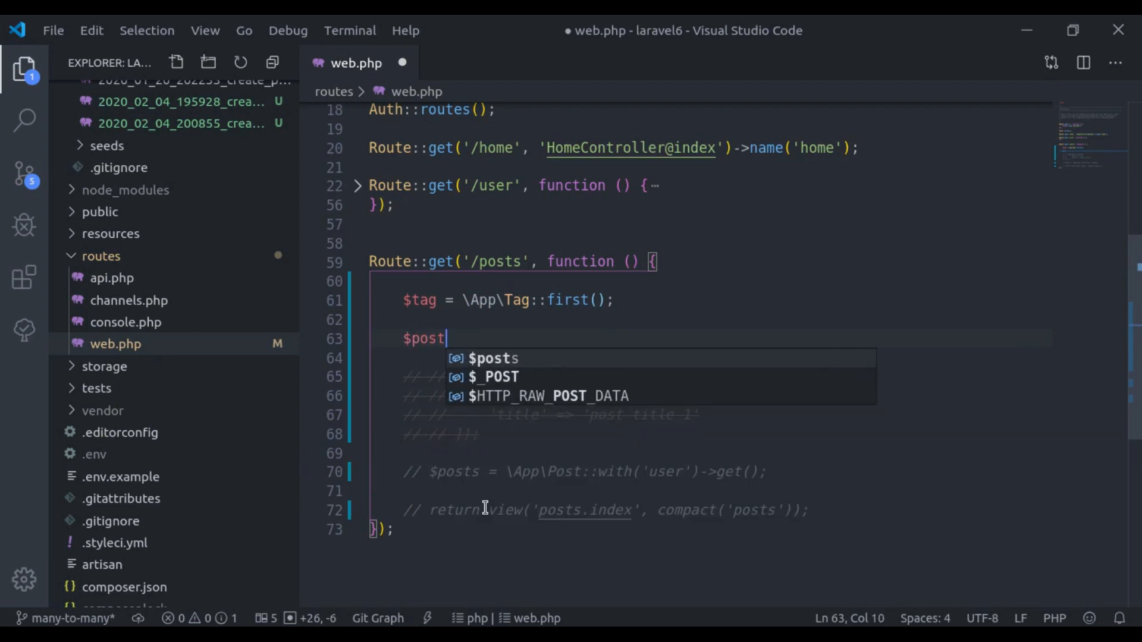
pyautogui.write('= \\App\\')
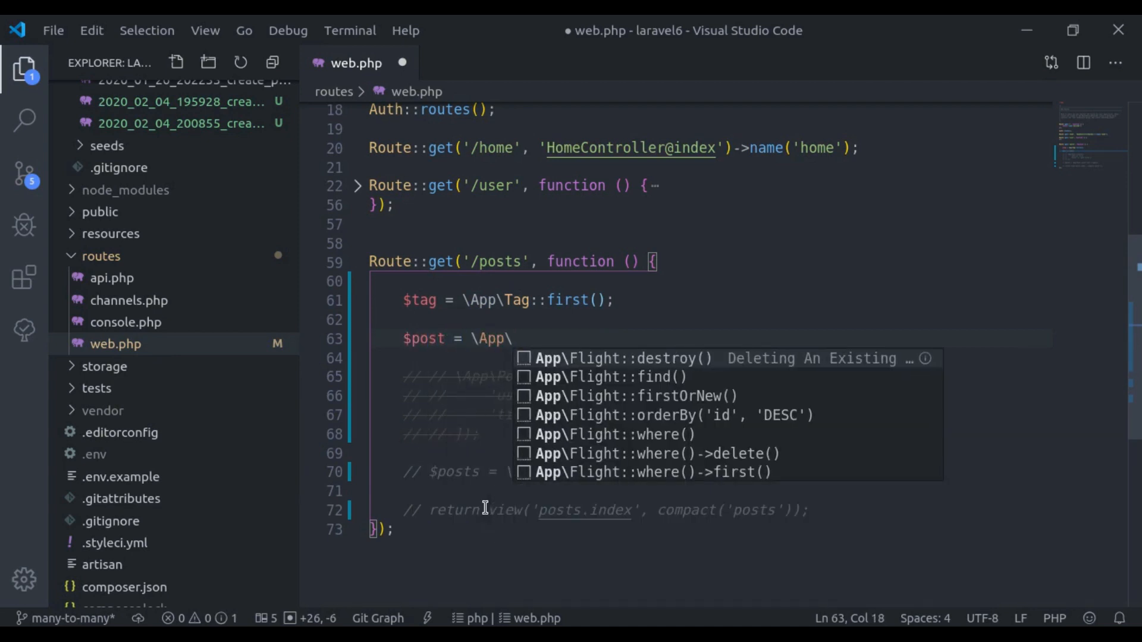
pyautogui.write('Post:first();')
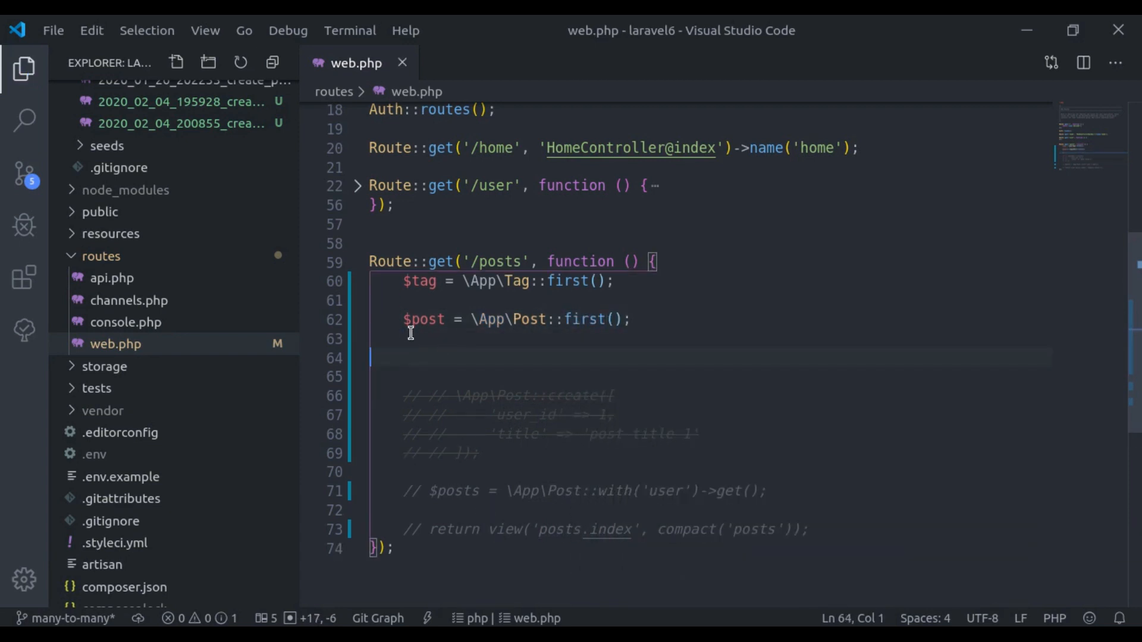
# Add $post->tags()->attach($tag); to attach the first tag to the post.
pyautogui.doubleClick(426, 319)
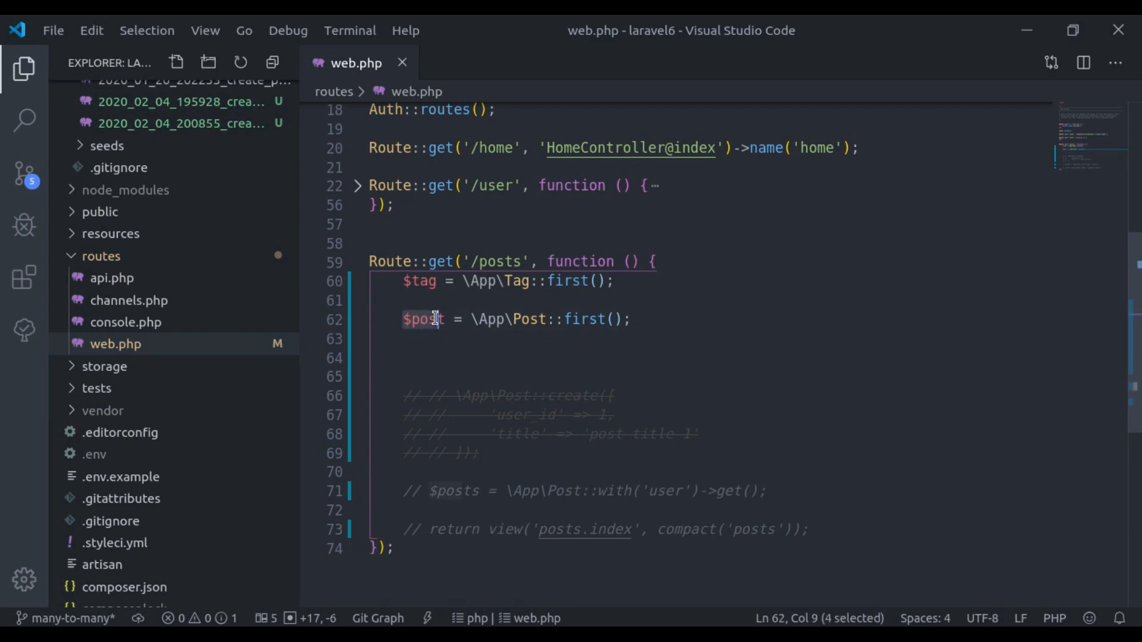
pyautogui.press('Enter')
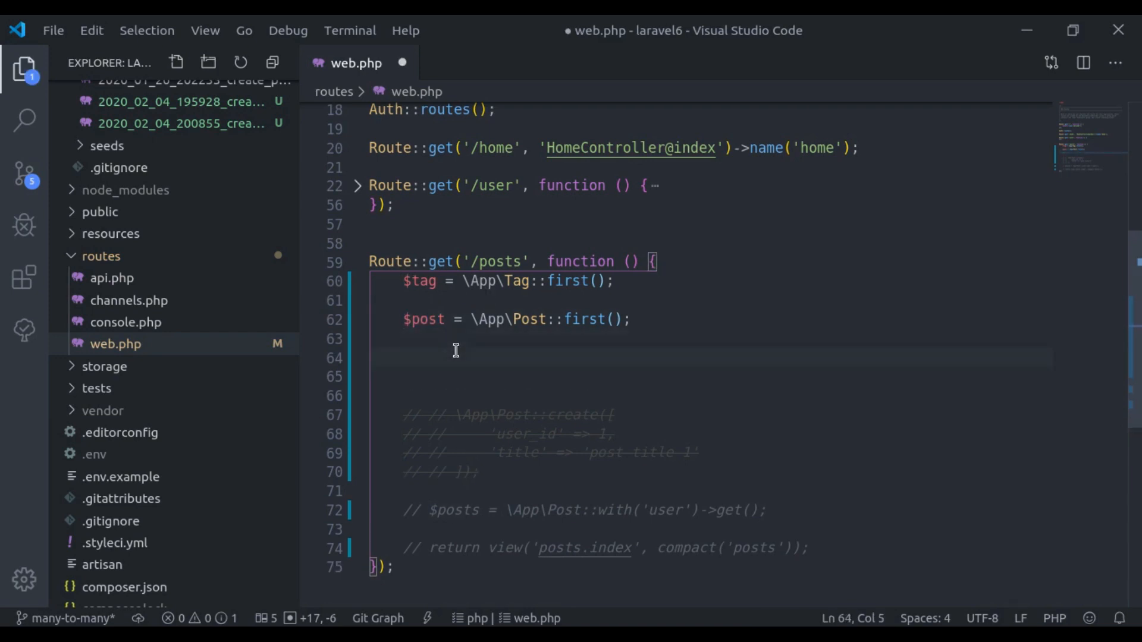
pyautogui.write('$post-')
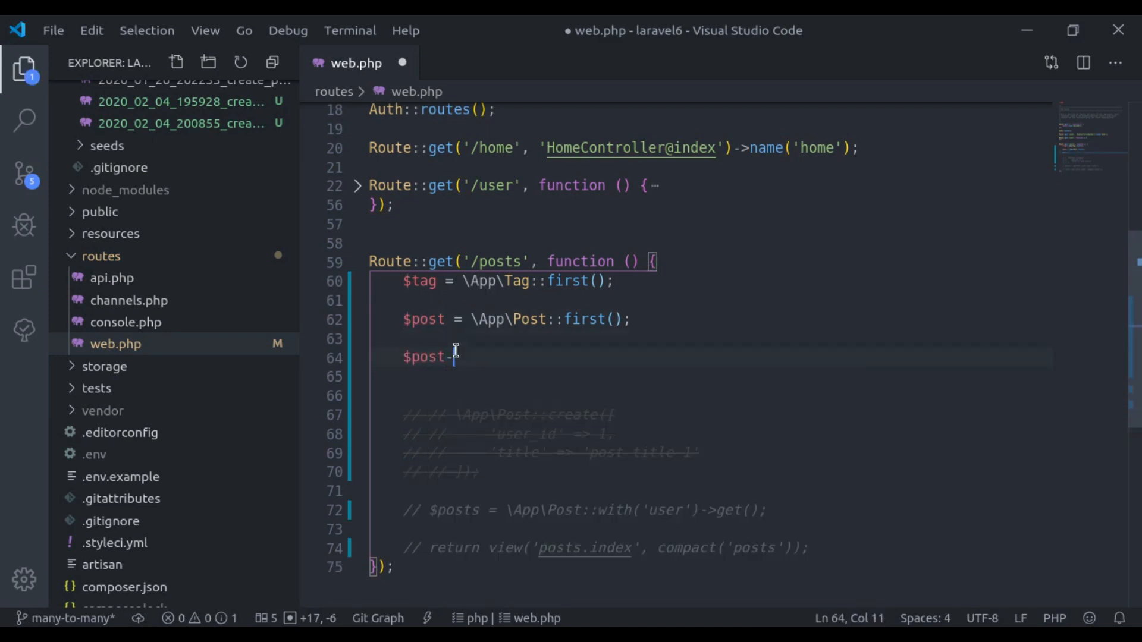
pyautogui.write('->tags()->save(')
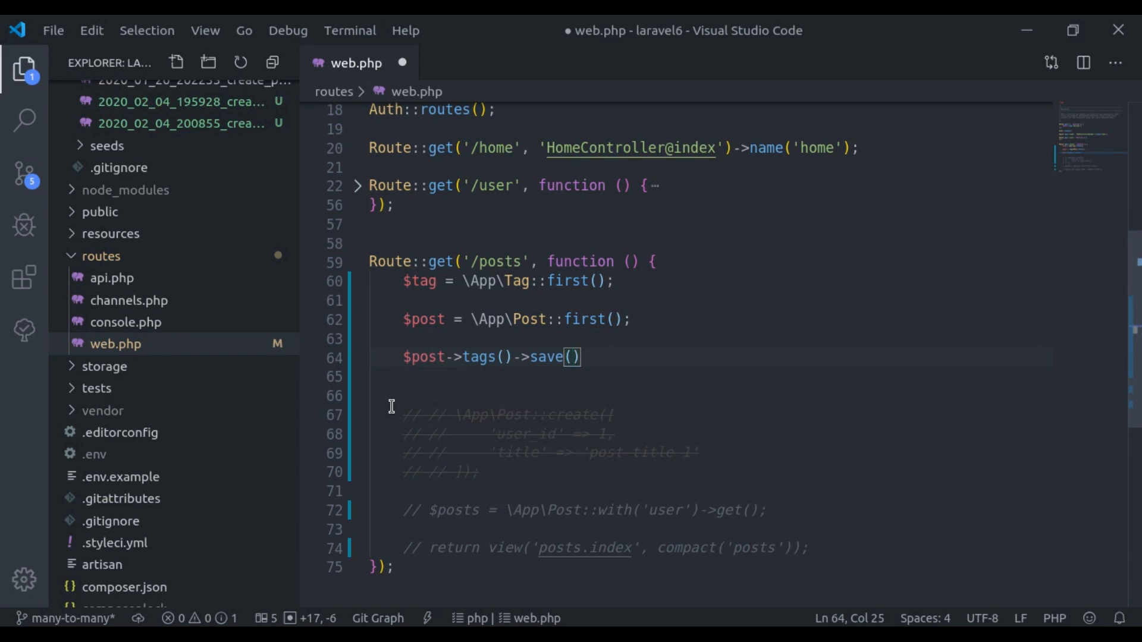
pyautogui.write('att')
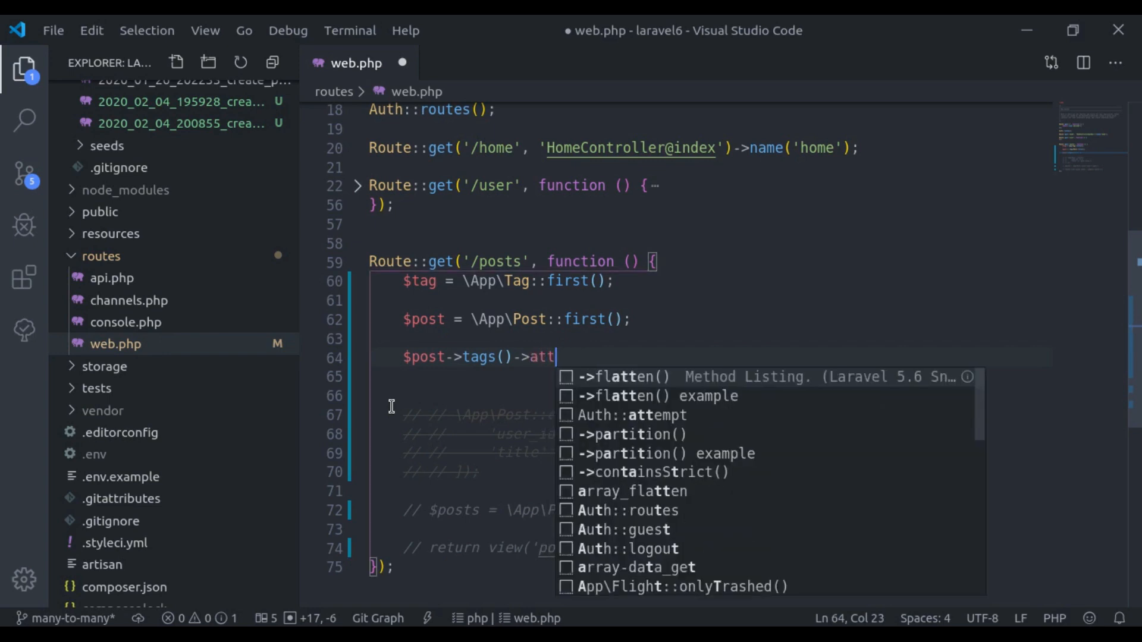
pyautogui.write('ach')
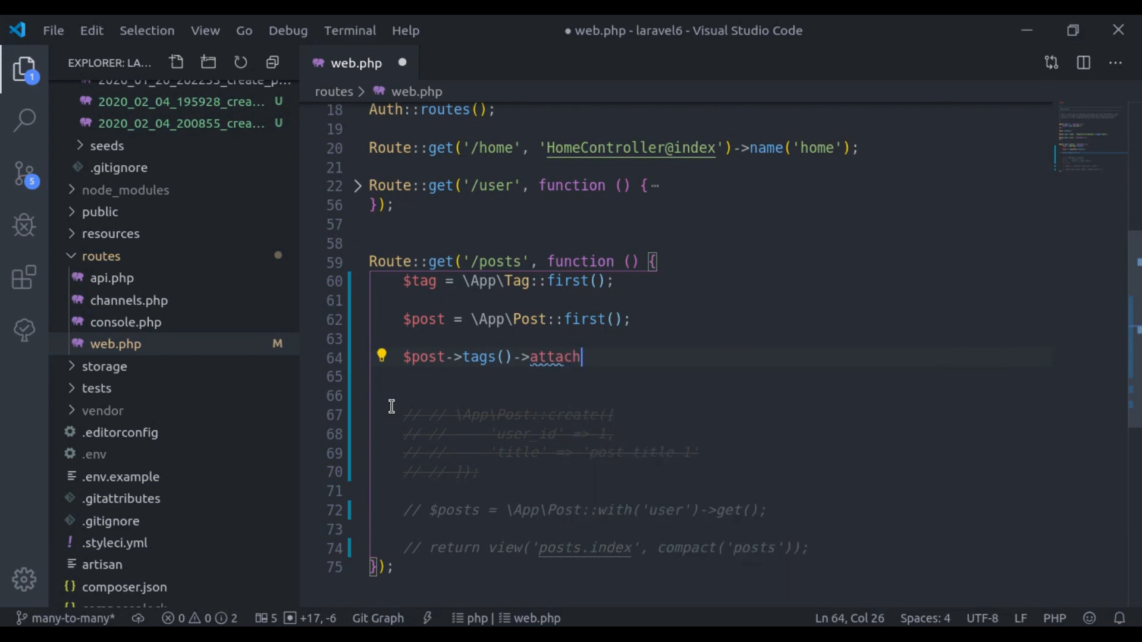
pyautogui.write('($tag')
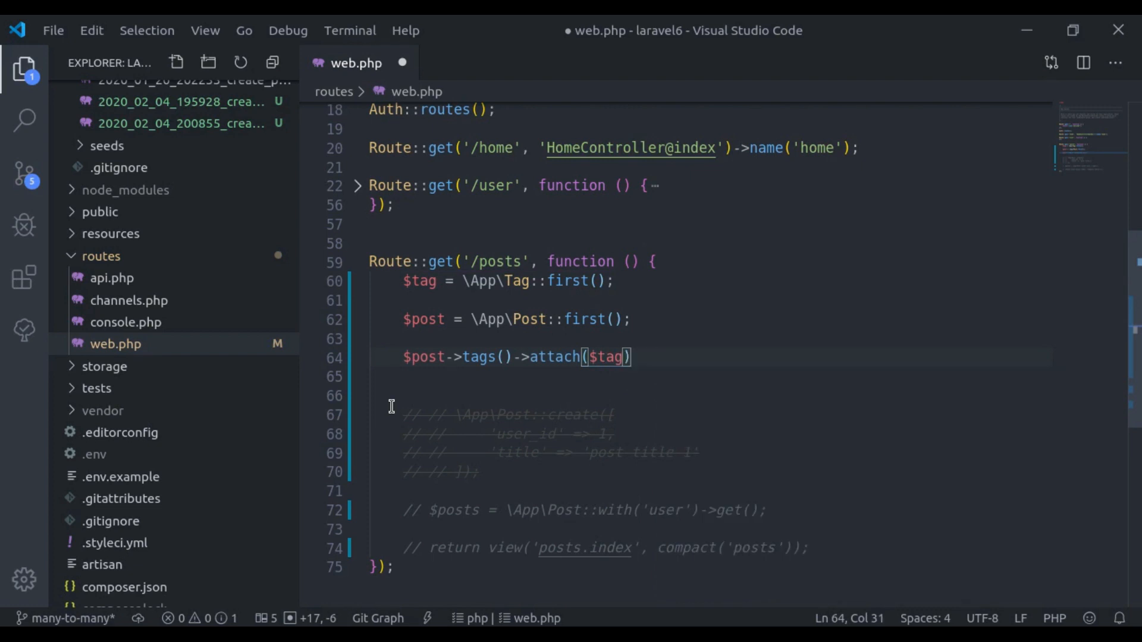
pyautogui.write(';')
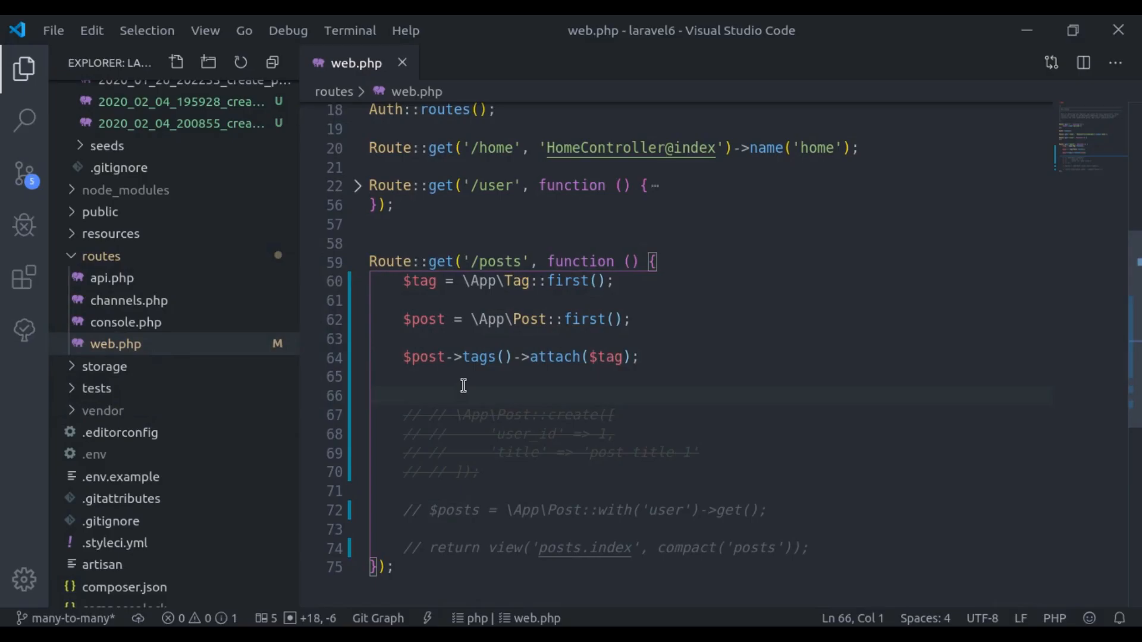
# Dump the post with dd($post), loading it via Post::with('tags')->first().
pyautogui.write('dd($post);')
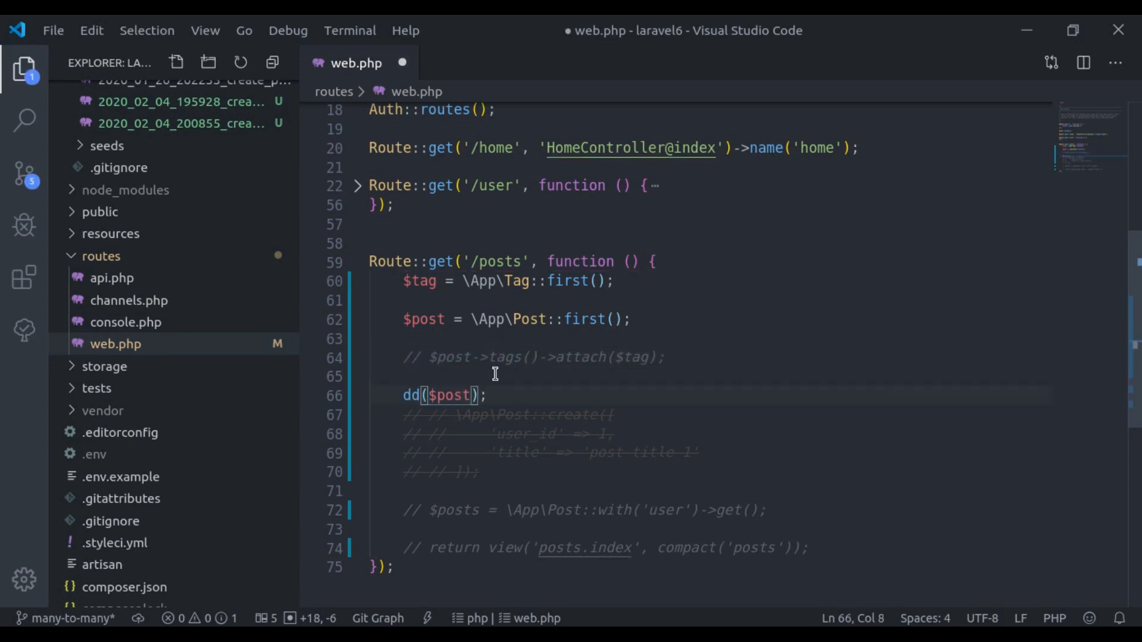
pyautogui.write('wit')
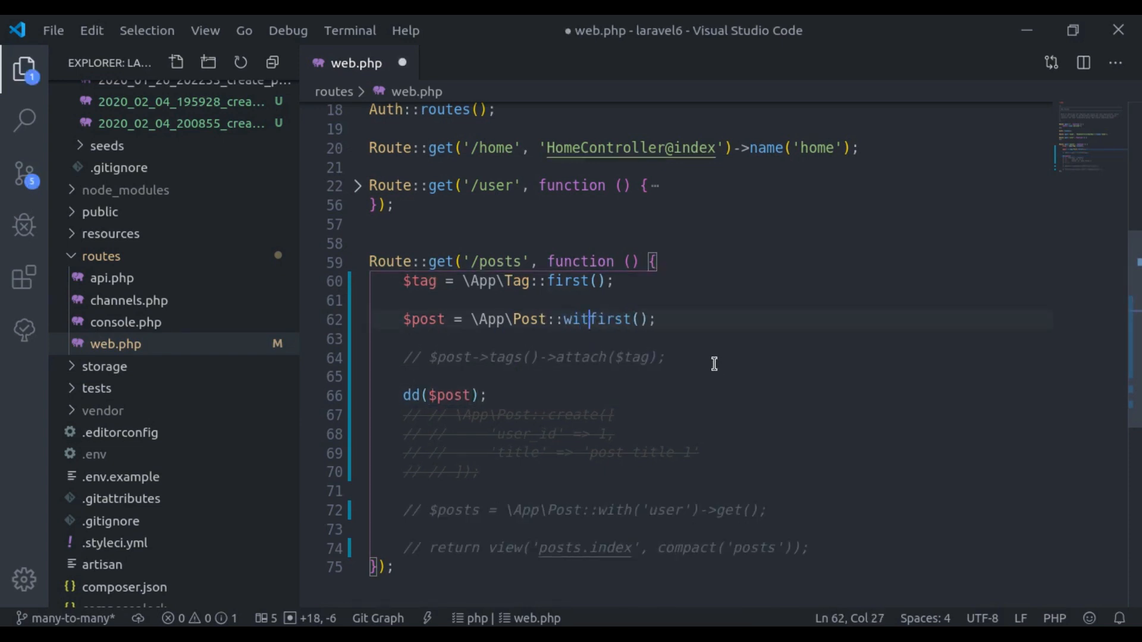
pyautogui.write('h()->')
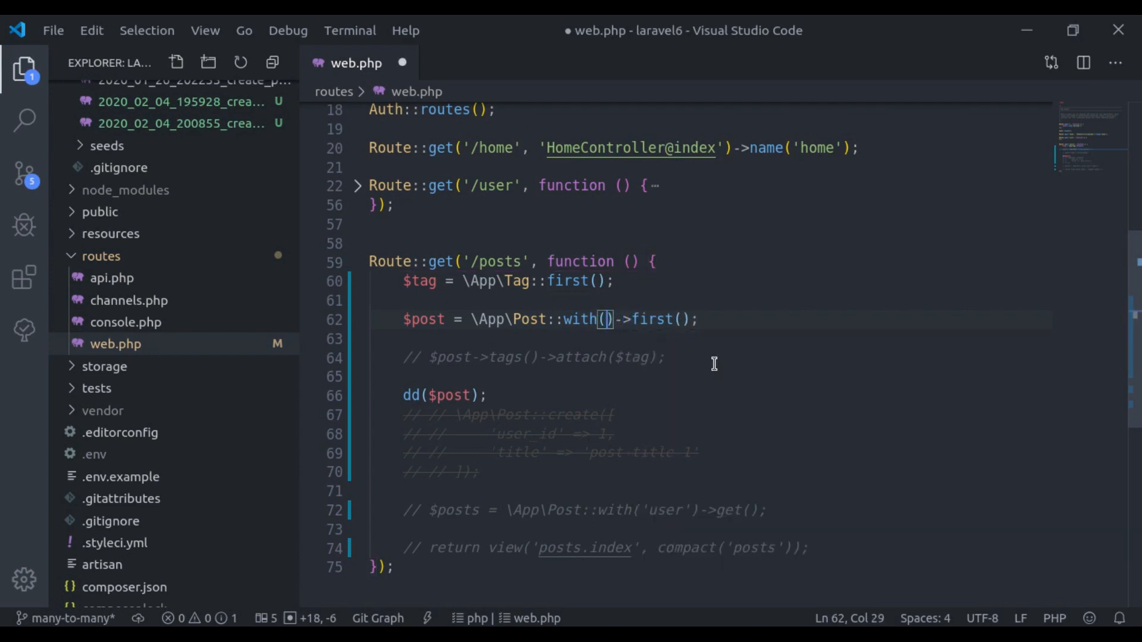
pyautogui.write("'tags'")
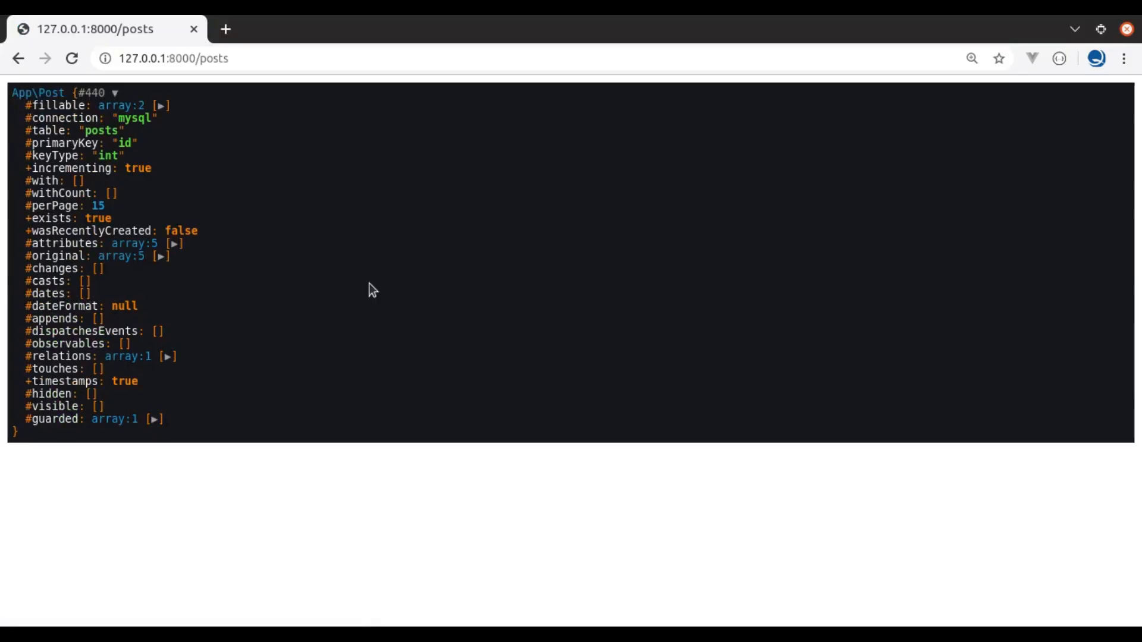
# Expand #relations and the tags Collection in the dumped post.
pyautogui.click(169, 356)
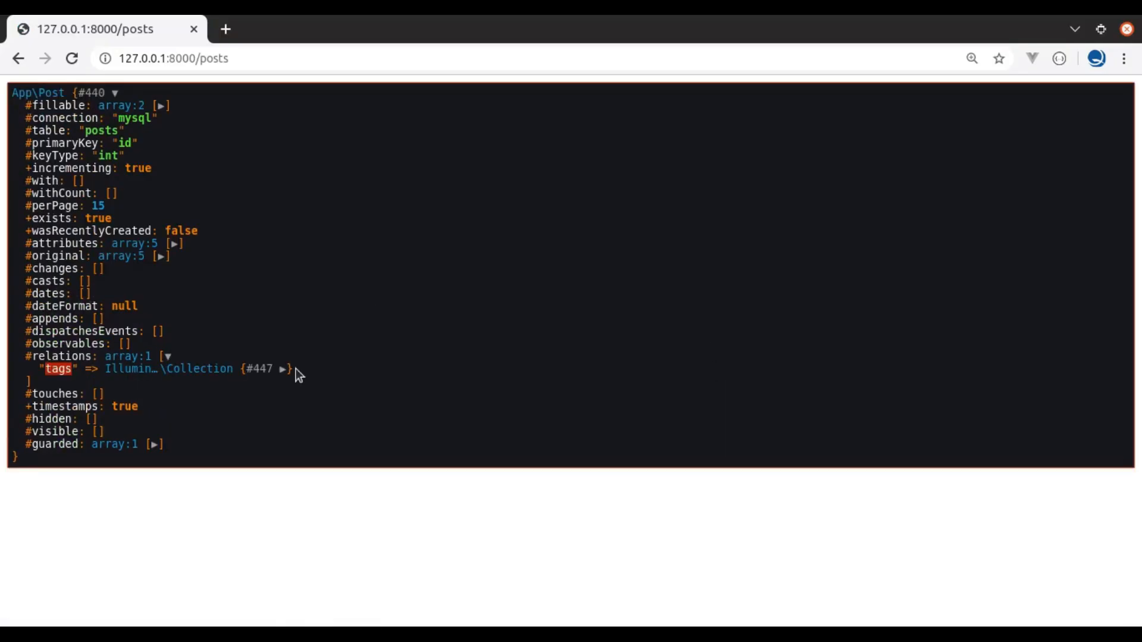
pyautogui.click(283, 369)
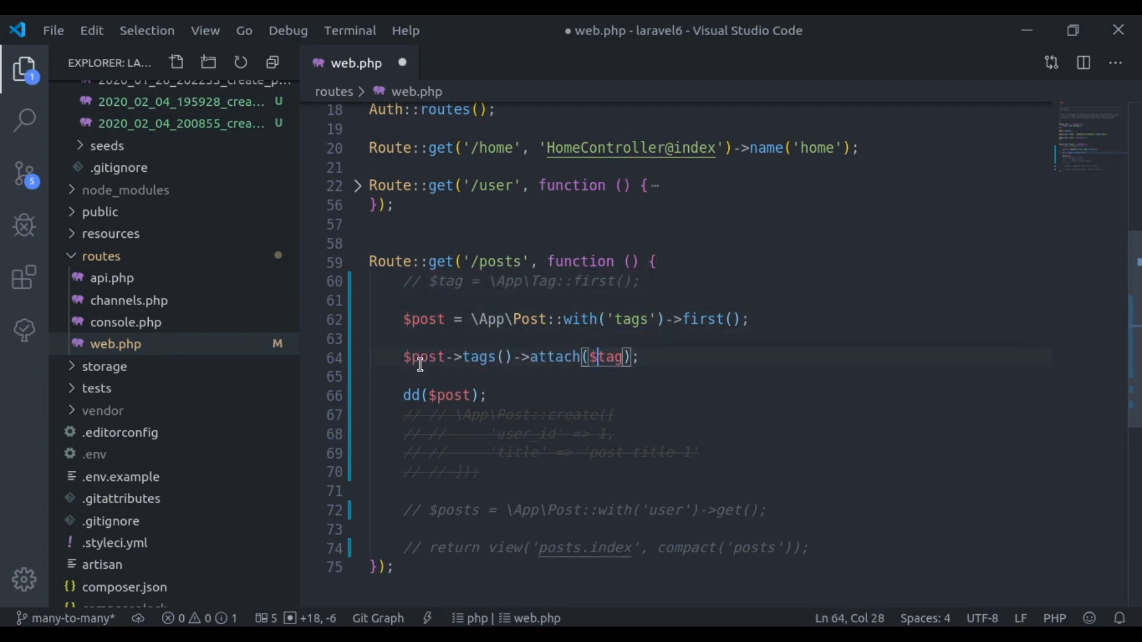
# Replace $tag in the attach() call with the id array [2,3,4].
pyautogui.press('Backspace')
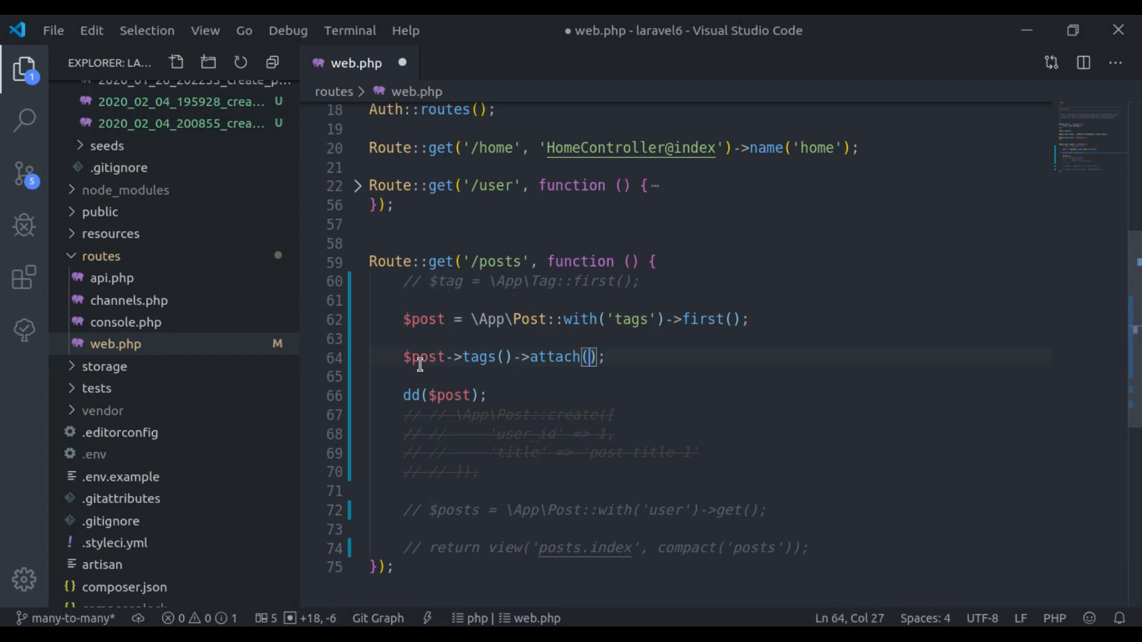
pyautogui.write('[]')
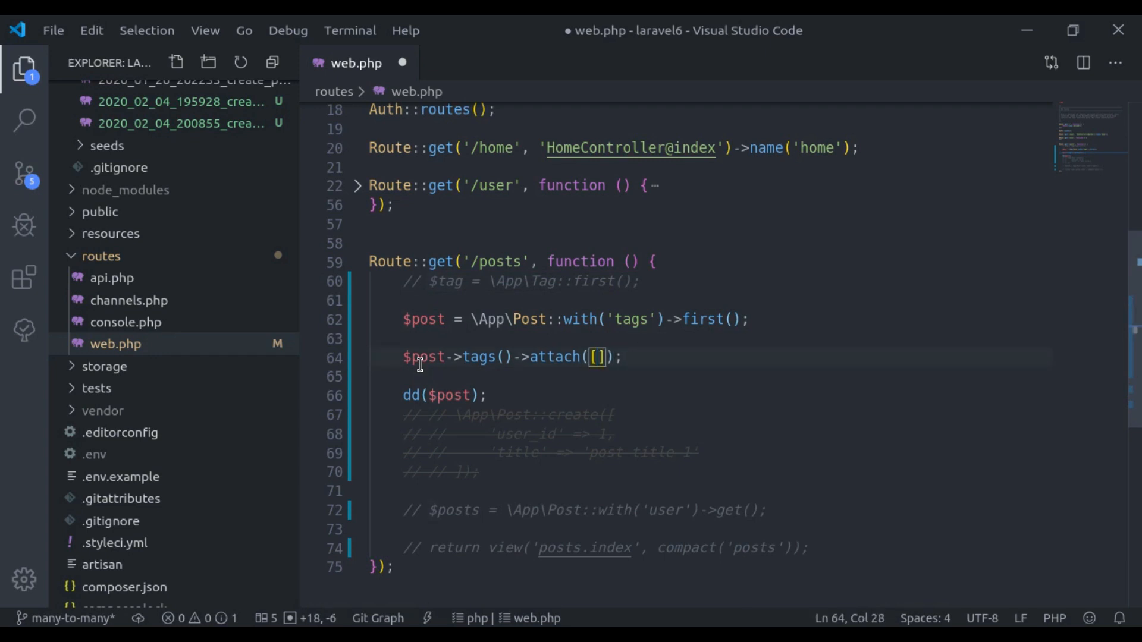
pyautogui.write('2,')
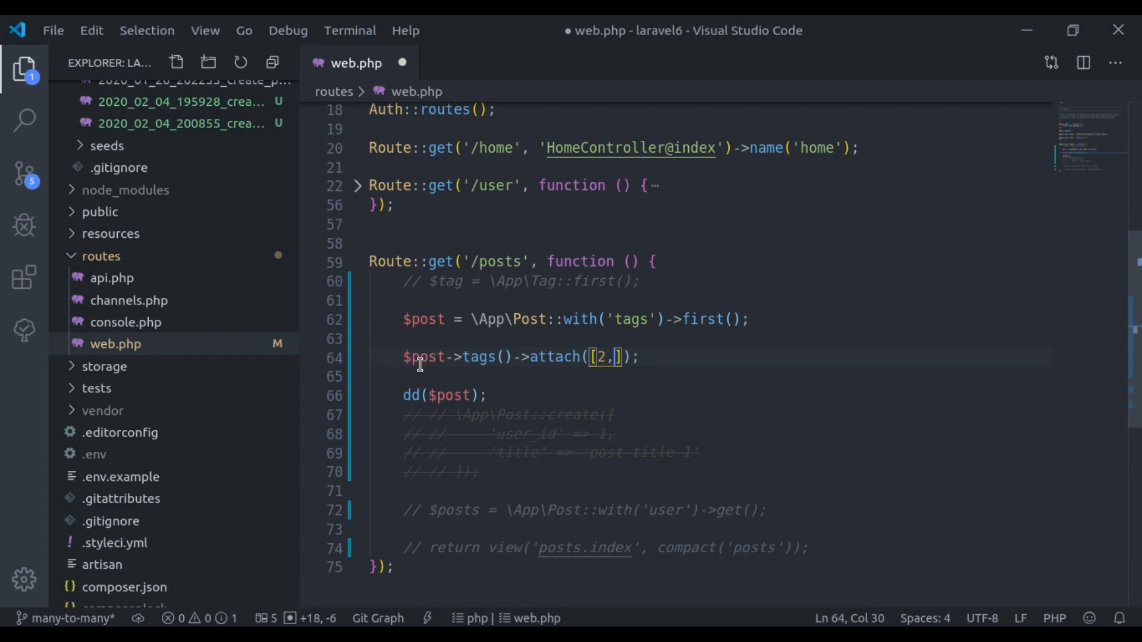
pyautogui.write('3,4')
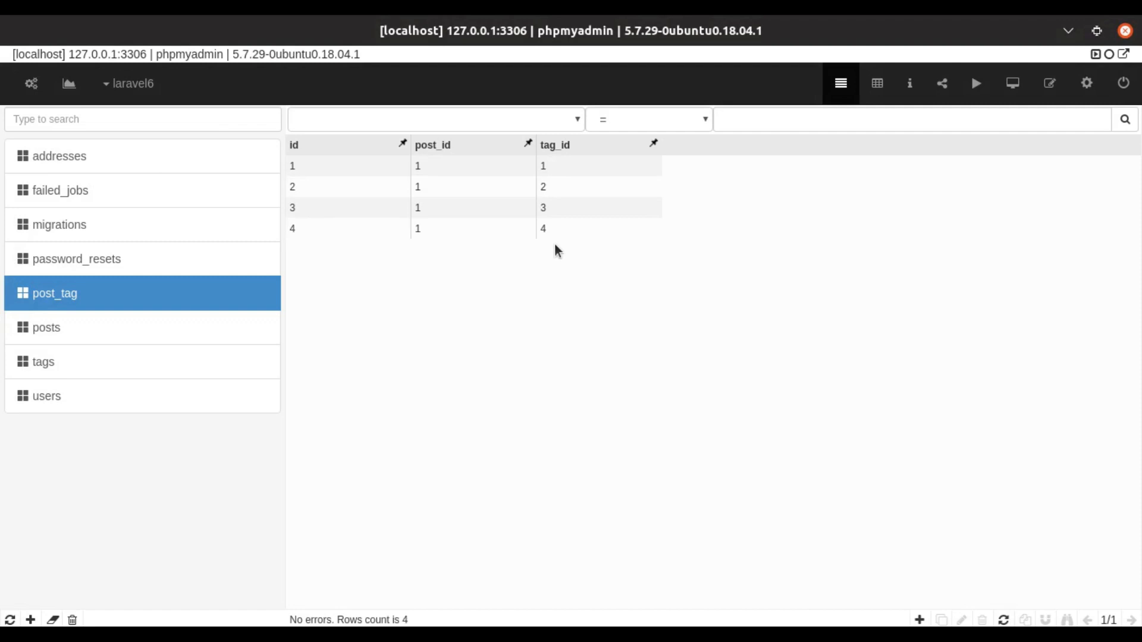
pyautogui.moveTo(425, 207)
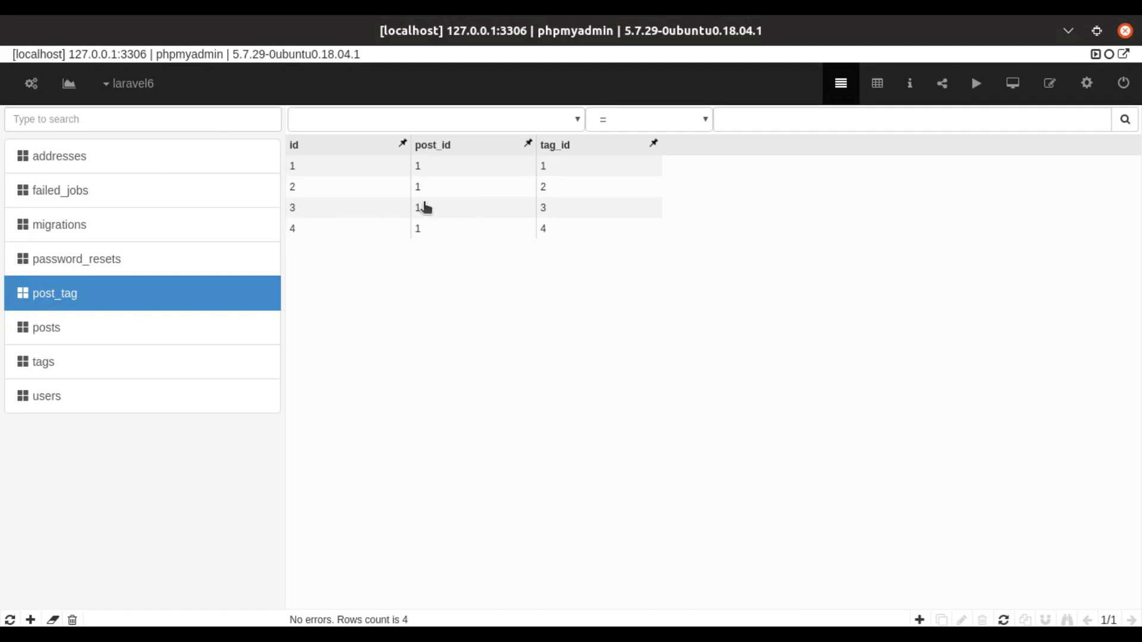
pyautogui.moveTo(526, 233)
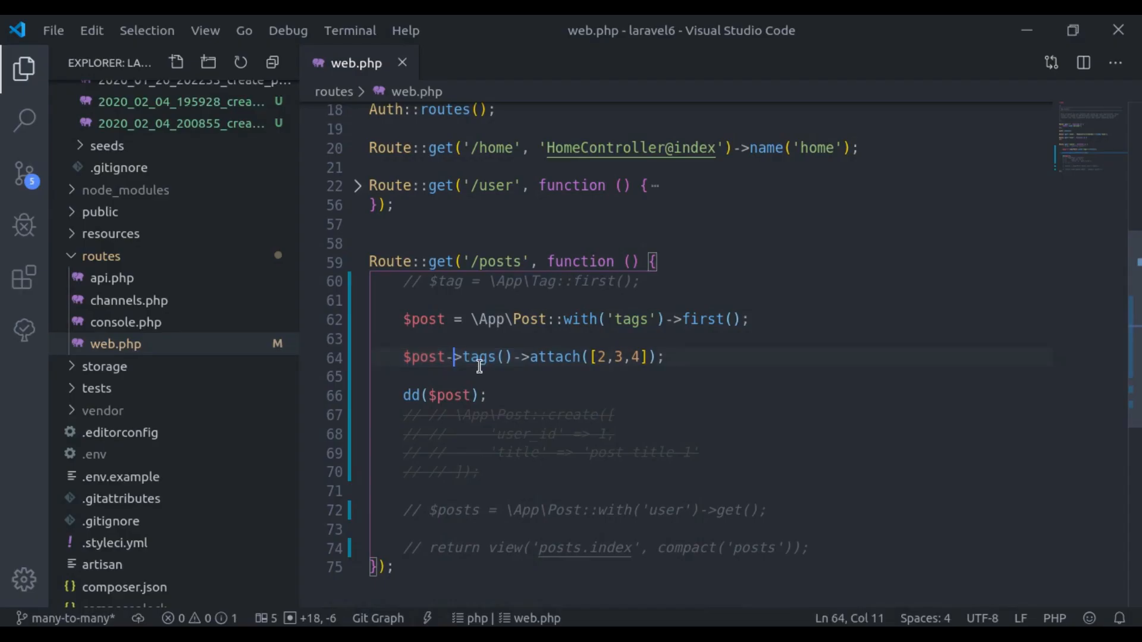
# Toggle the comment, rerun /posts and expand #relations and the tags Collection in the dump.
pyautogui.press('ctrl+/')
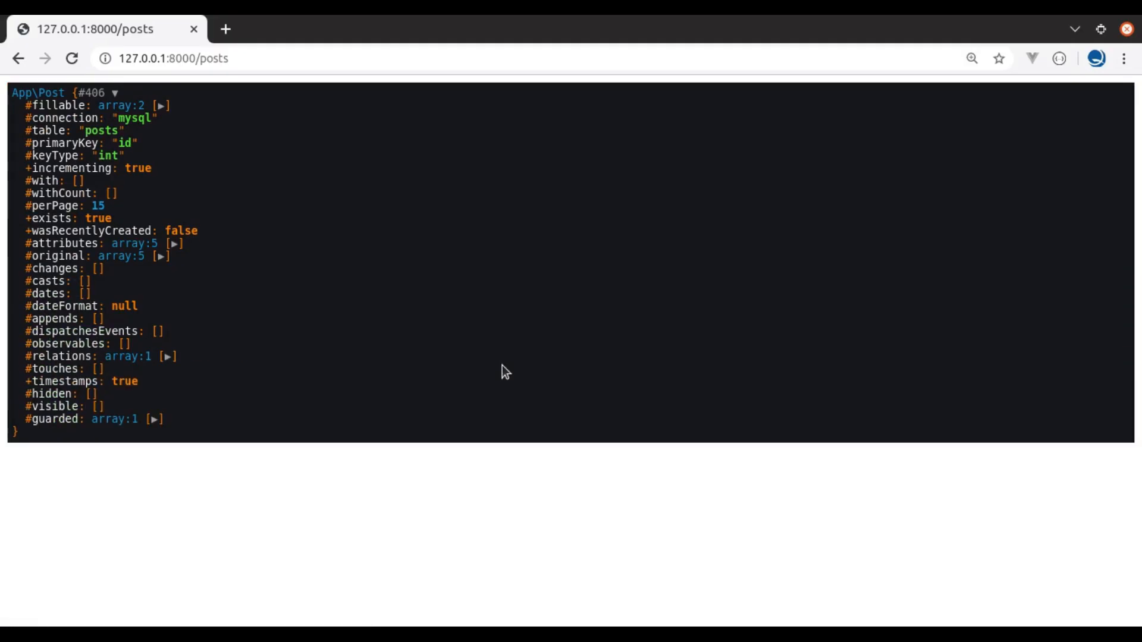
pyautogui.click(171, 357)
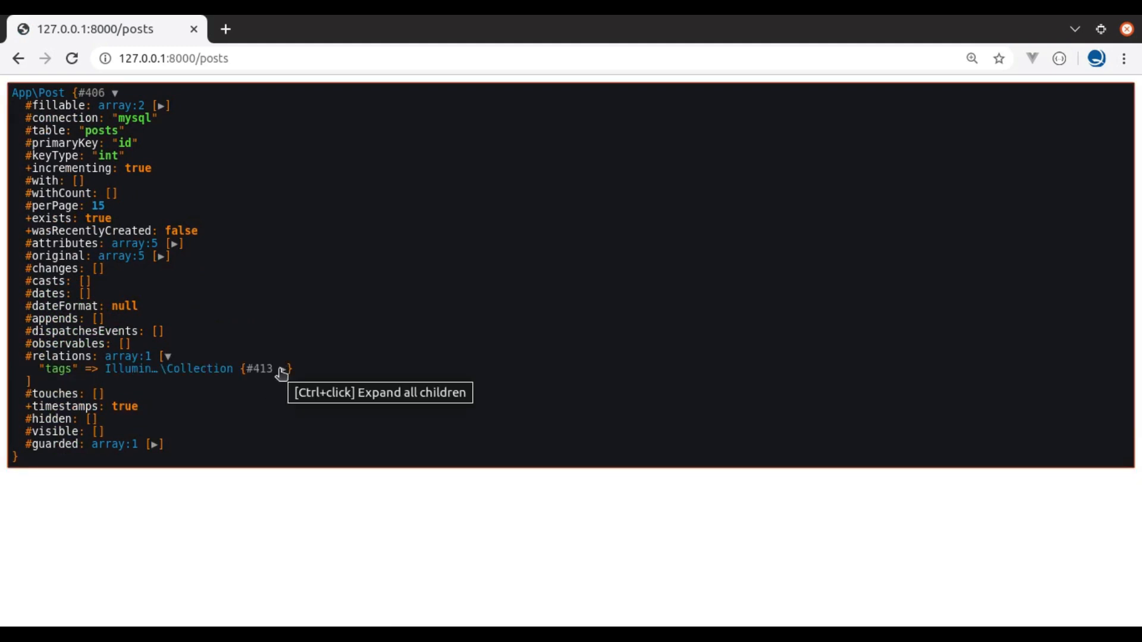
pyautogui.click(283, 369)
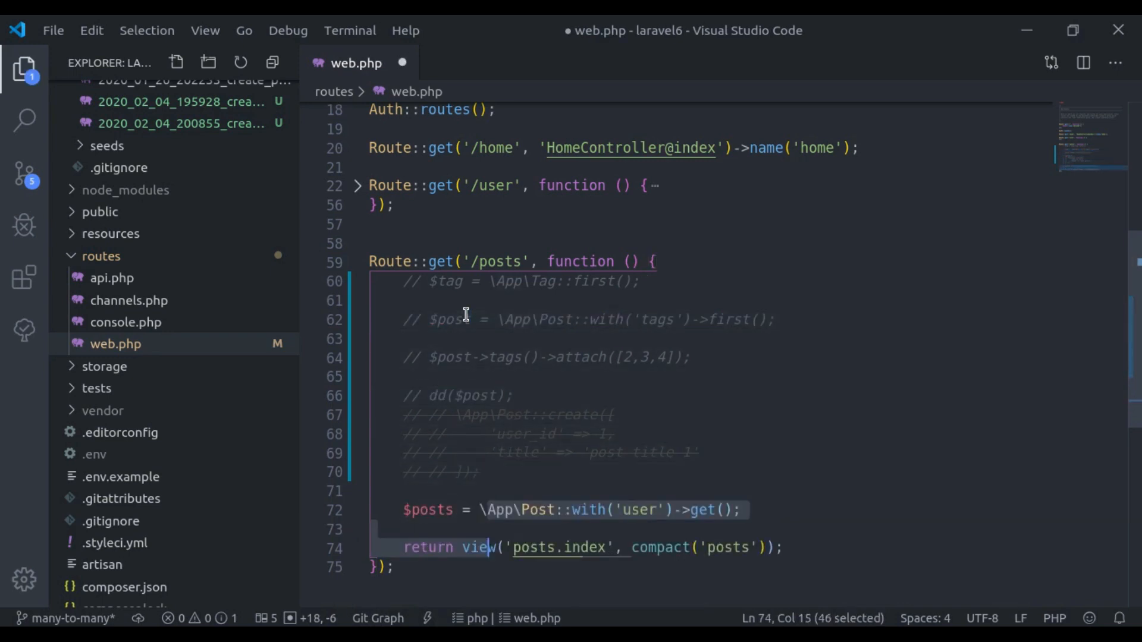
# Make the /posts query eager-load with(['user','tags']).
pyautogui.write("['user',]")
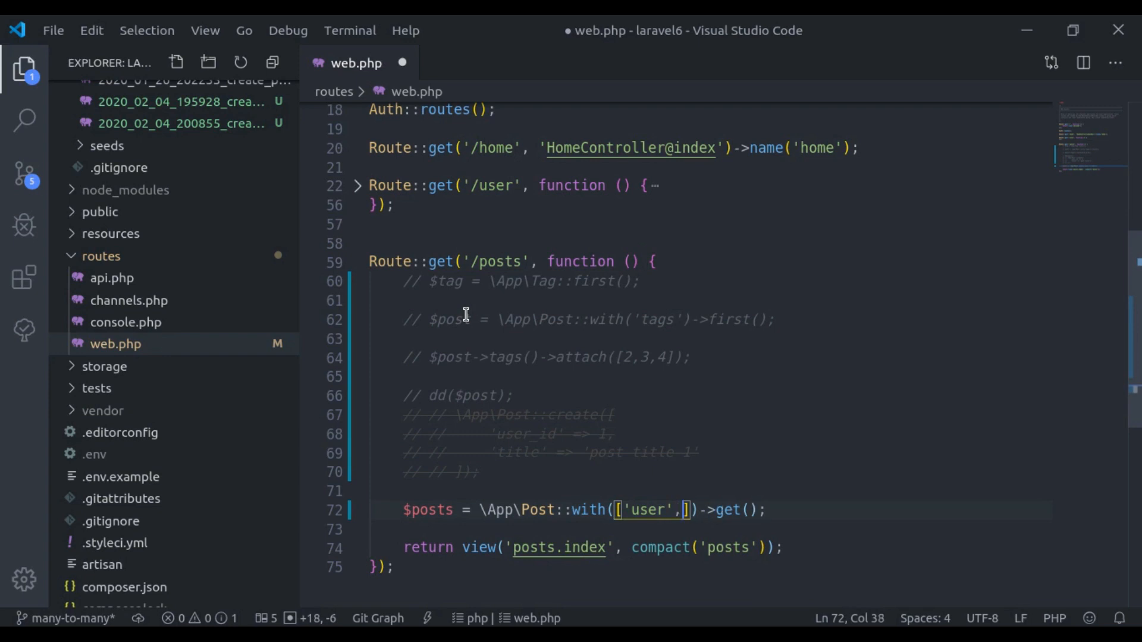
pyautogui.write("'tags'")
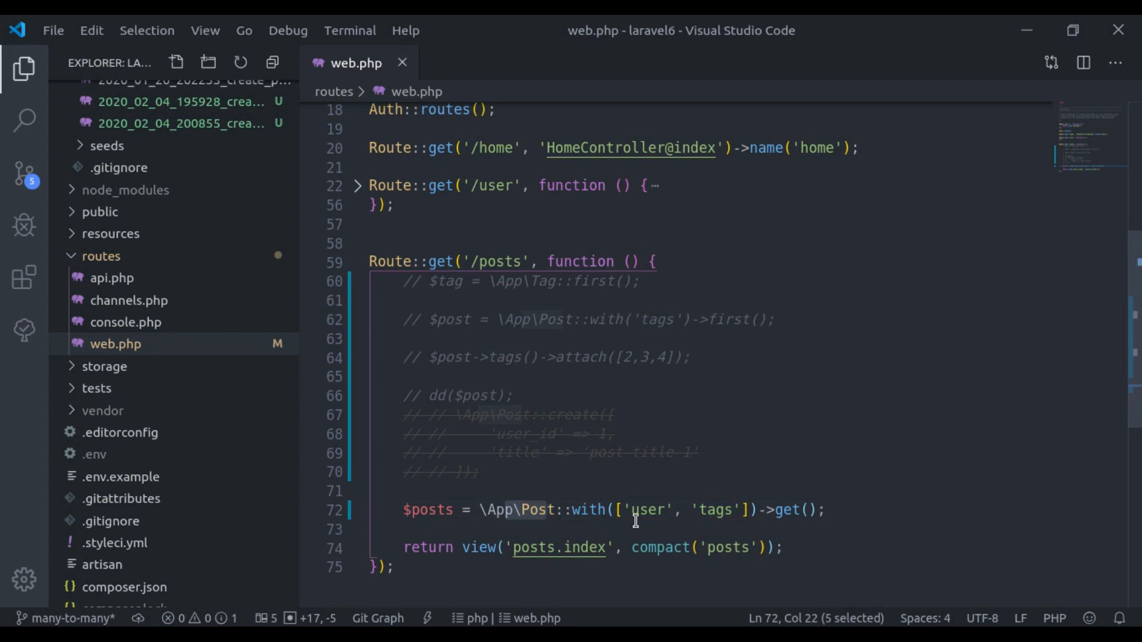
pyautogui.doubleClick(717, 509)
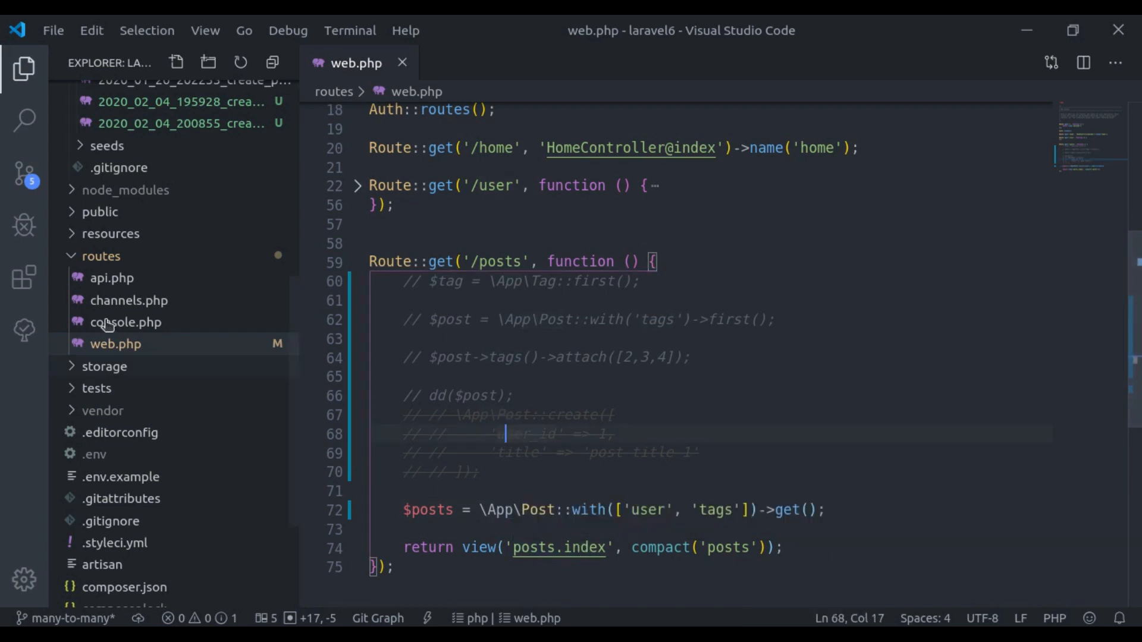
pyautogui.click(110, 233)
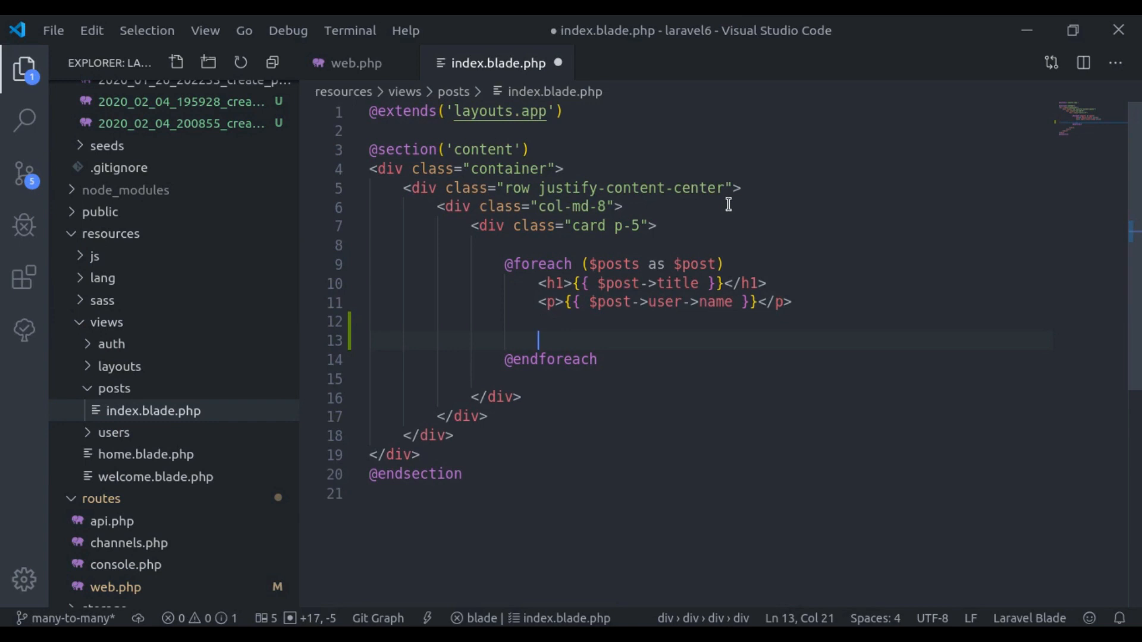
pyautogui.write('<ul>')
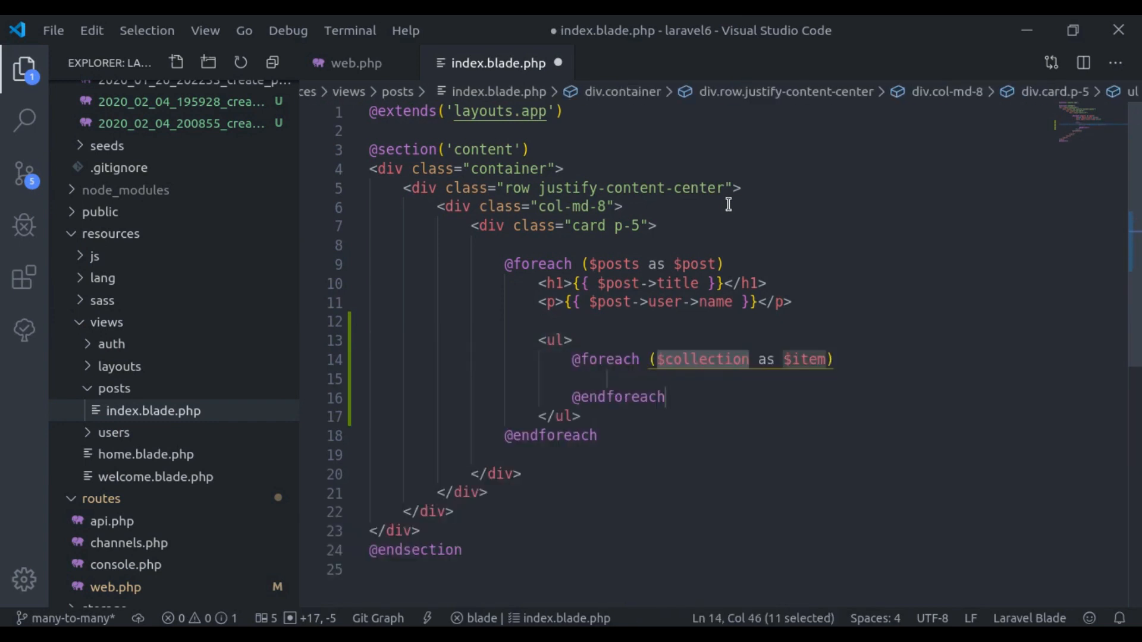
pyautogui.write('$post-')
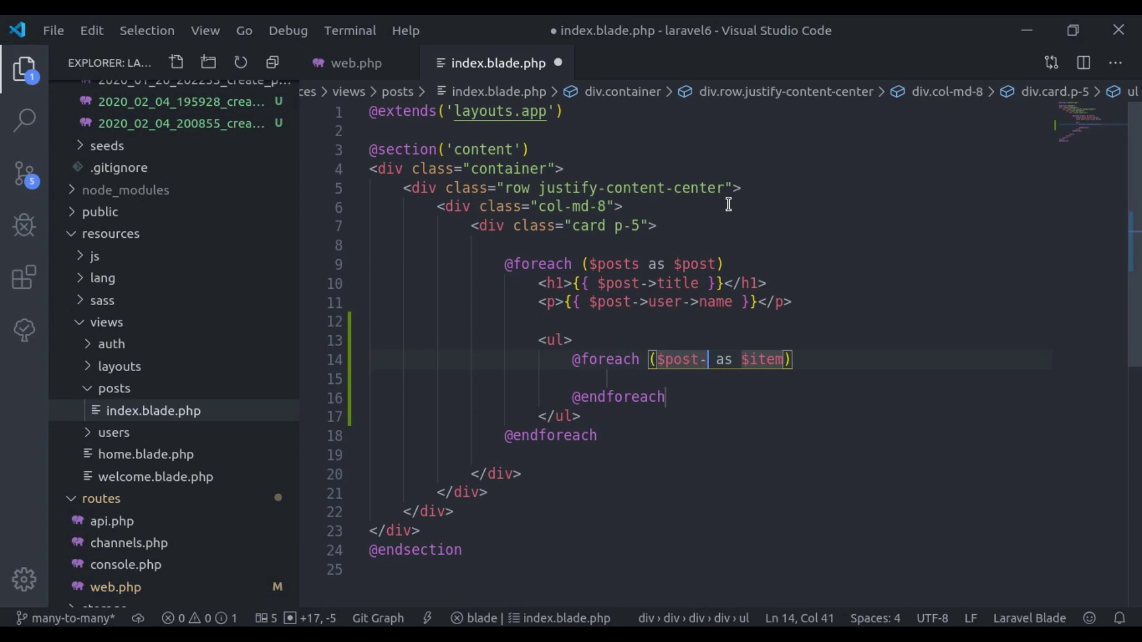
pyautogui.write('>tags')
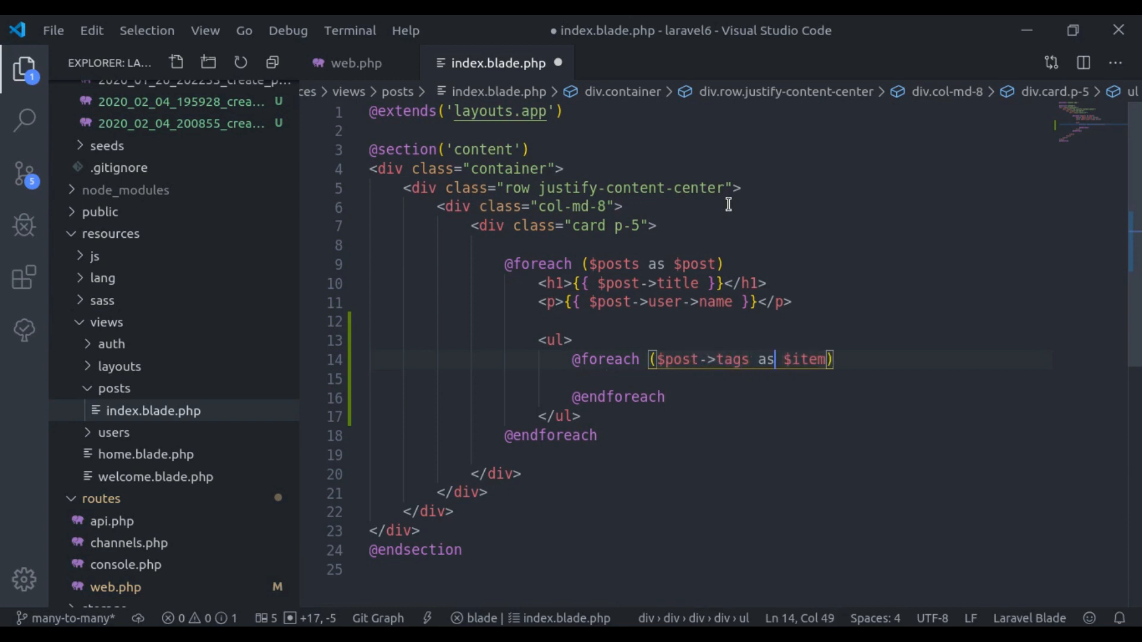
pyautogui.write('$tag')
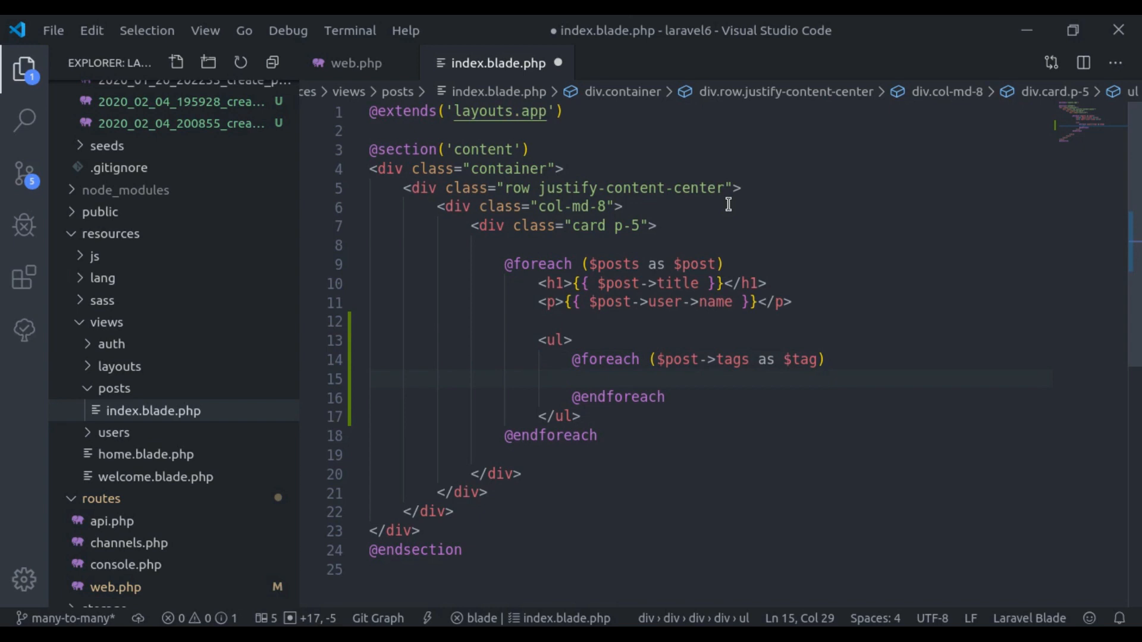
pyautogui.write('<li>{{</li>')
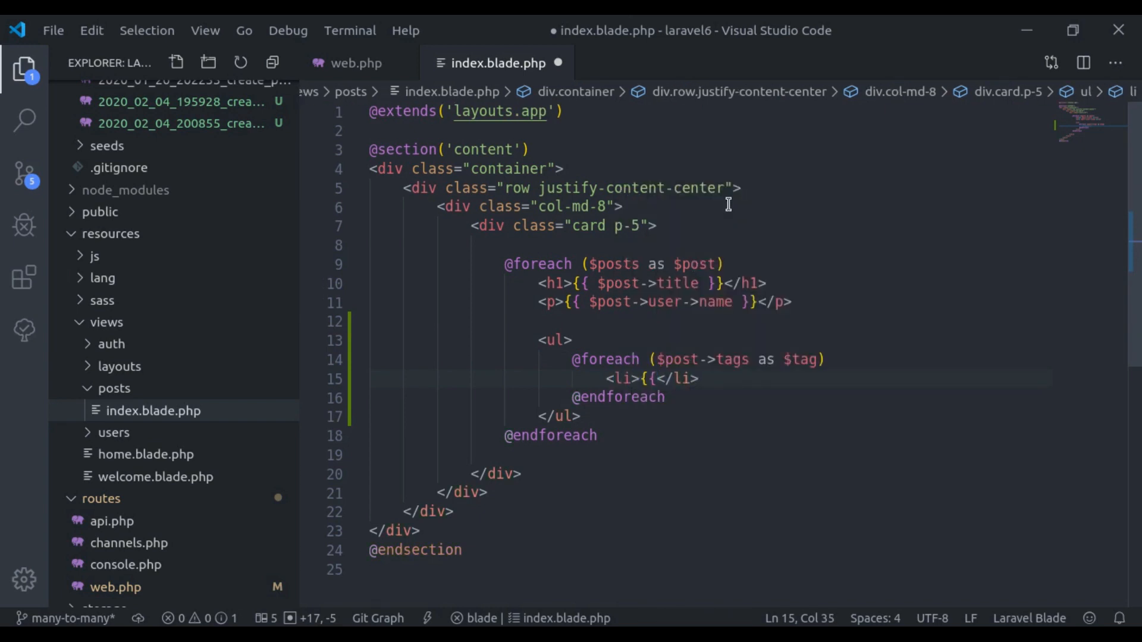
pyautogui.write('$tag')
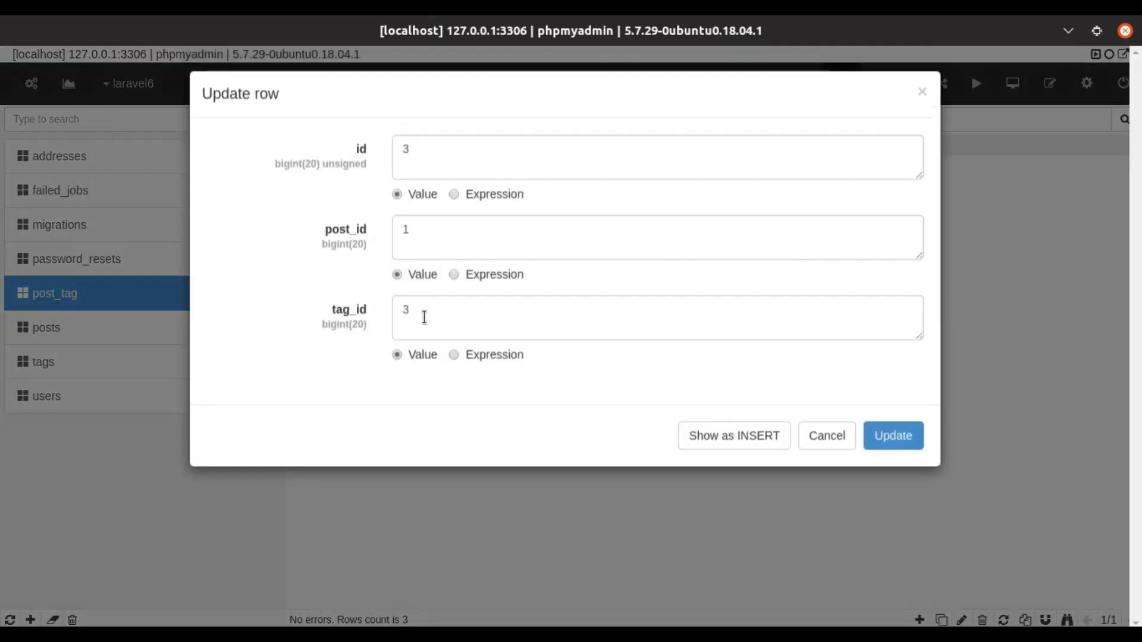
# Set a post_tag row's post id to 2 in phpMyAdmin's Update row form.
pyautogui.write('2')
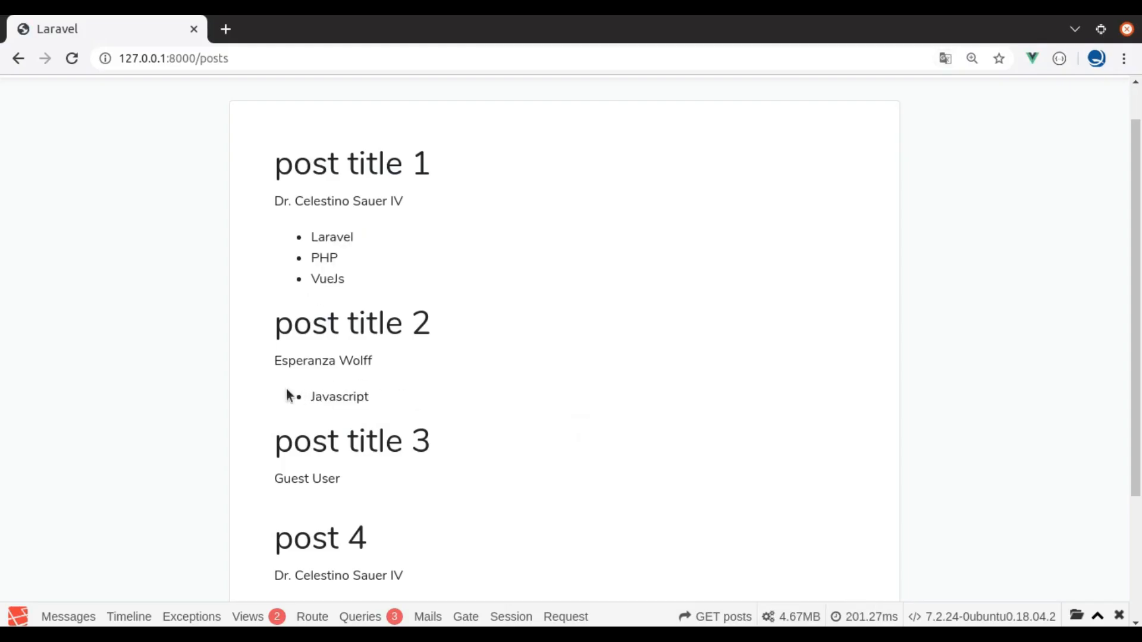
# Highlight the tags Laravel, PHP and VueJs under post 1, then reload /posts.
pyautogui.doubleClick(352, 324)
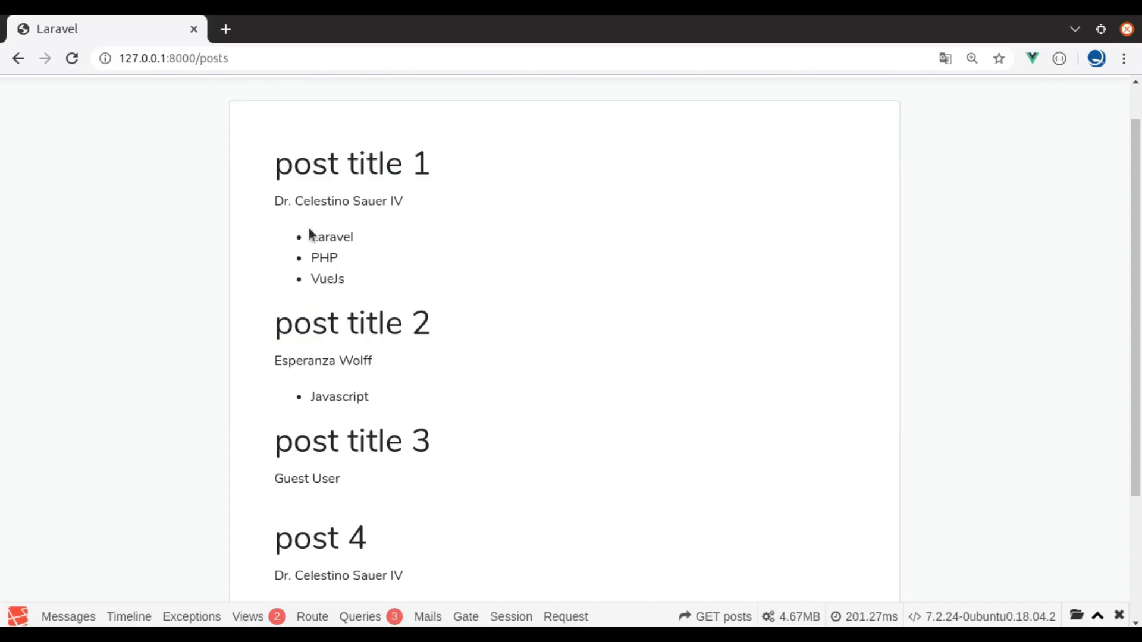
pyautogui.moveTo(310, 235); pyautogui.dragTo(348, 278)
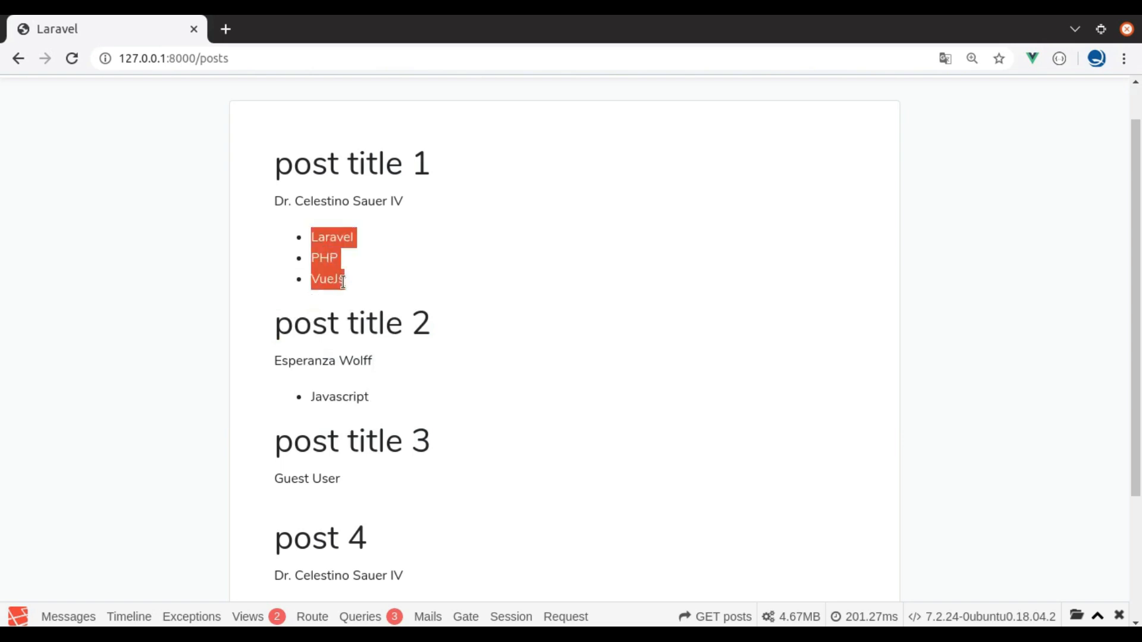
pyautogui.click(70, 58)
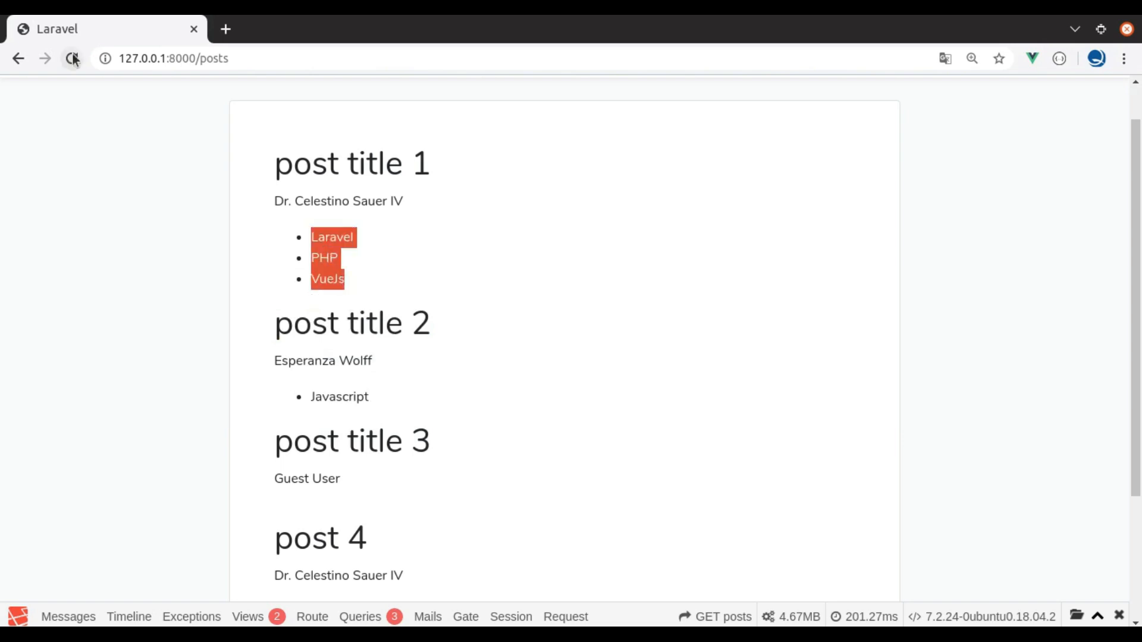
pyautogui.click(71, 58)
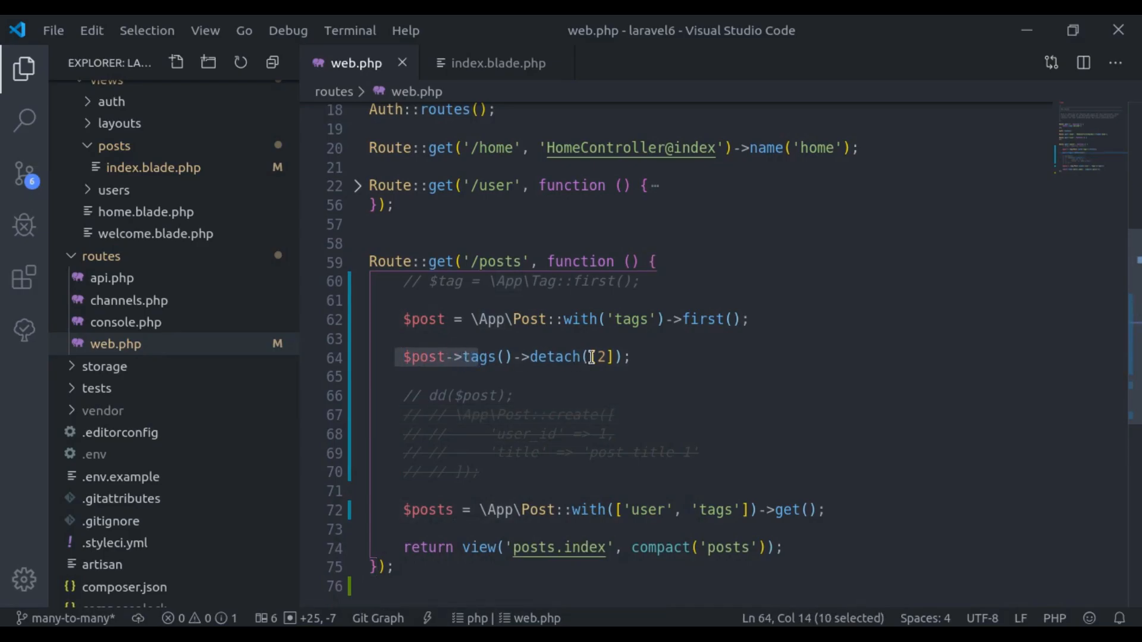
# In web.php, have the route call detach() with no argument, then attach([2]) on the first post.
pyautogui.press('Delete')
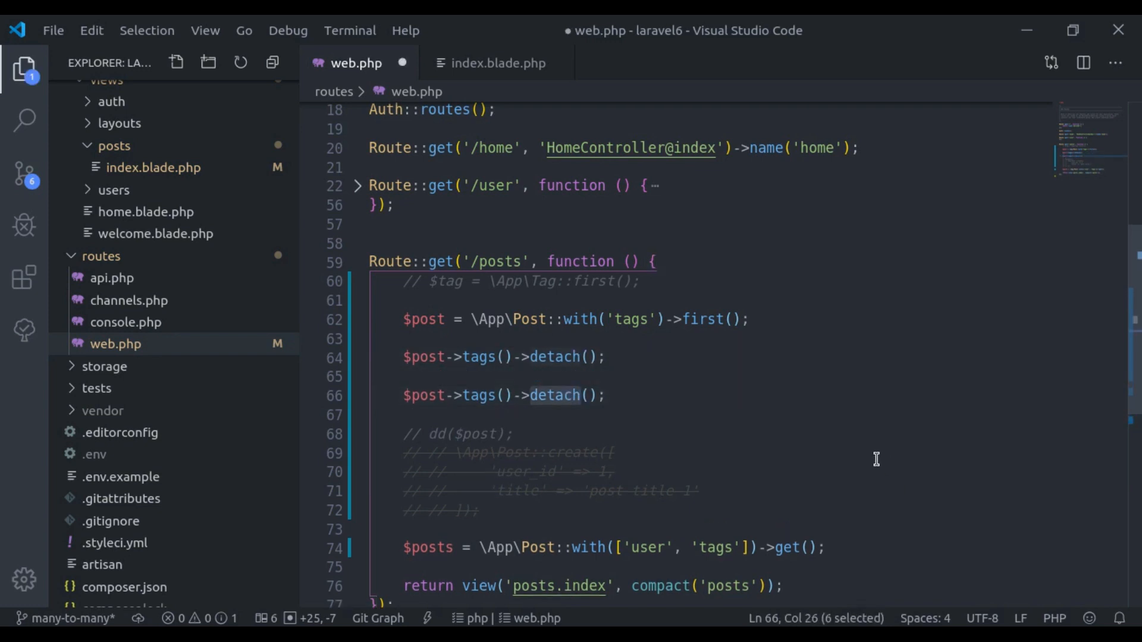
pyautogui.write('attach([]')
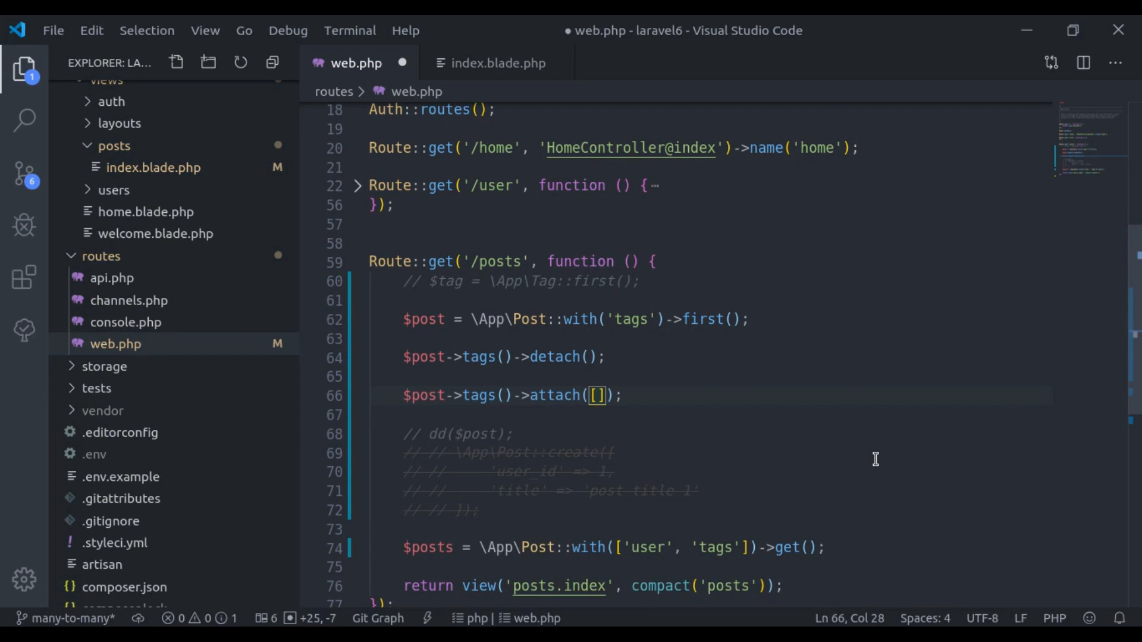
pyautogui.write('2')
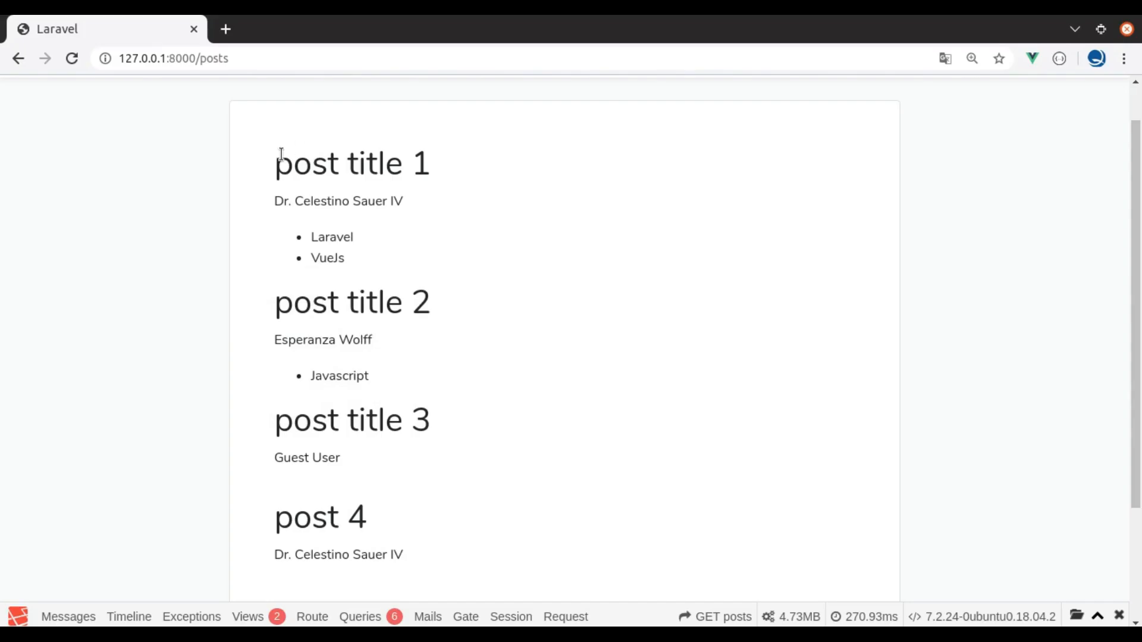
# Reload /posts in Chrome and highlight the first post's tags, now PHP and Javascript.
pyautogui.doubleClick(326, 258)
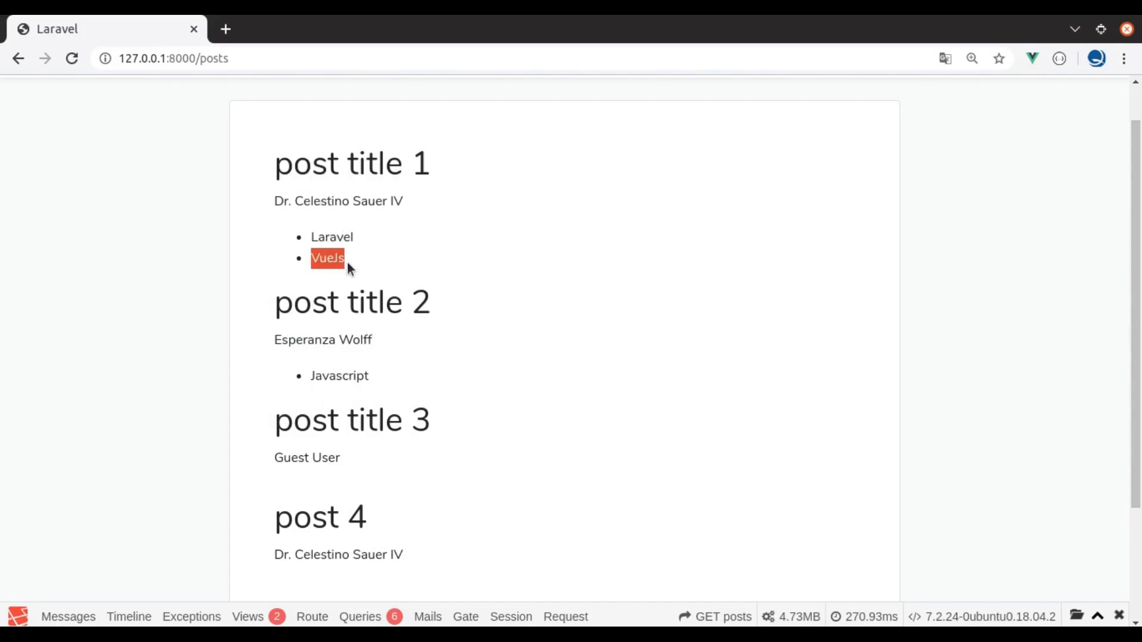
pyautogui.click(71, 58)
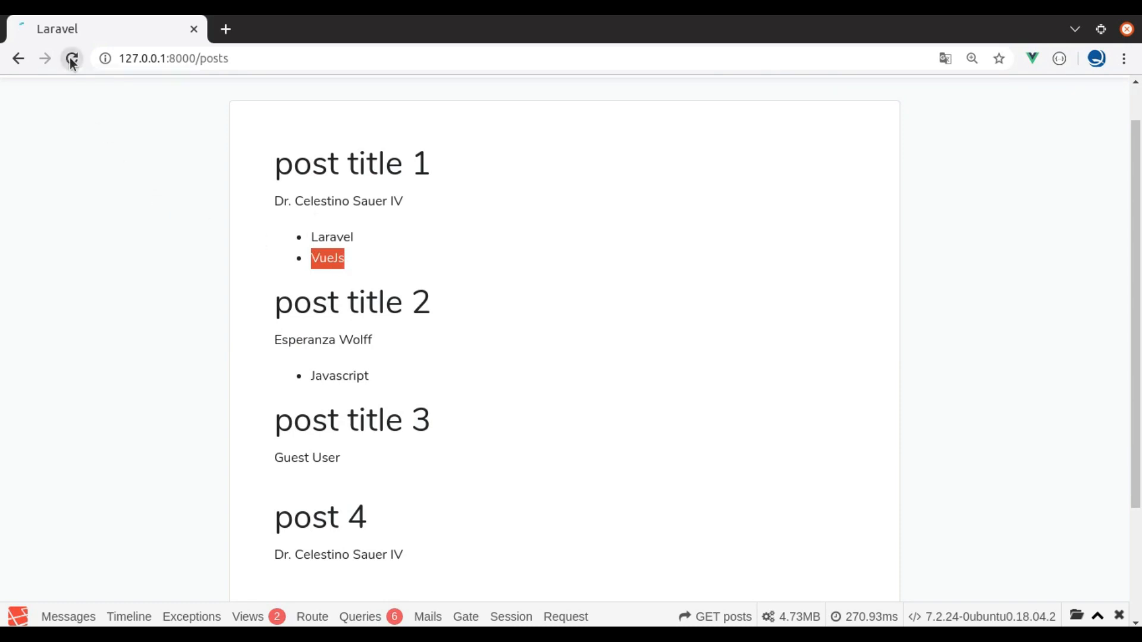
pyautogui.click(71, 59)
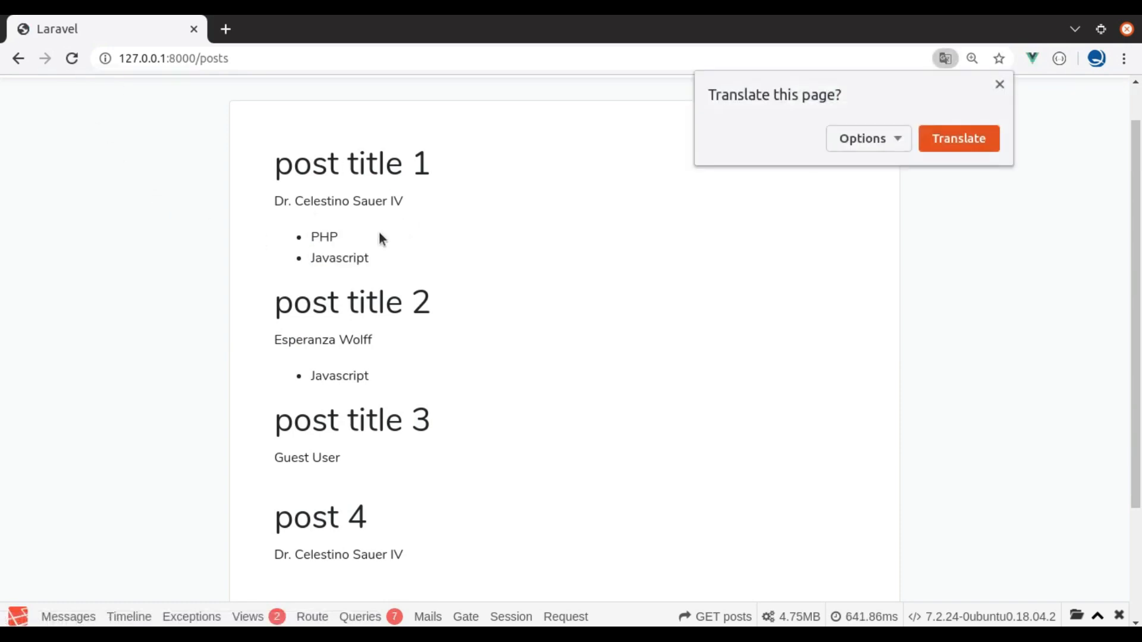
pyautogui.doubleClick(339, 258)
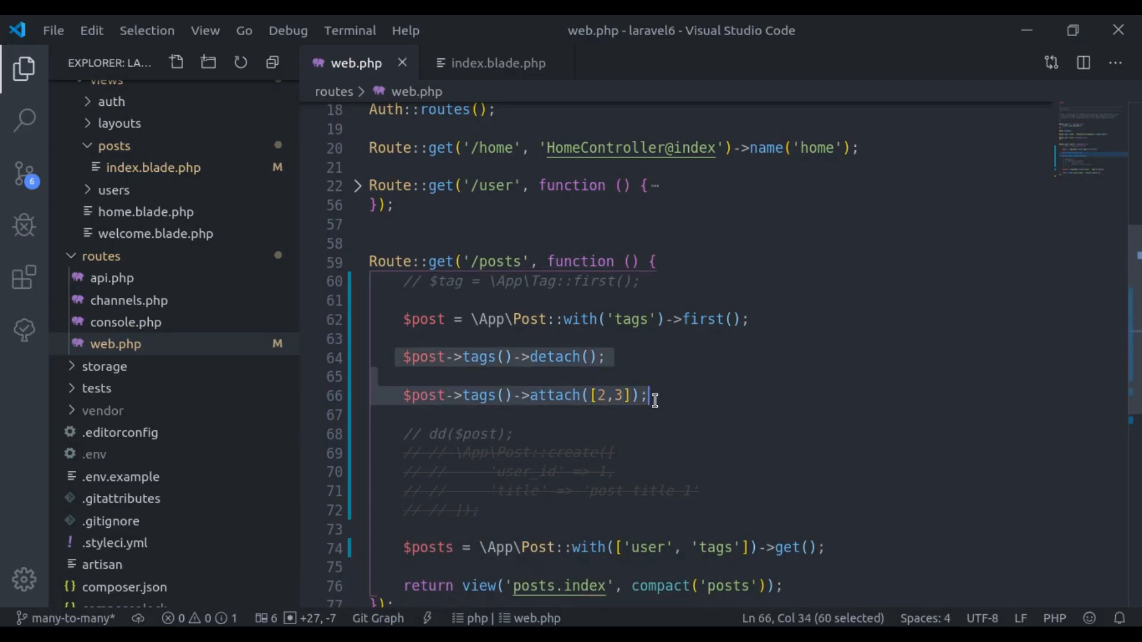
# Replace detach/attach with $post->tags()->sync([1,4]) and reload /posts to confirm Laravel and VueJs.
pyautogui.doubleClick(553, 396)
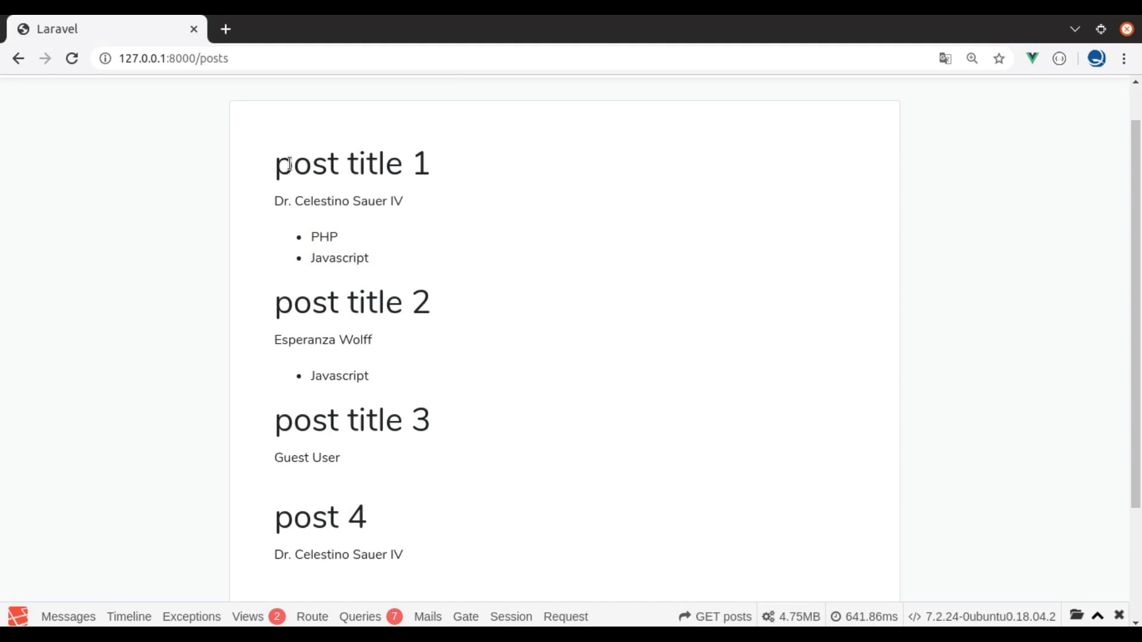
pyautogui.doubleClick(340, 257)
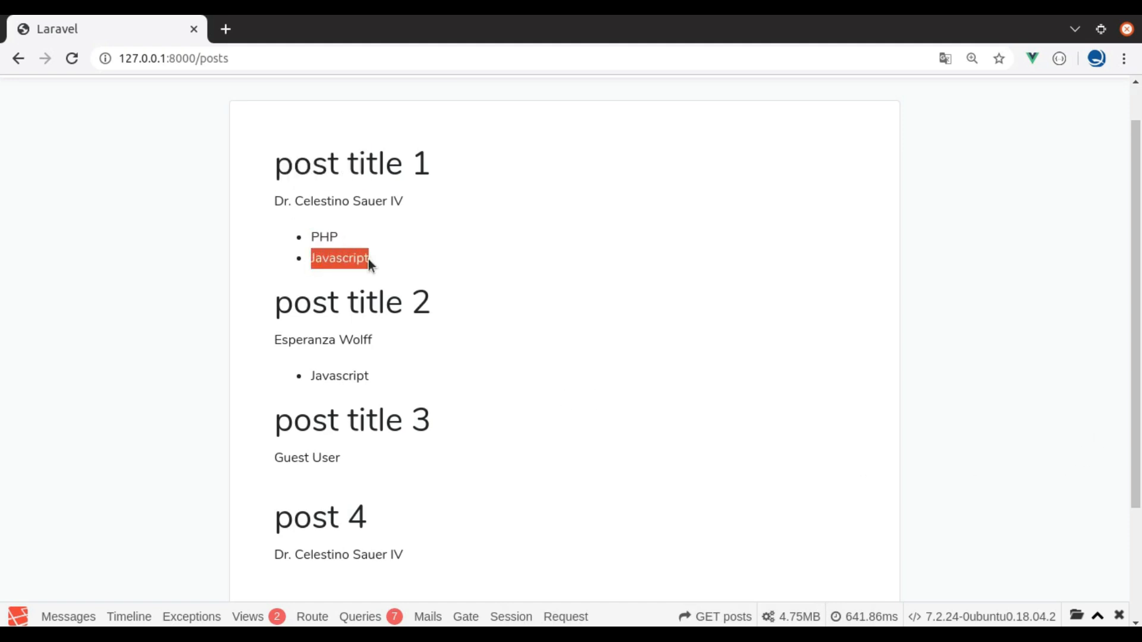
pyautogui.click(72, 58)
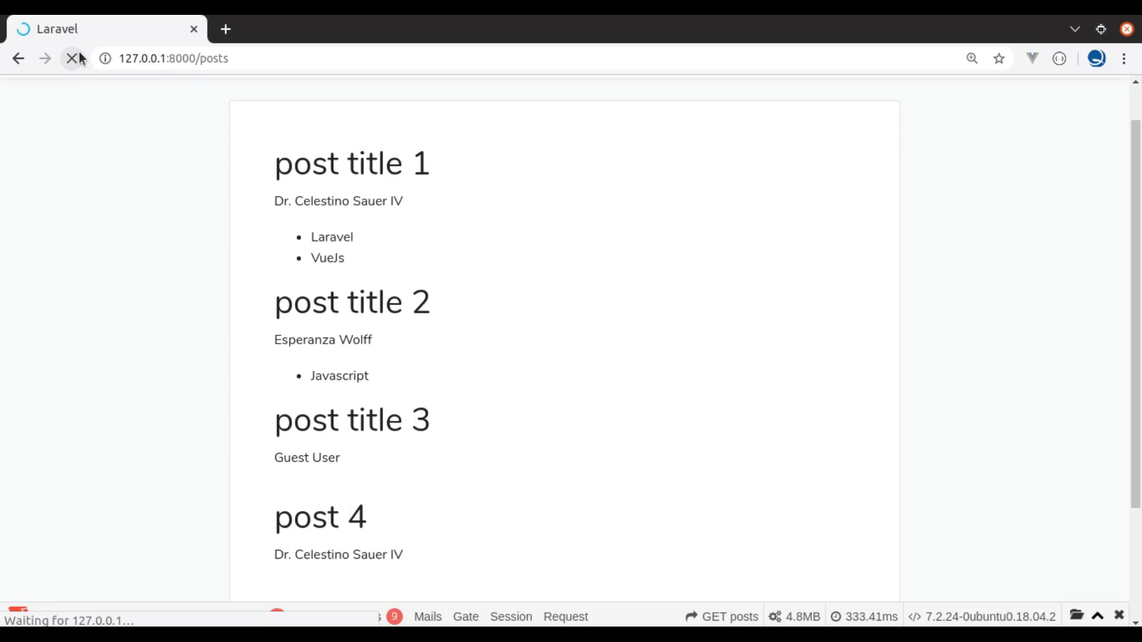
pyautogui.doubleClick(332, 237)
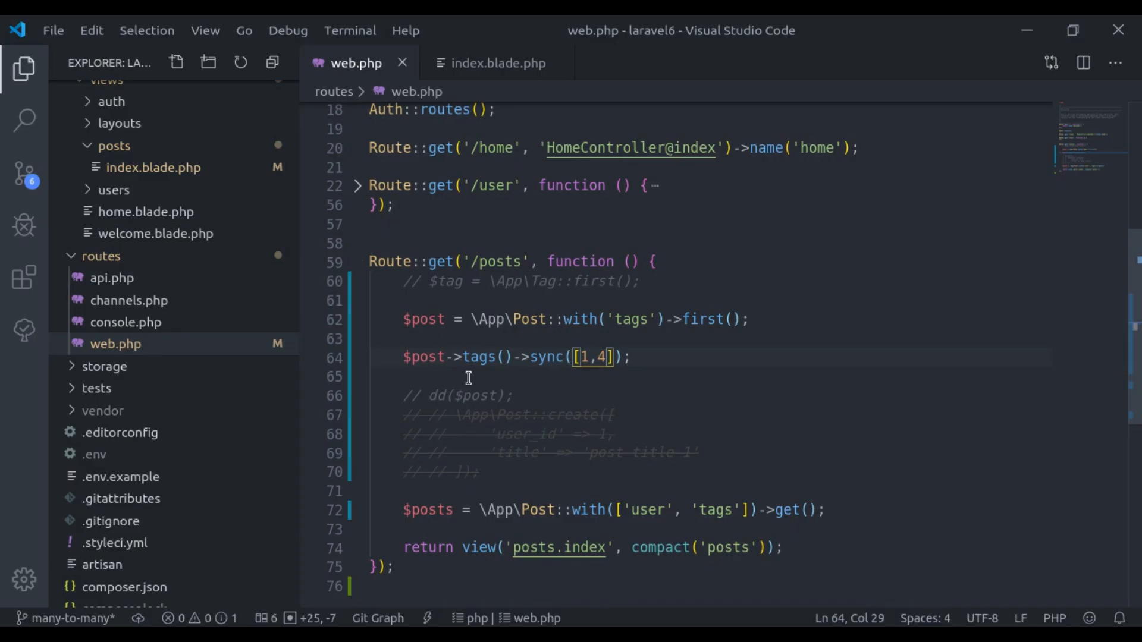
# In Post.php, pass 'post_tag', 'post_id', 'tag_id' to belongsToMany(Tag::class).
pyautogui.write('pos')
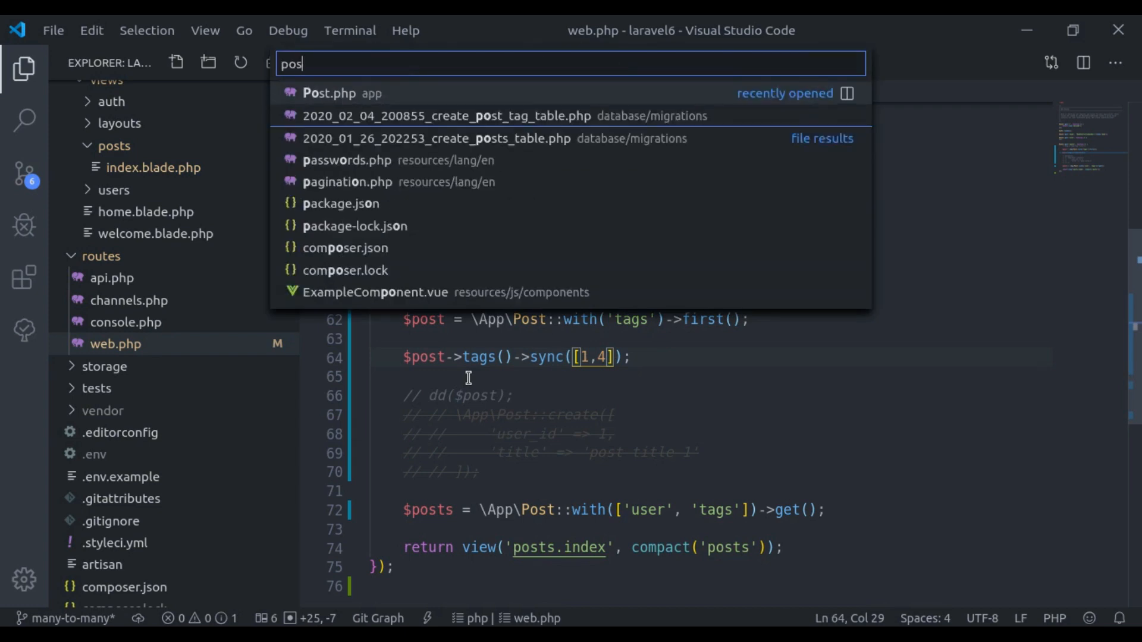
pyautogui.click(326, 93)
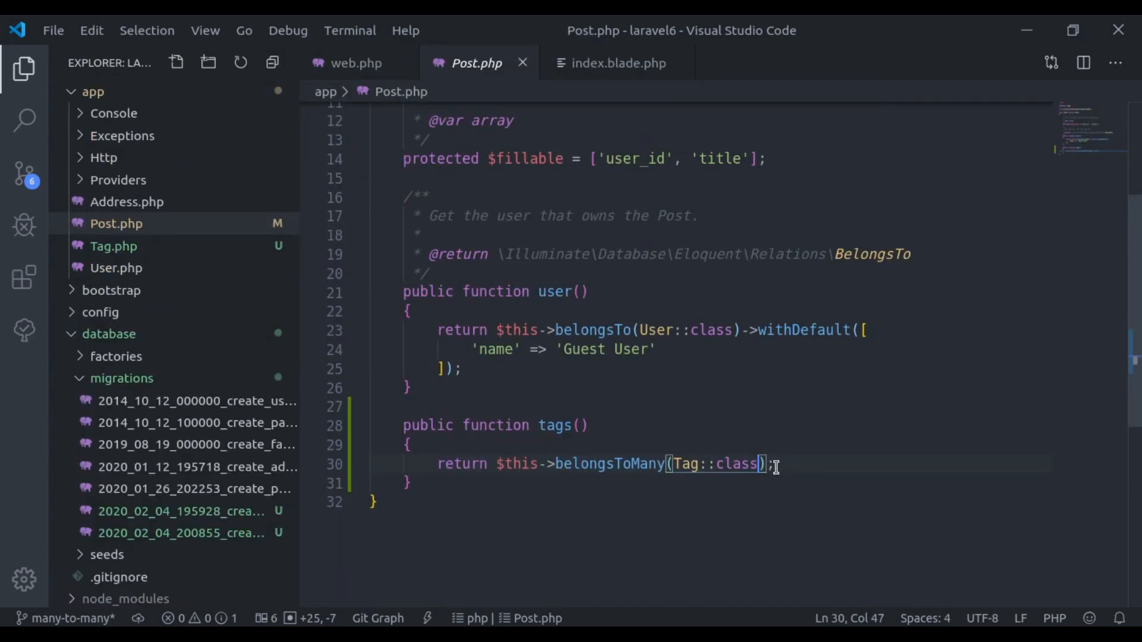
pyautogui.write(", 'p'")
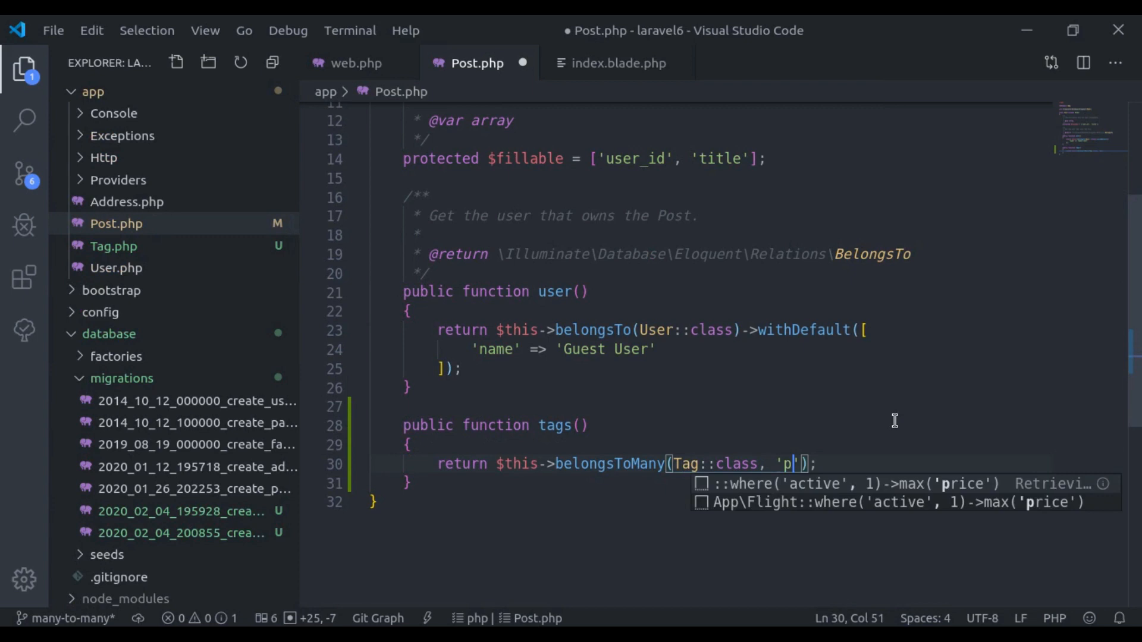
pyautogui.write("ost_tag', 'po")
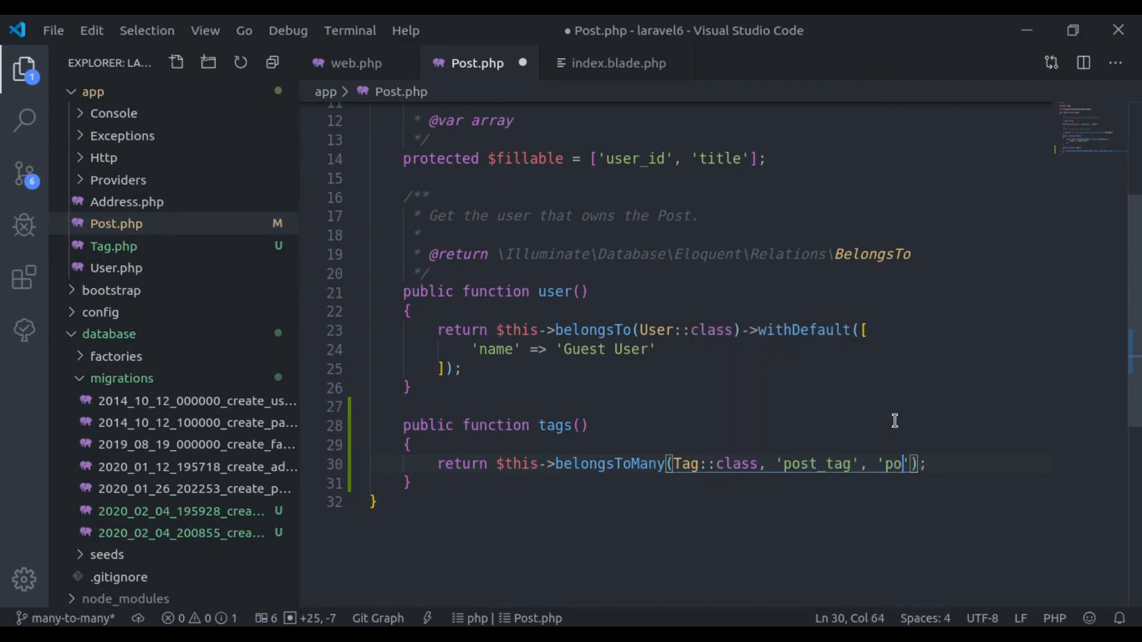
pyautogui.write("st_id',")
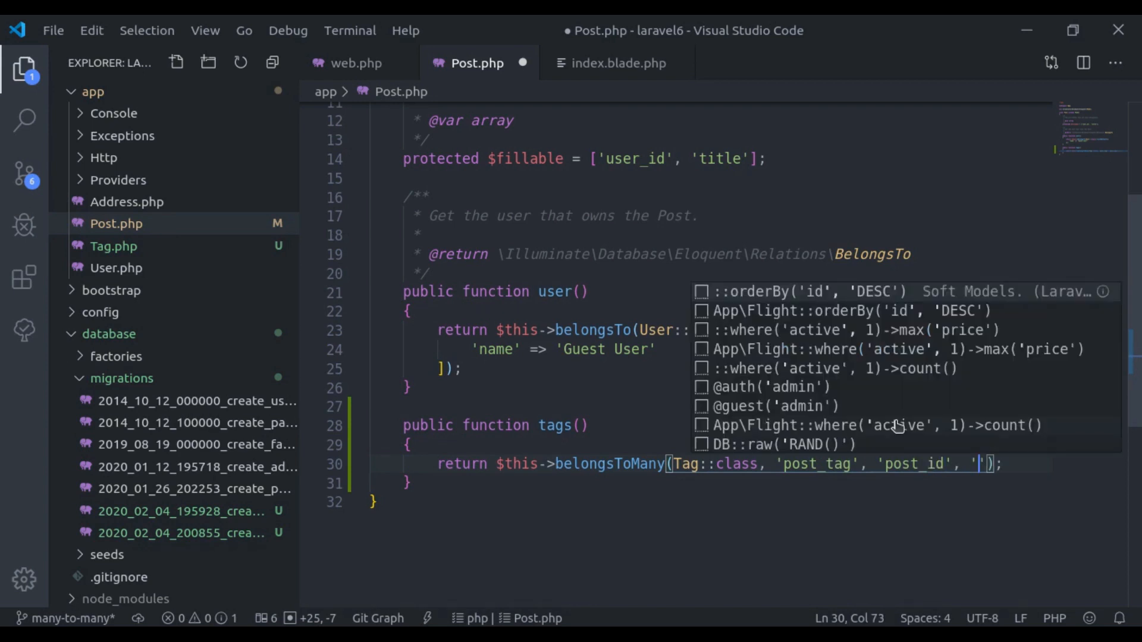
pyautogui.write('tag_id')
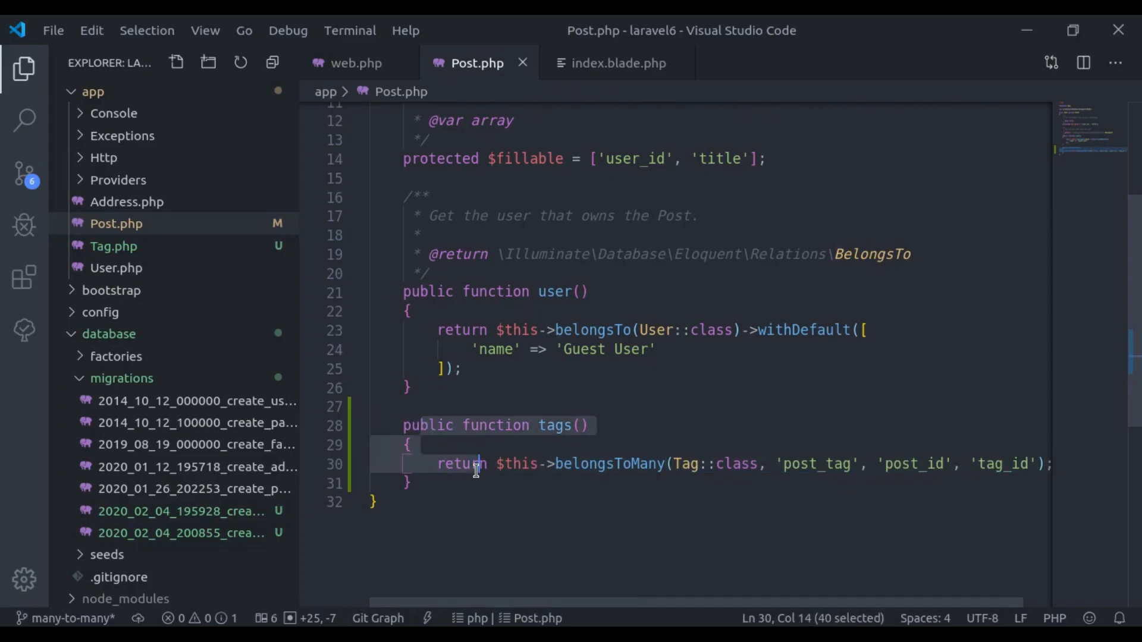
pyautogui.moveTo(694, 464)
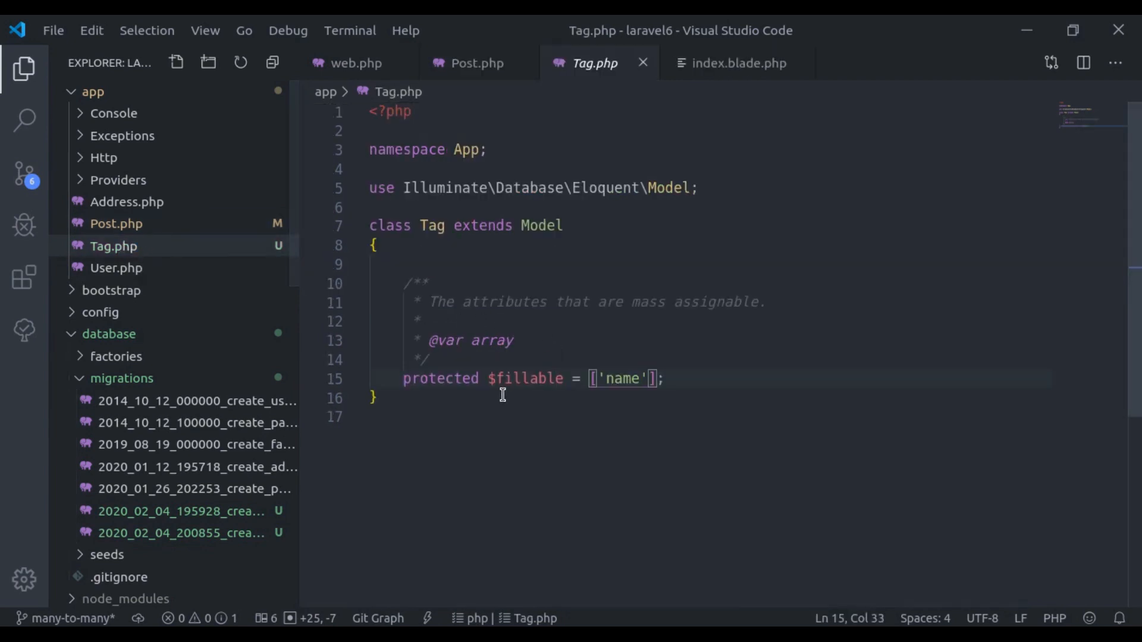
# Write Tag's posts() method returning $this->belongsToMany(Post::class) and return to web.php.
pyautogui.write('public function')
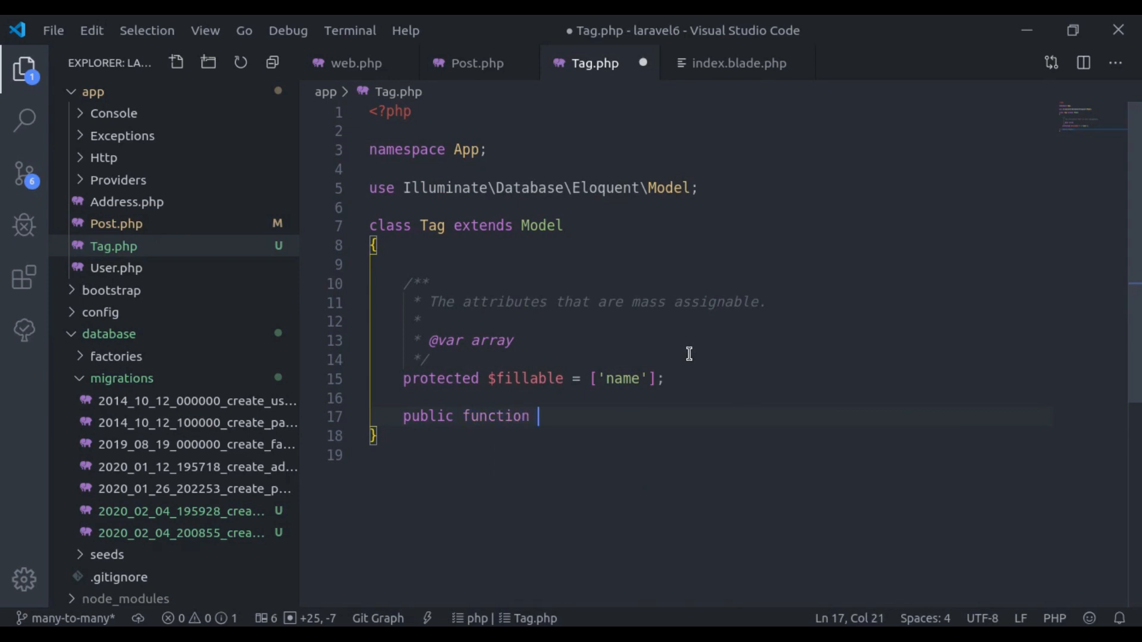
pyautogui.write('posts()')
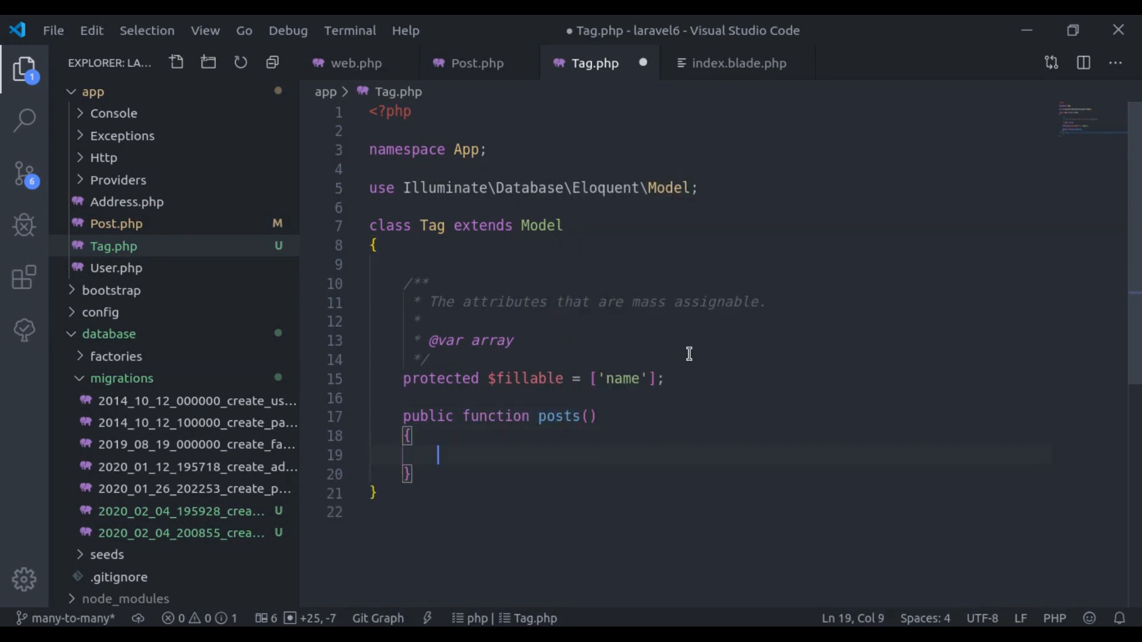
pyautogui.write('return $')
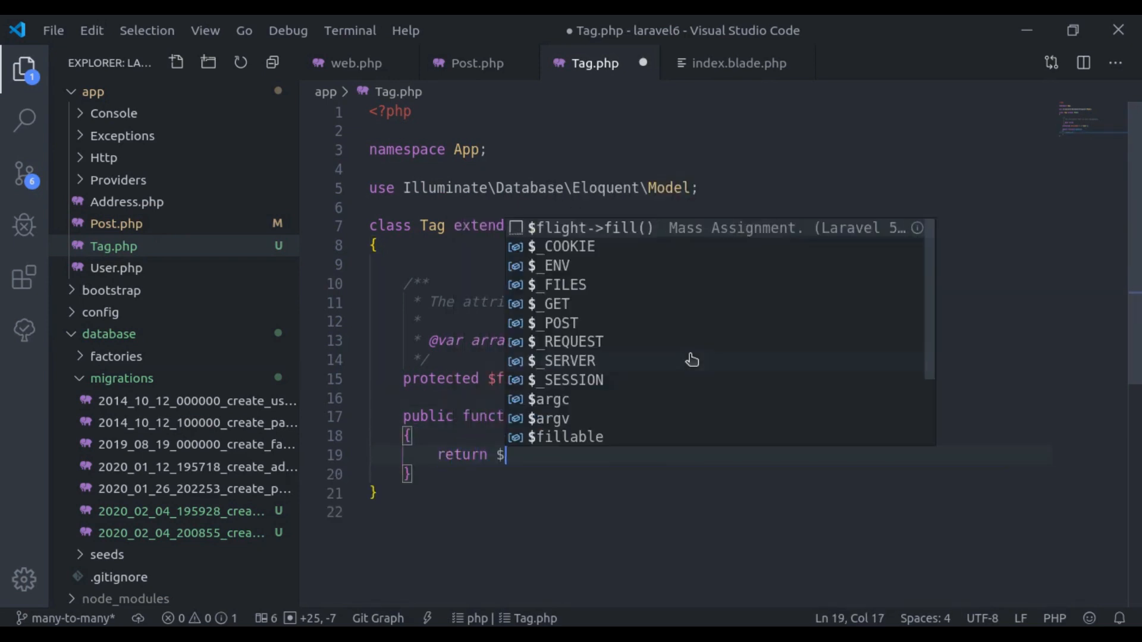
pyautogui.write('this->belo')
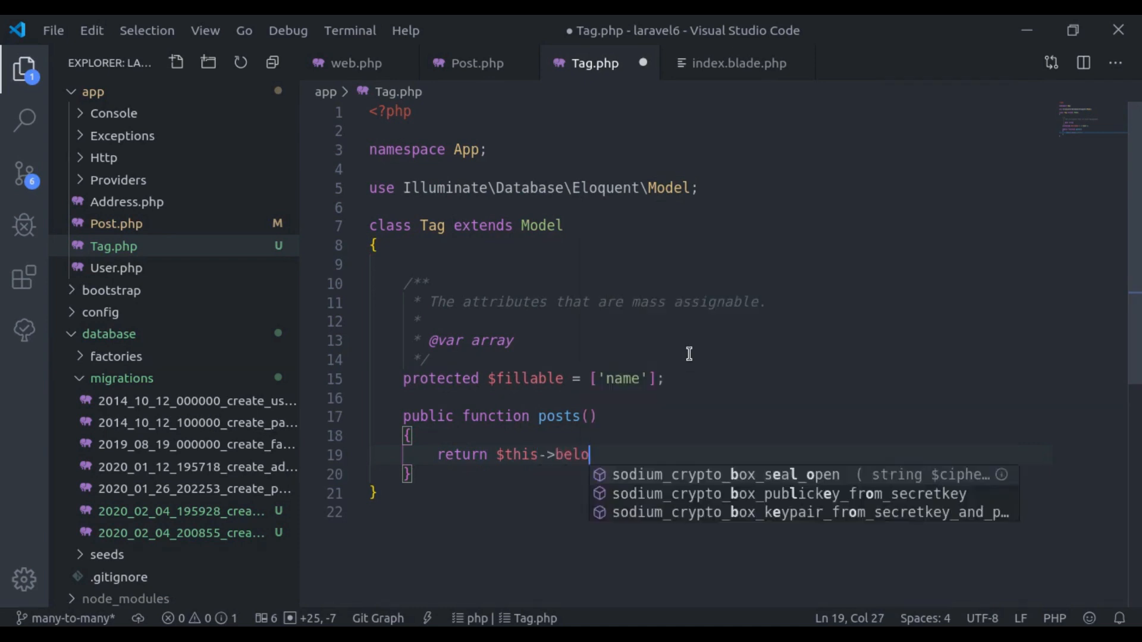
pyautogui.write('ngsTo')
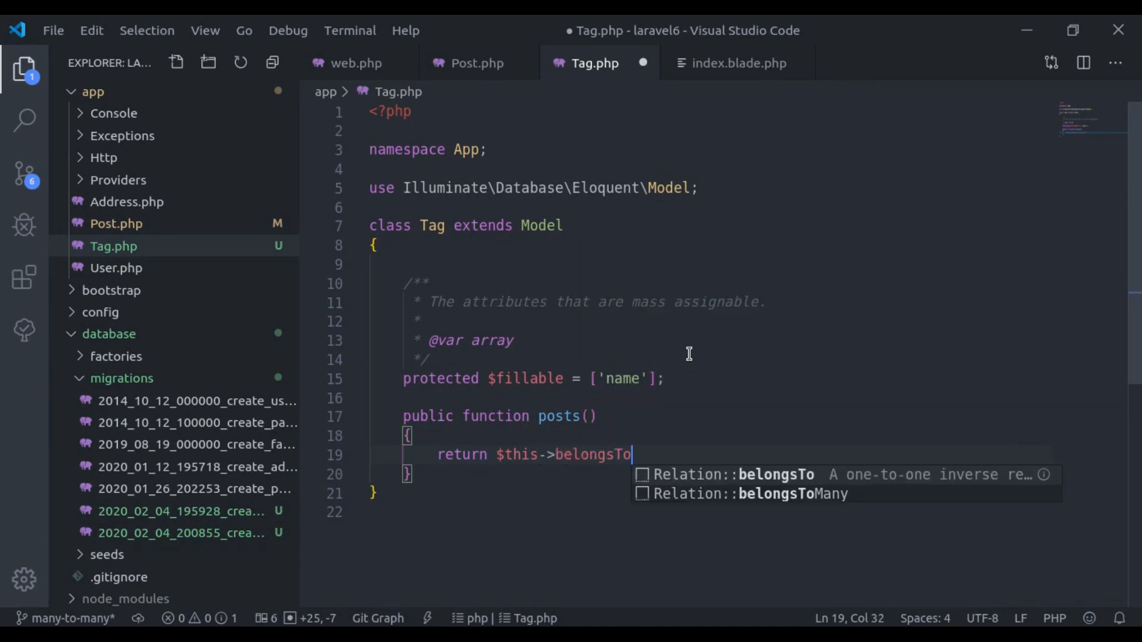
pyautogui.write('Many(')
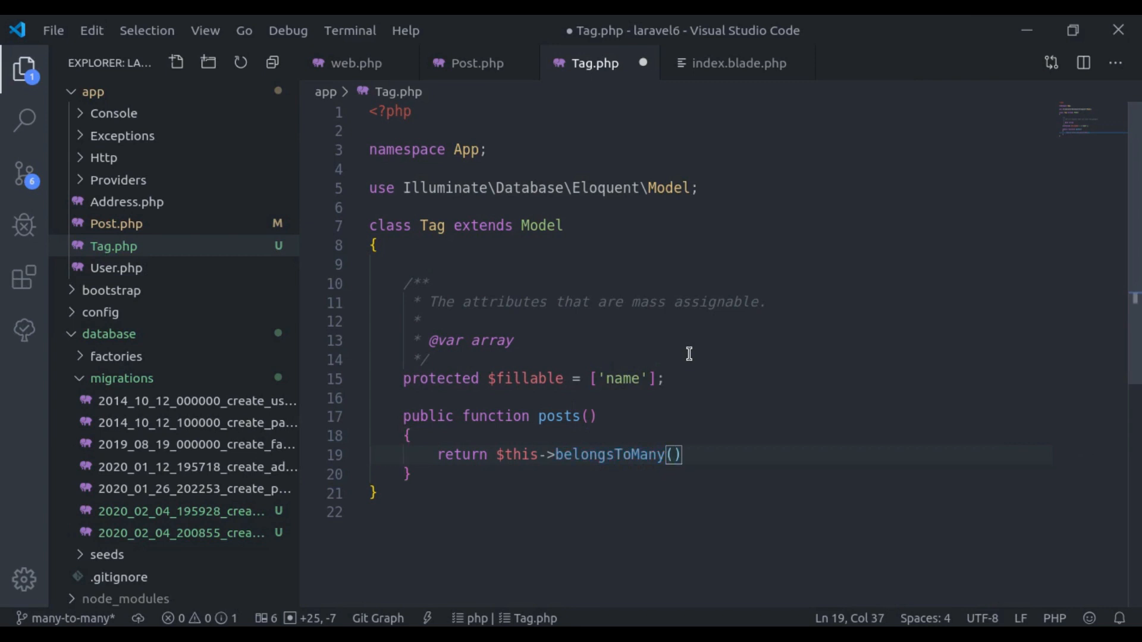
pyautogui.write('P')
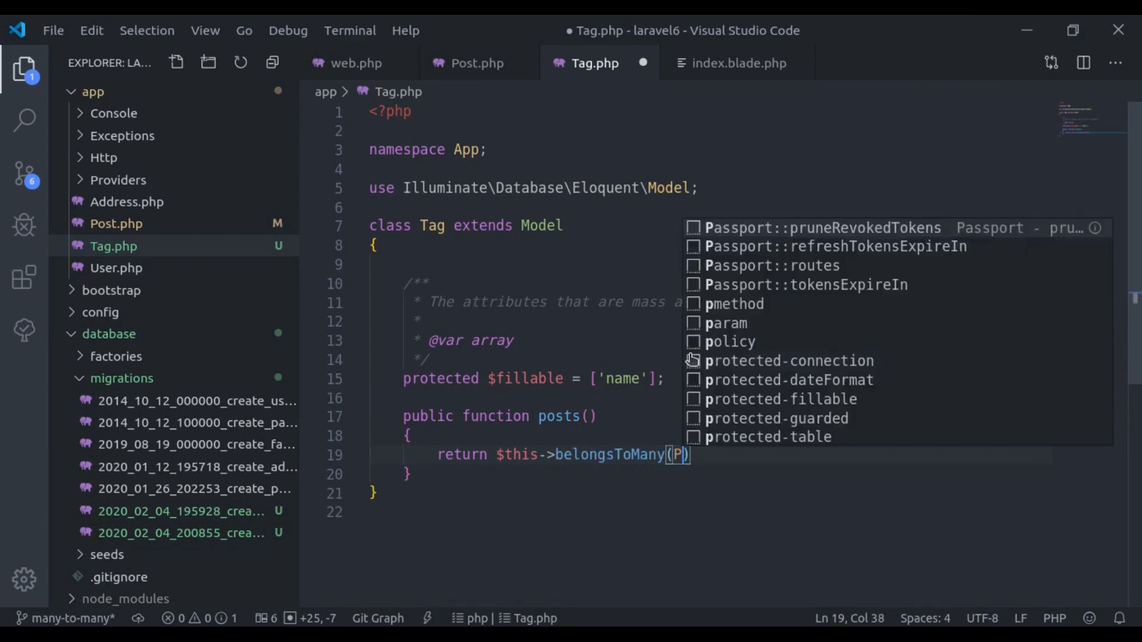
pyautogui.write('ost::')
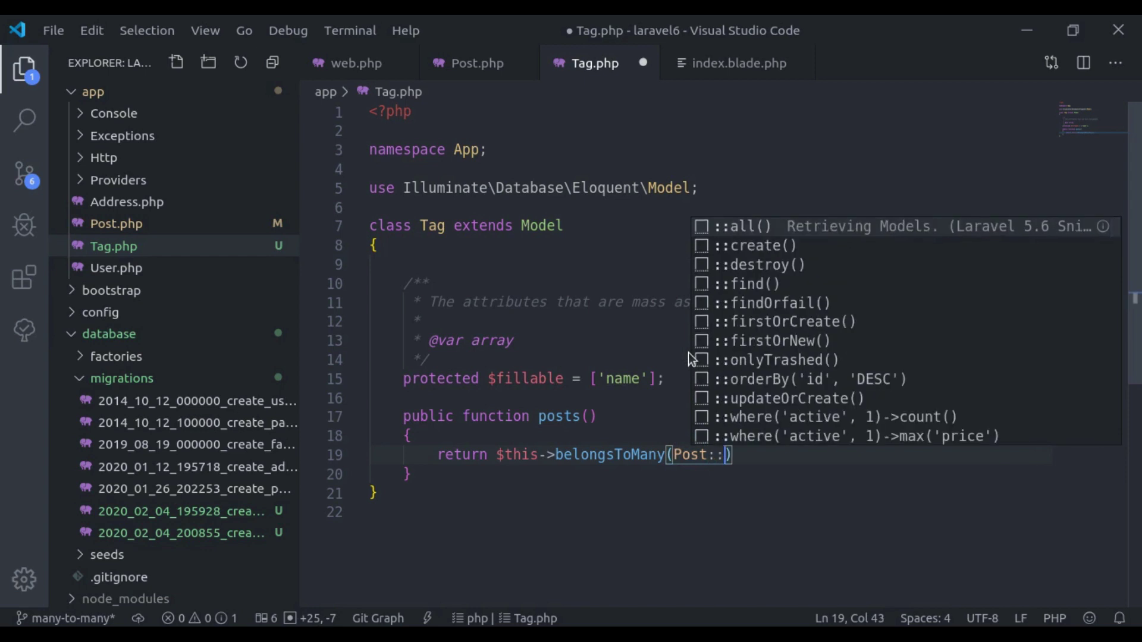
pyautogui.write('class);')
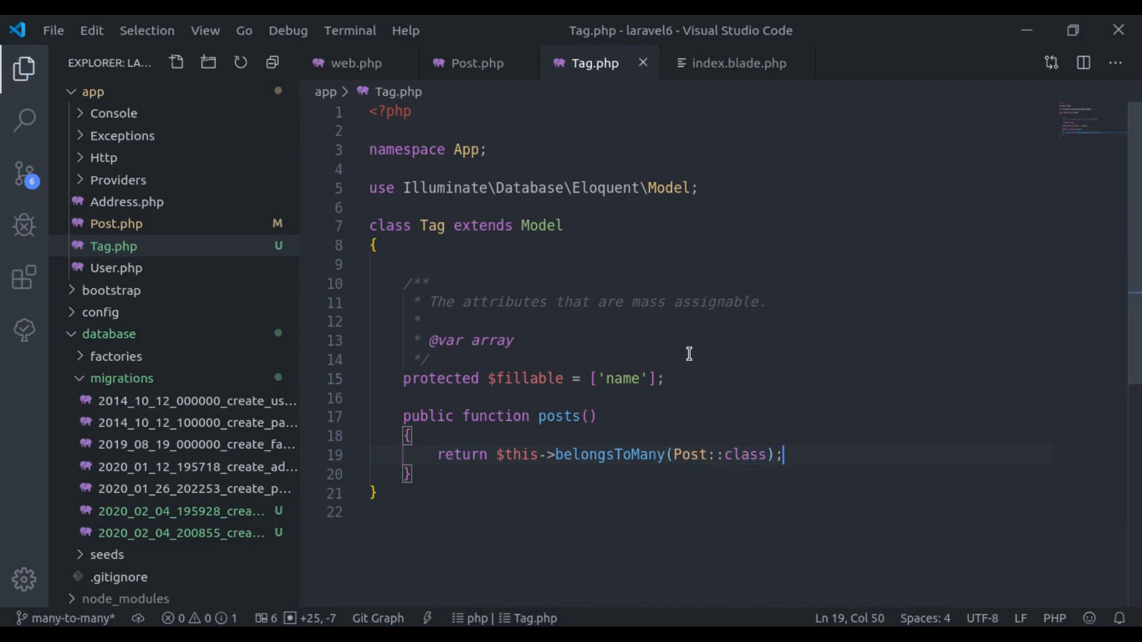
pyautogui.click(357, 63)
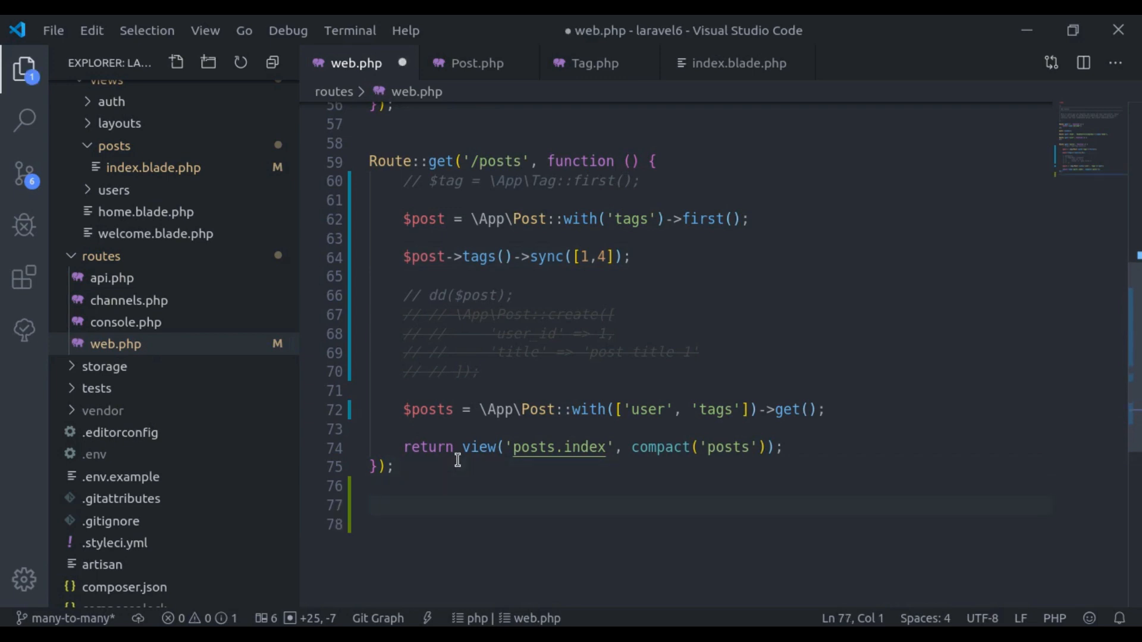
# Add Route::get('/tags', function()) fetching tags via \App\Tag::get().
pyautogui.write("Route::get('/', '');")
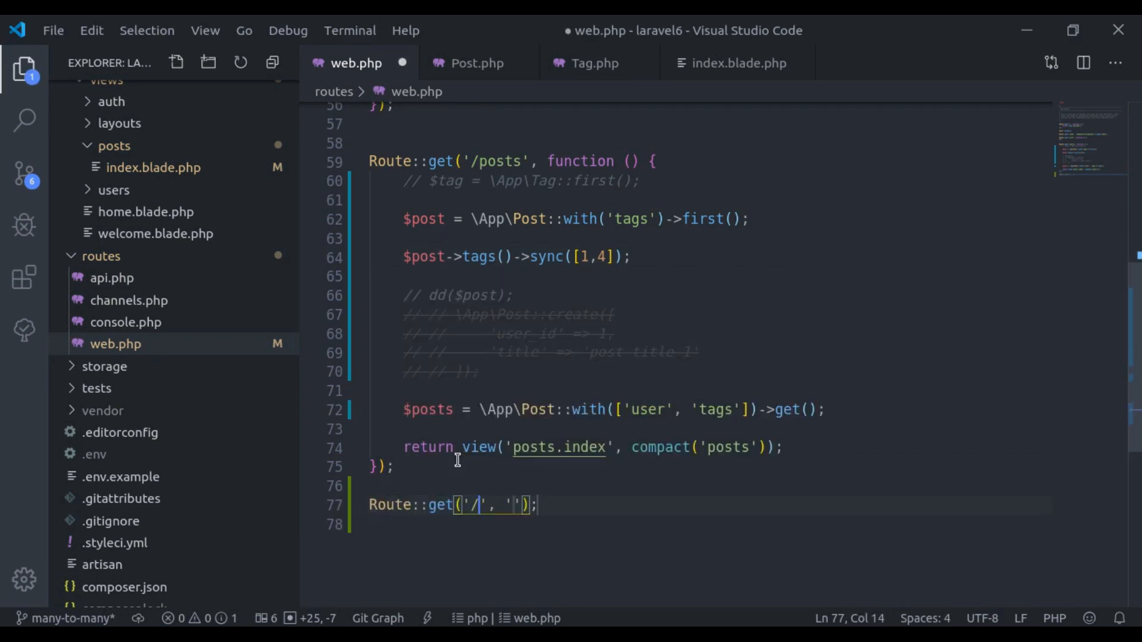
pyautogui.write('tags')
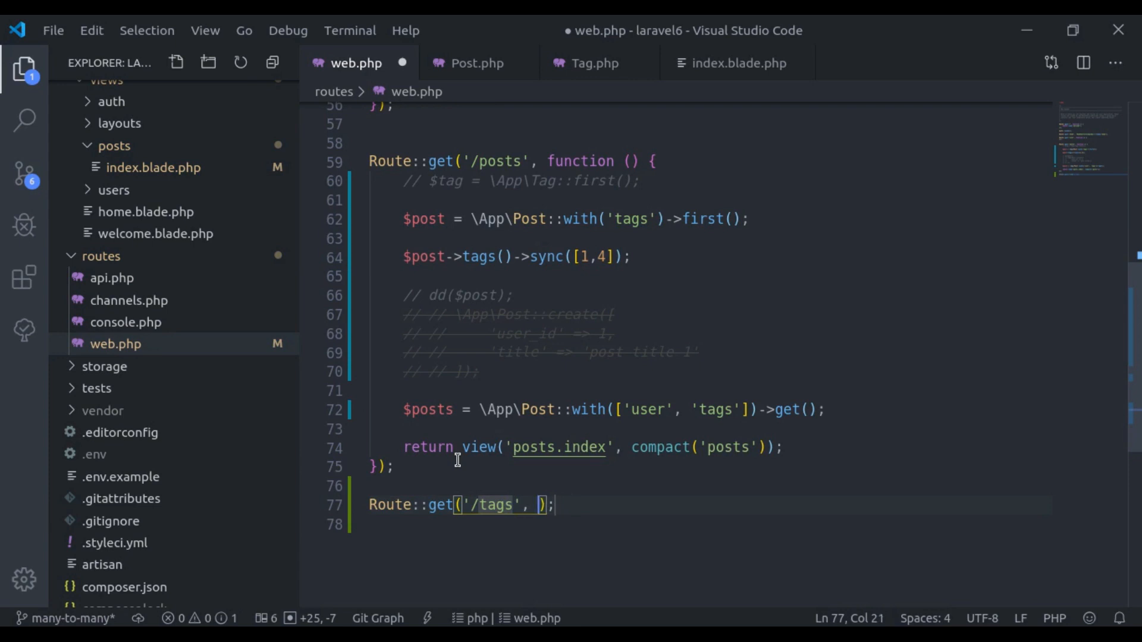
pyautogui.write('function()')
pyautogui.write('$tags')
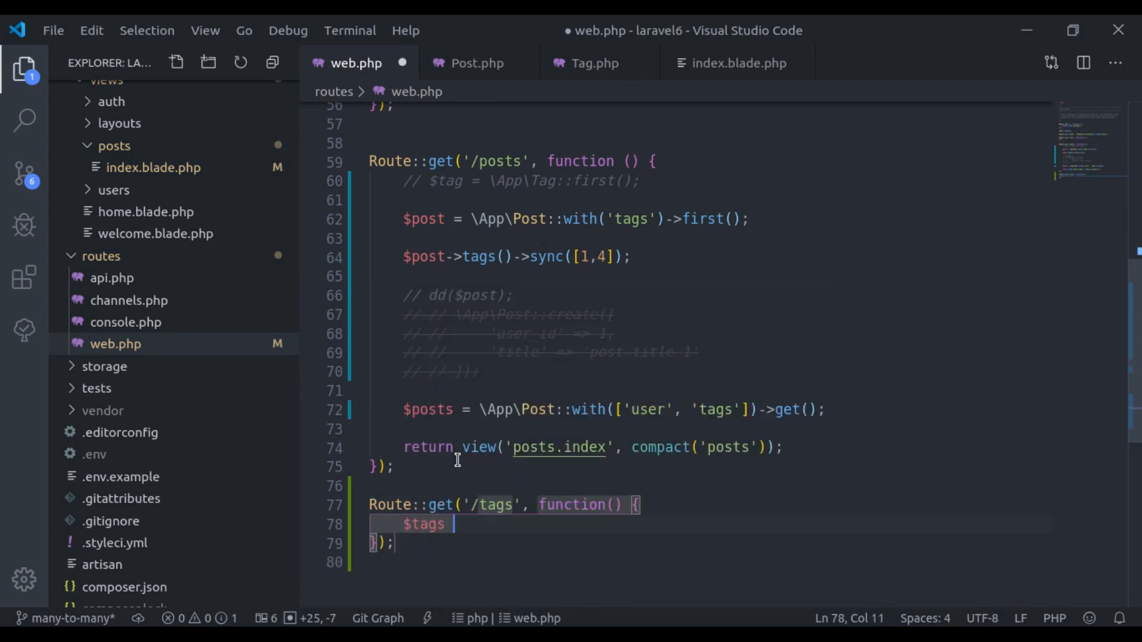
pyautogui.write('= \\App')
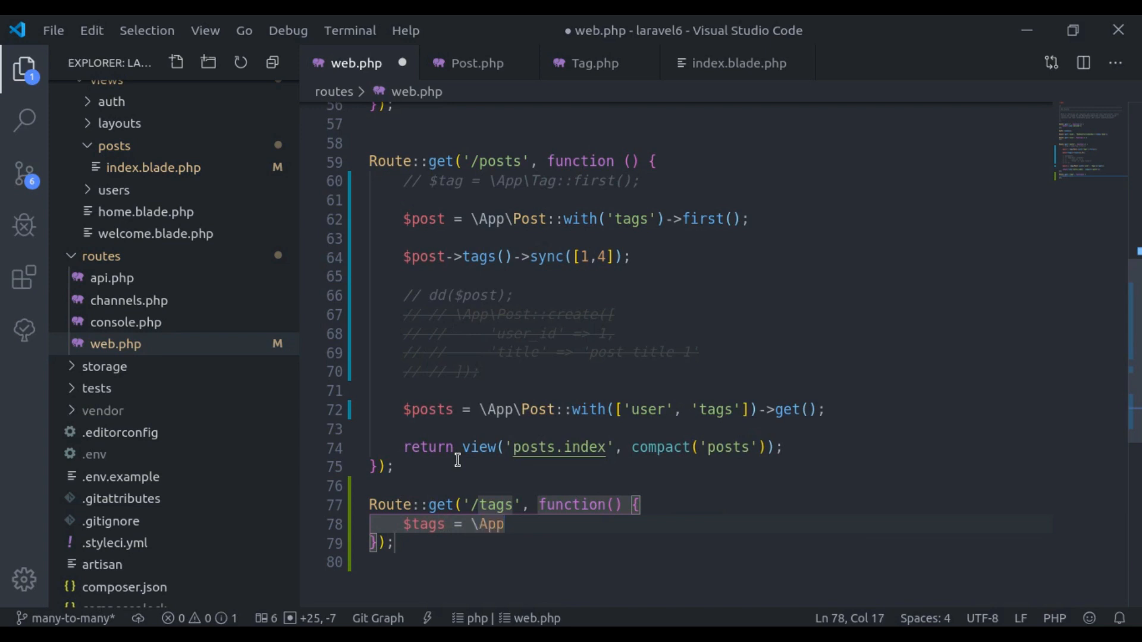
pyautogui.write('\\Tag::get();')
pyautogui.write('re')
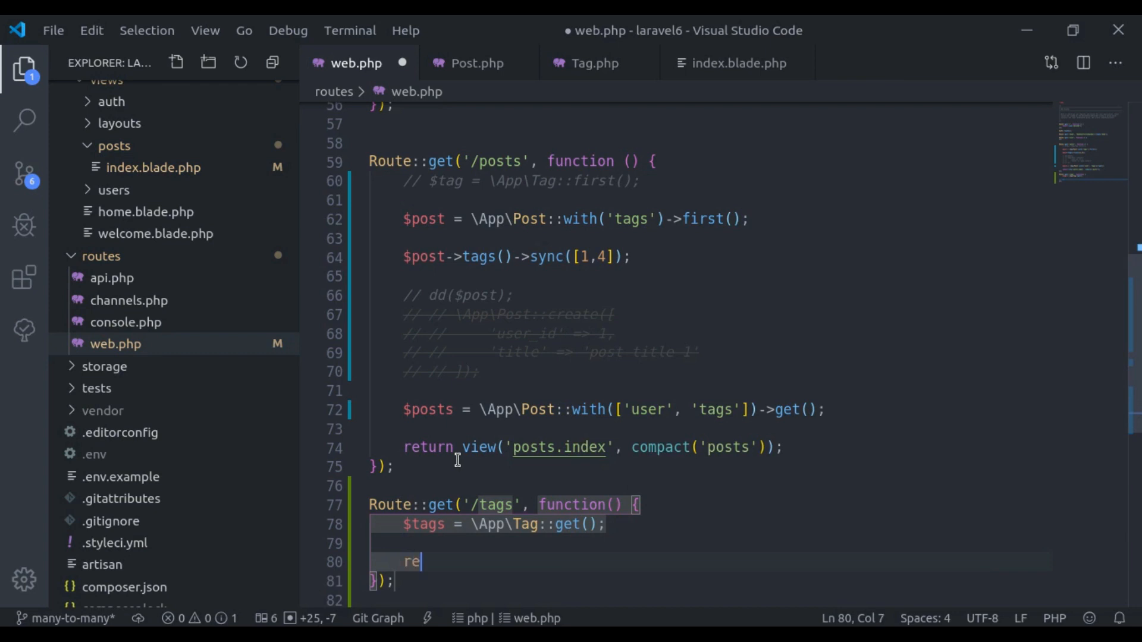
# Return view('tags.index', compact('tags')) from the /tags route.
pyautogui.write('turn view')
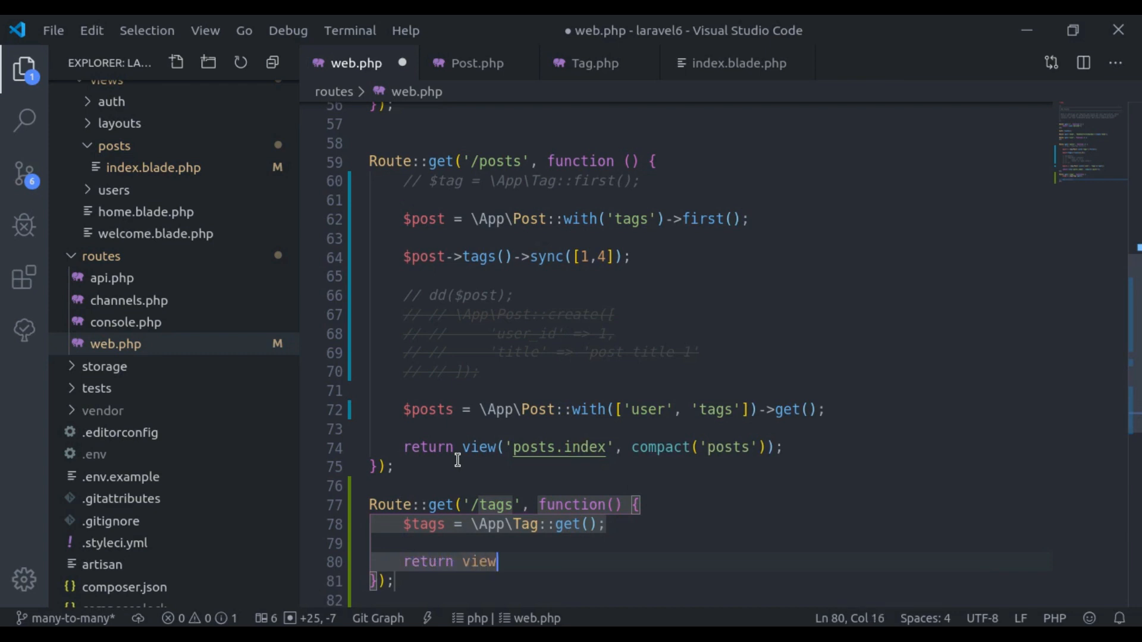
pyautogui.write("('tags.ind')")
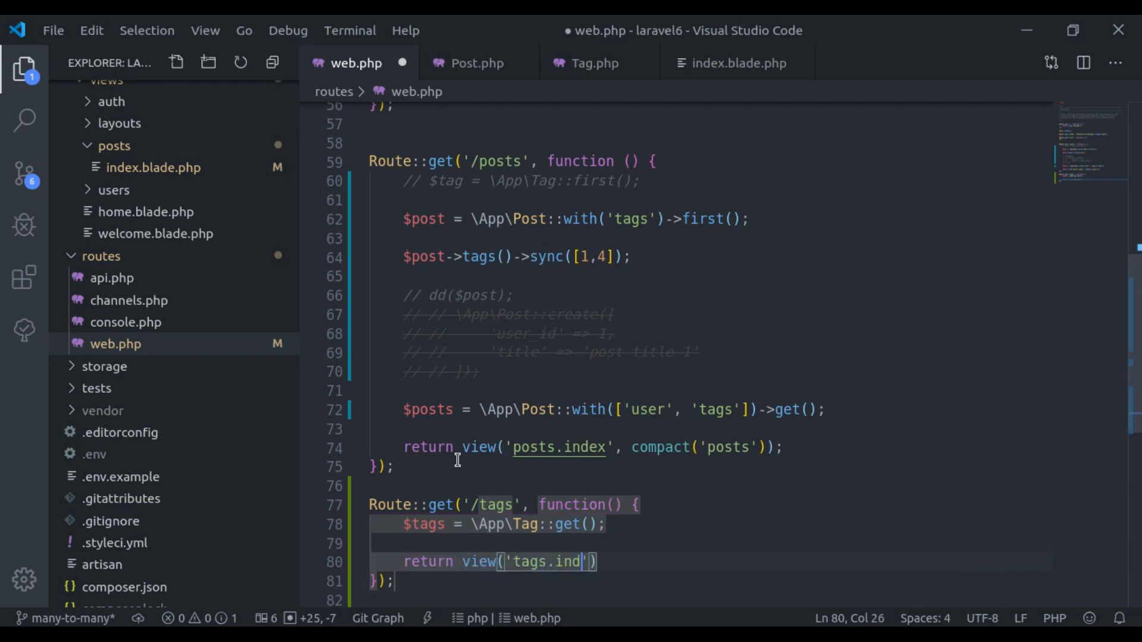
pyautogui.write("ex', compact('tags")
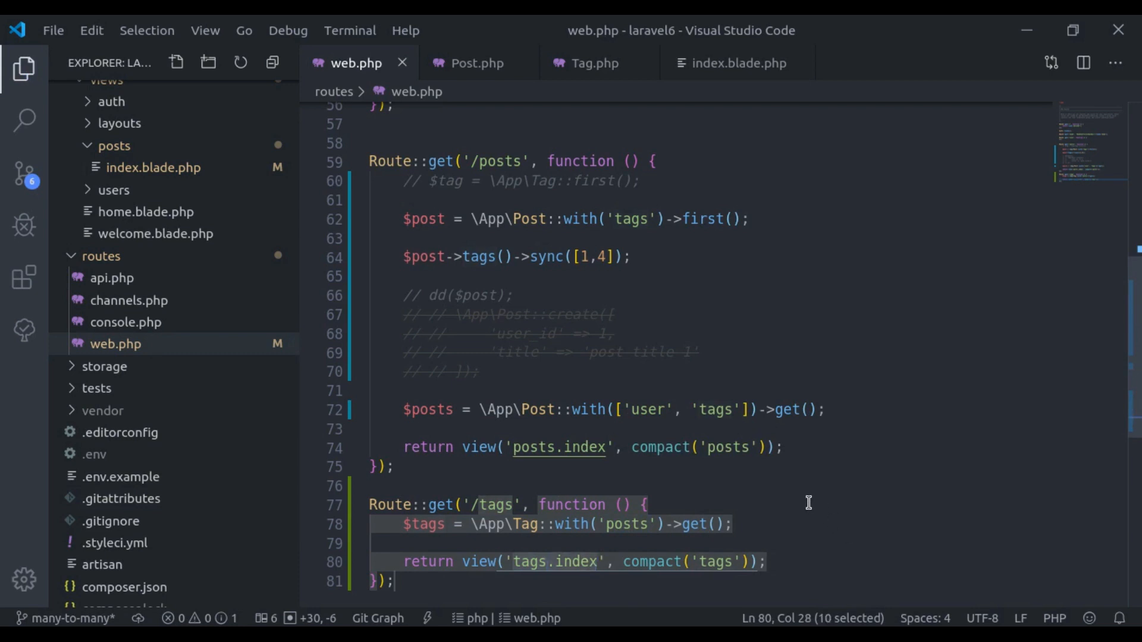
pyautogui.moveTo(175, 191)
pyautogui.write('tags')
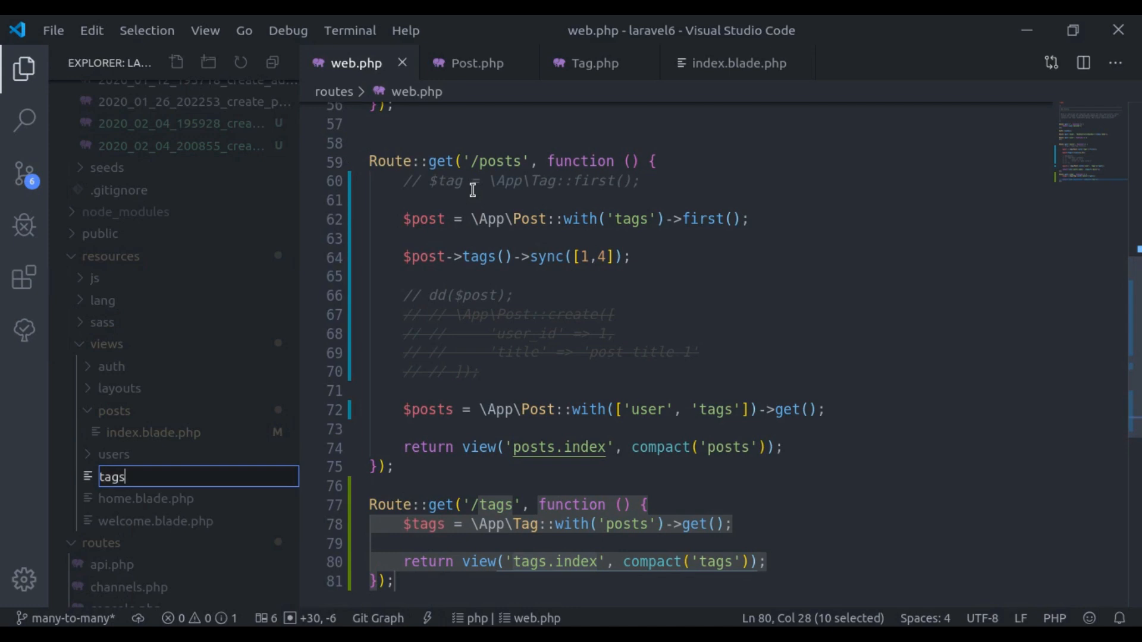
# Create tags/index.blade.php and copy the posts index view's markup into it.
pyautogui.write('/index')
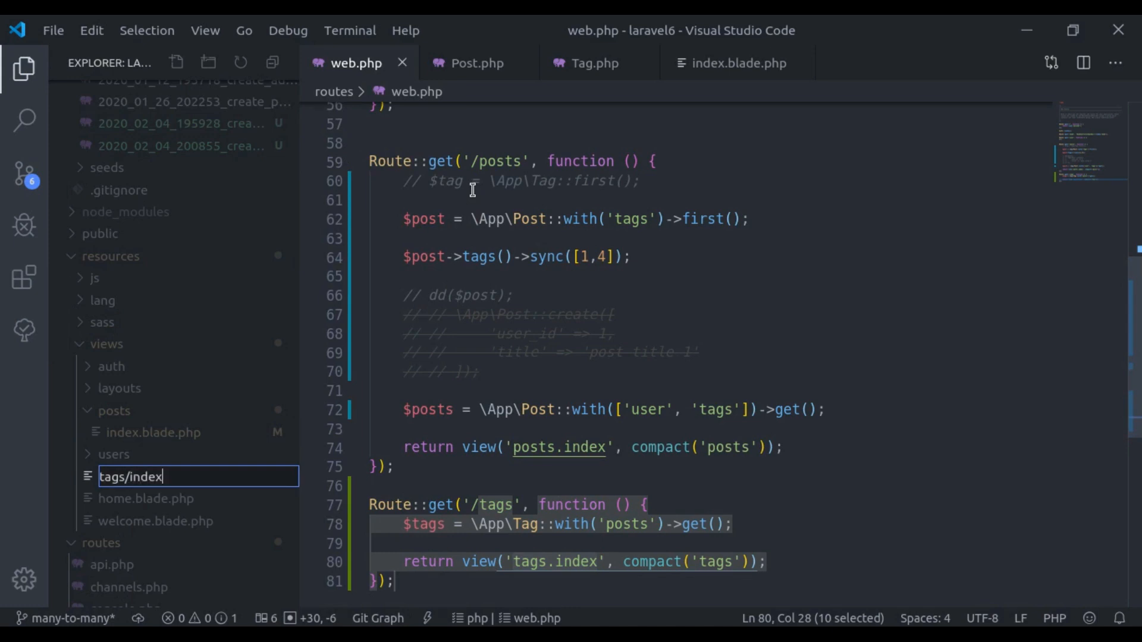
pyautogui.write('.blade.php')
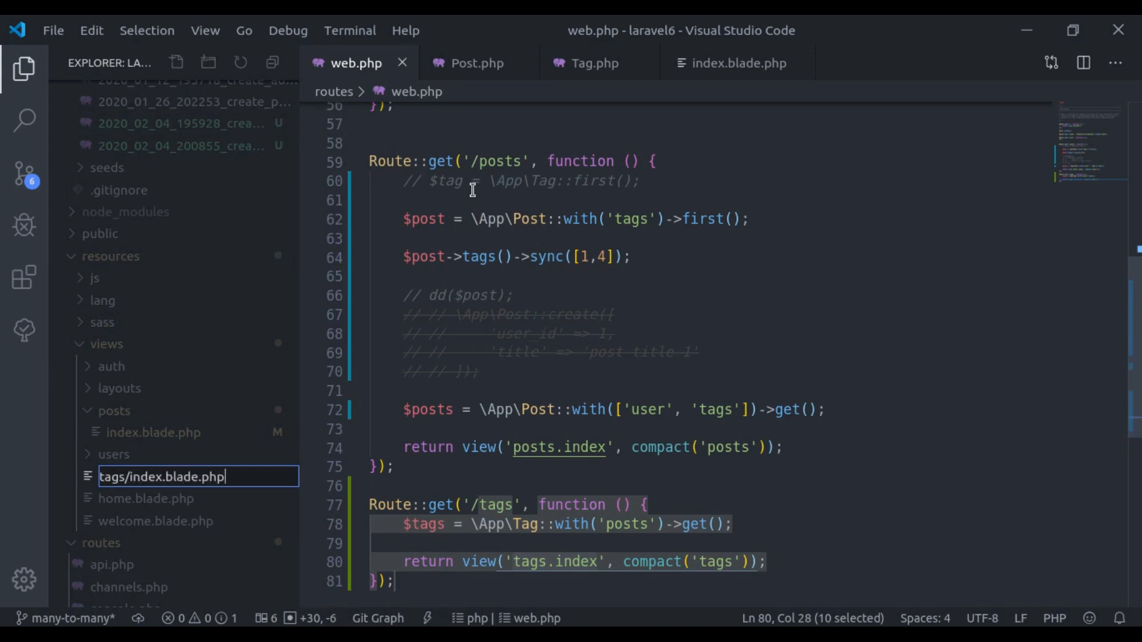
pyautogui.press('Enter')
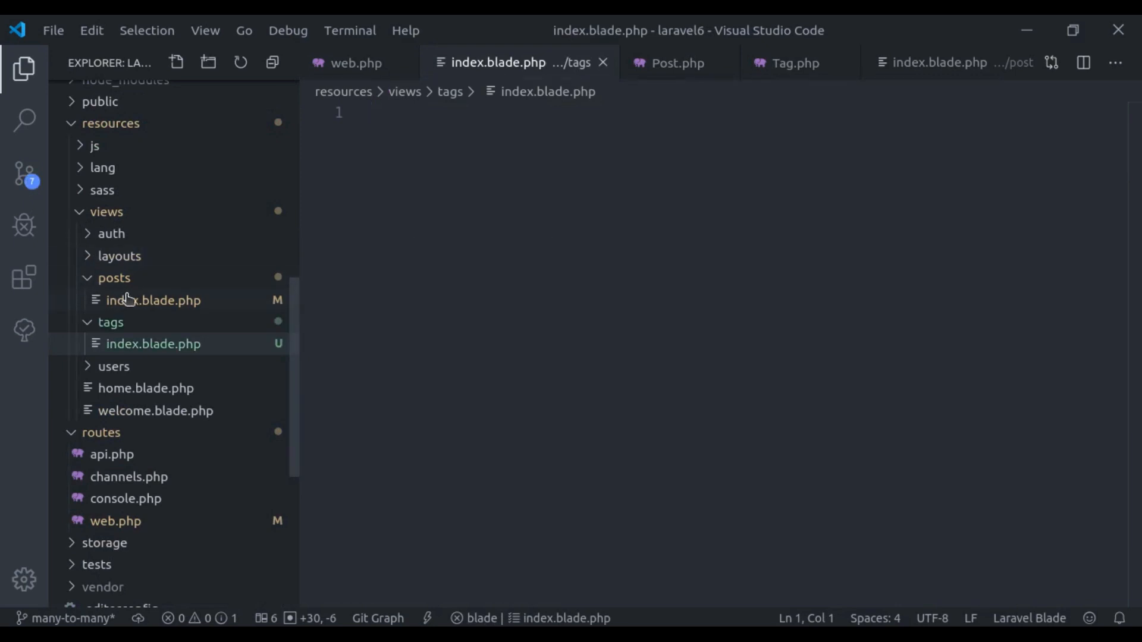
pyautogui.click(153, 300)
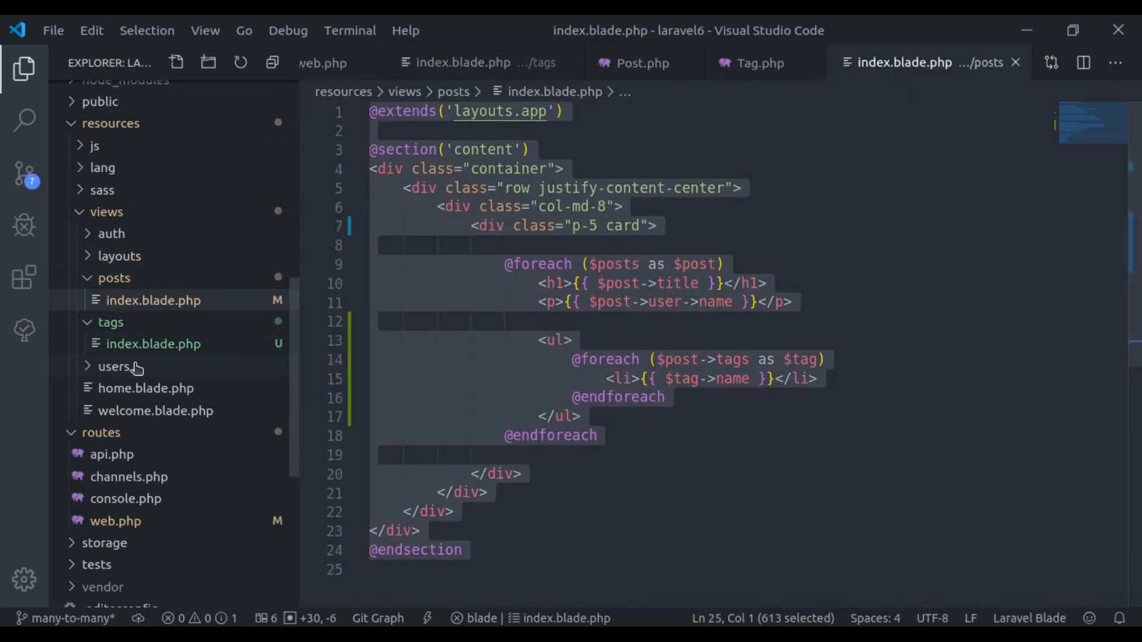
pyautogui.moveTo(149, 344)
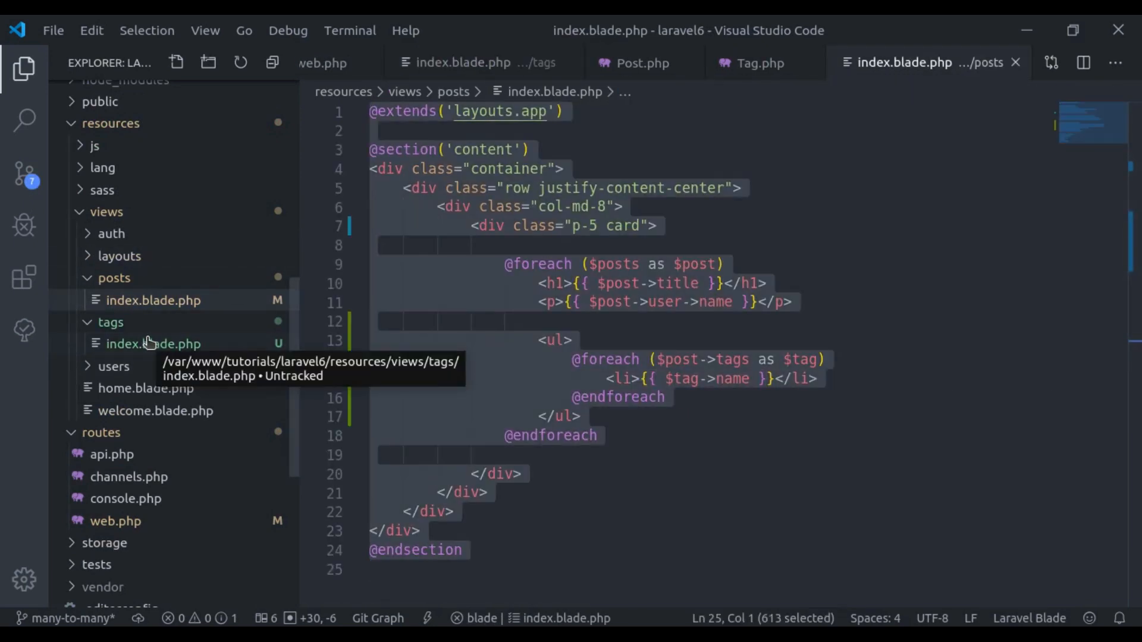
pyautogui.click(153, 344)
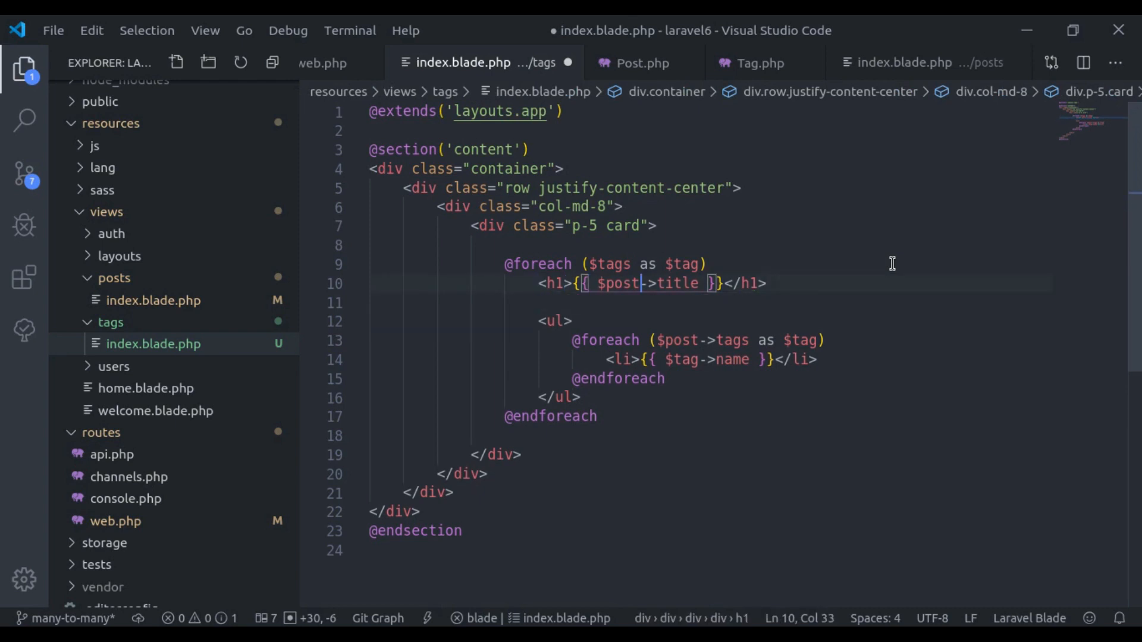
# Rework the copied loop to iterate $tags, showing each $tag->name and its posts.
pyautogui.write('tag')
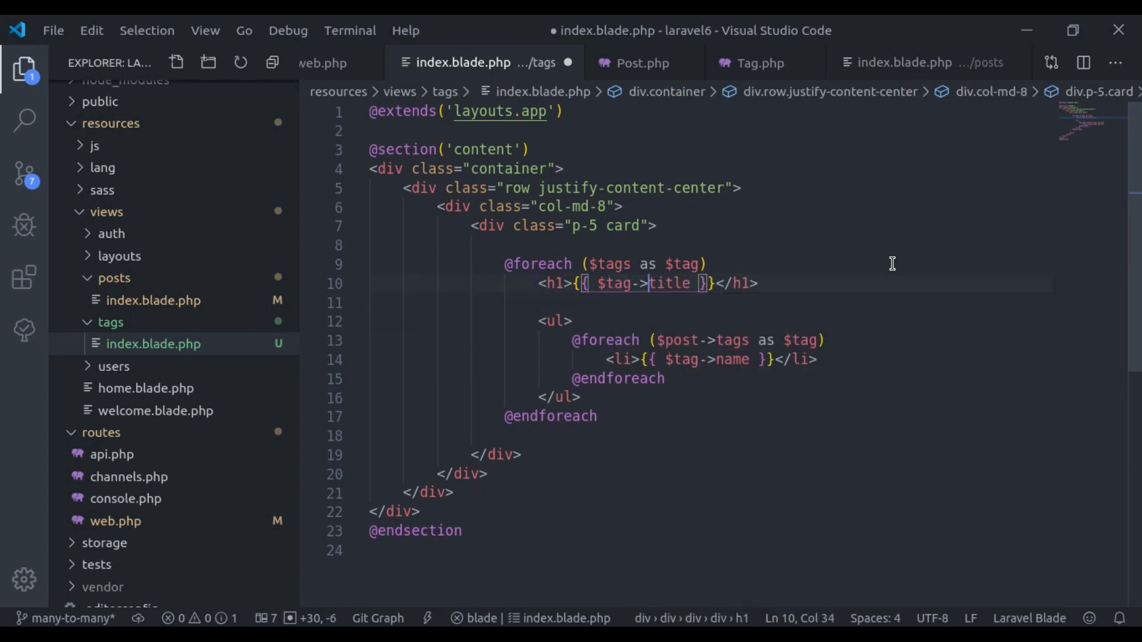
pyautogui.write('name')
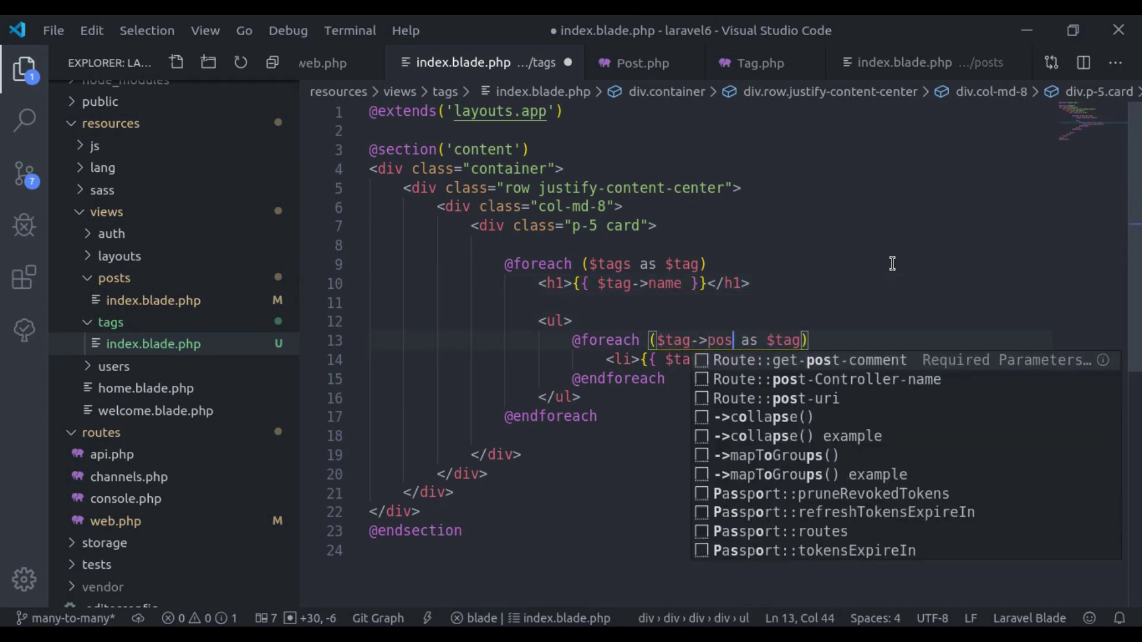
pyautogui.write('ts')
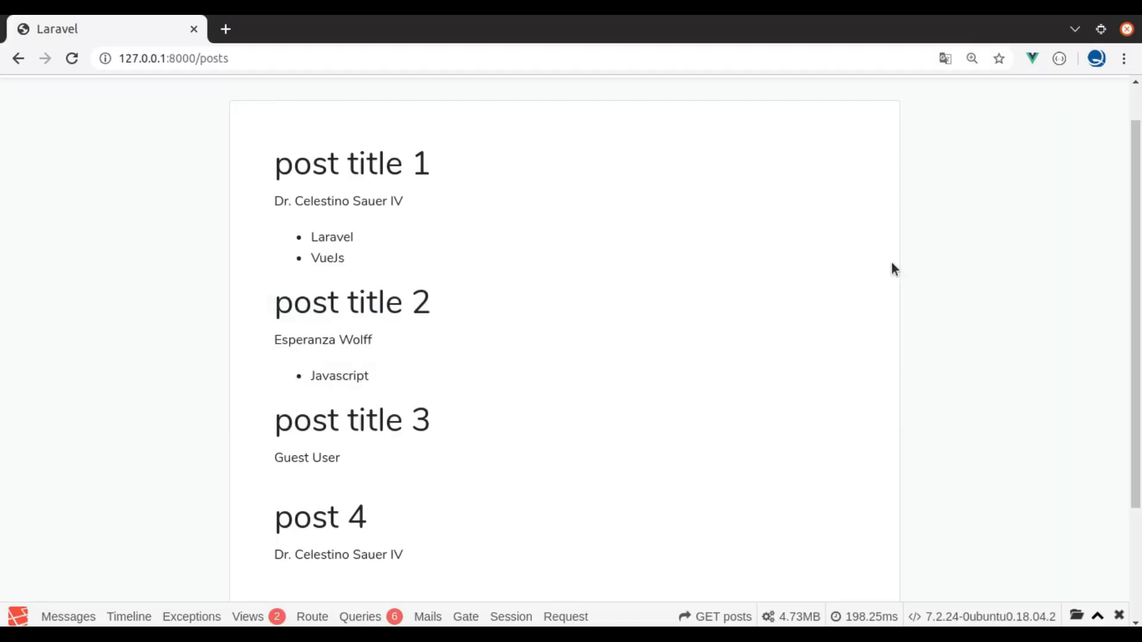
# Navigate Chrome to 127.0.0.1:8000/tags.
pyautogui.click(175, 60)
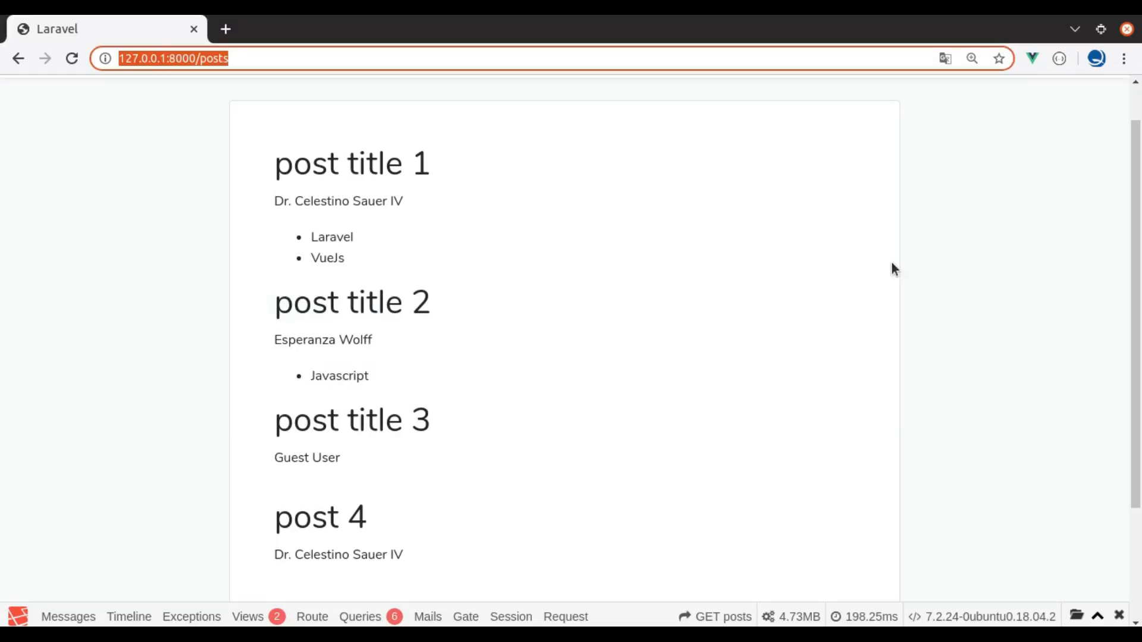
pyautogui.write('127.0.0.1:8000/tags')
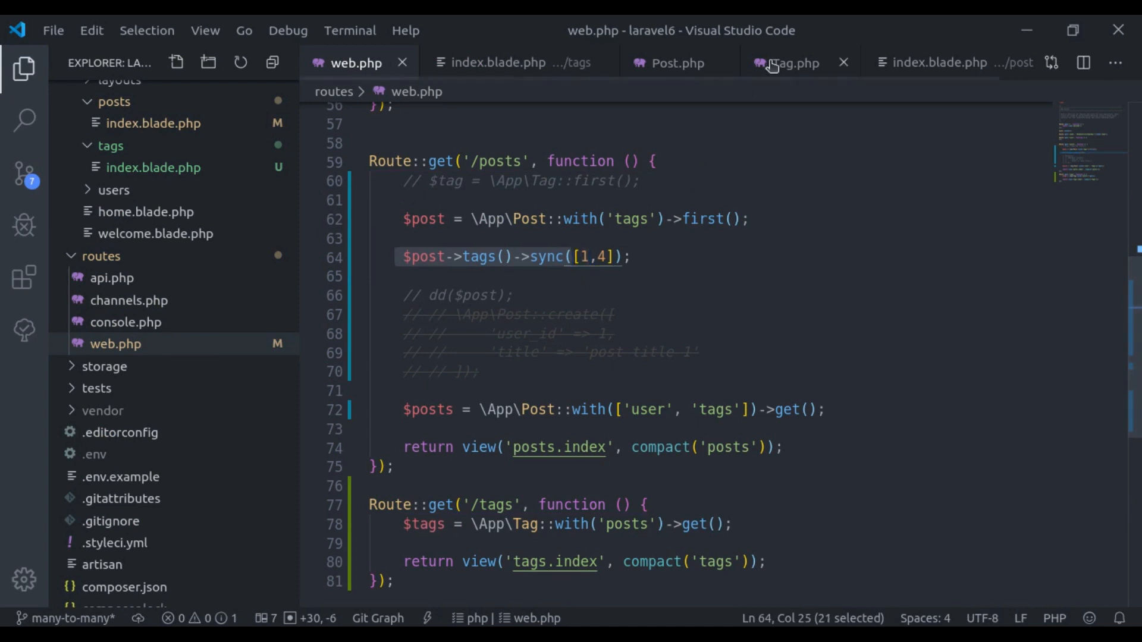
# In Tag.php, pass 'post_tag', 'tag_id', 'post_id' to belongsToMany(Post::class) and save.
pyautogui.click(795, 63)
pyautogui.write("return $this->belongsToMany(Post::class, '');")
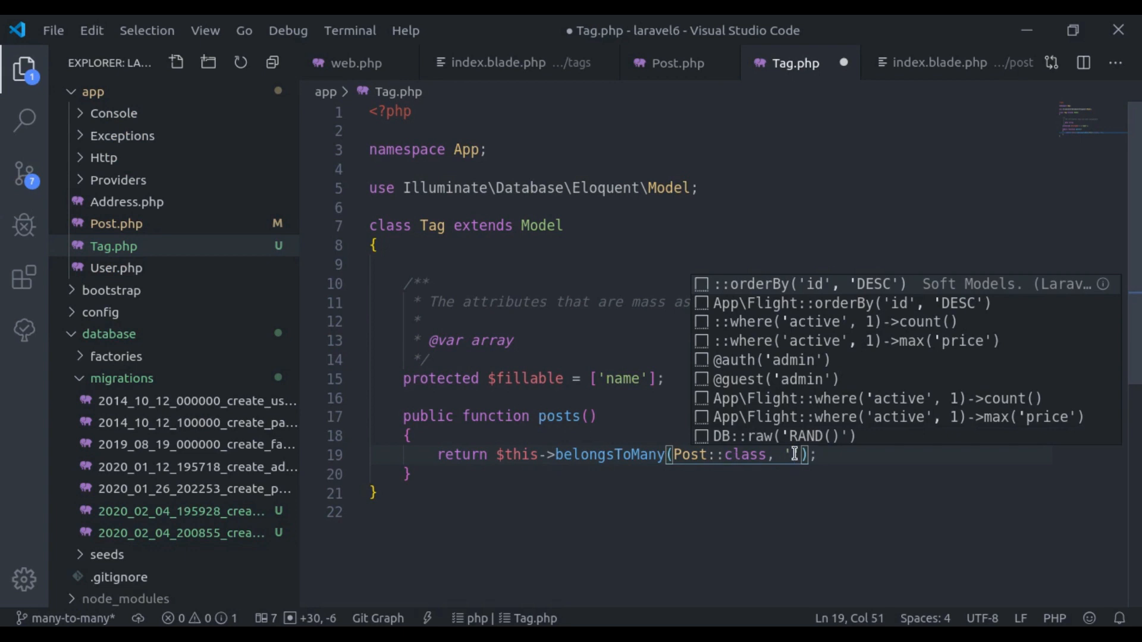
pyautogui.write("post_tag',")
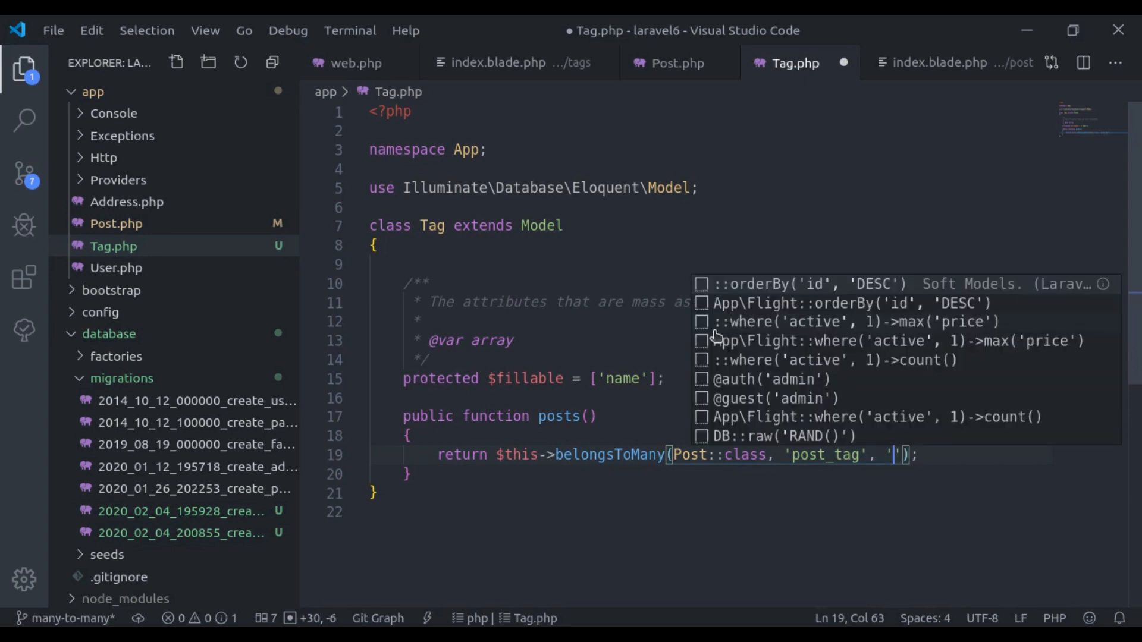
pyautogui.write('tag_id')
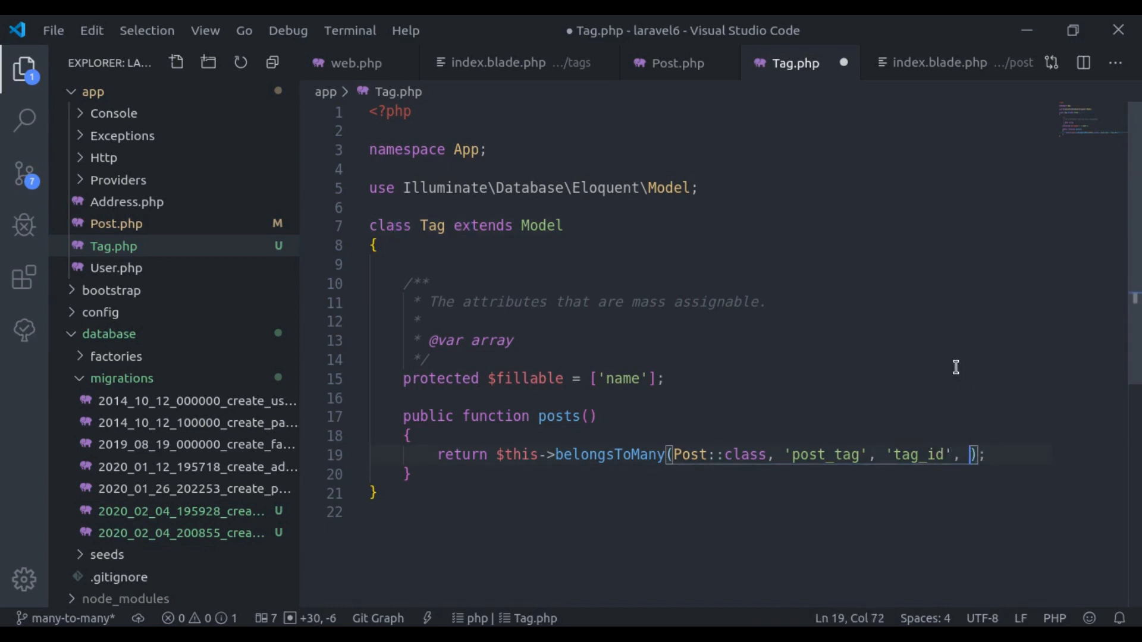
pyautogui.write("'post'")
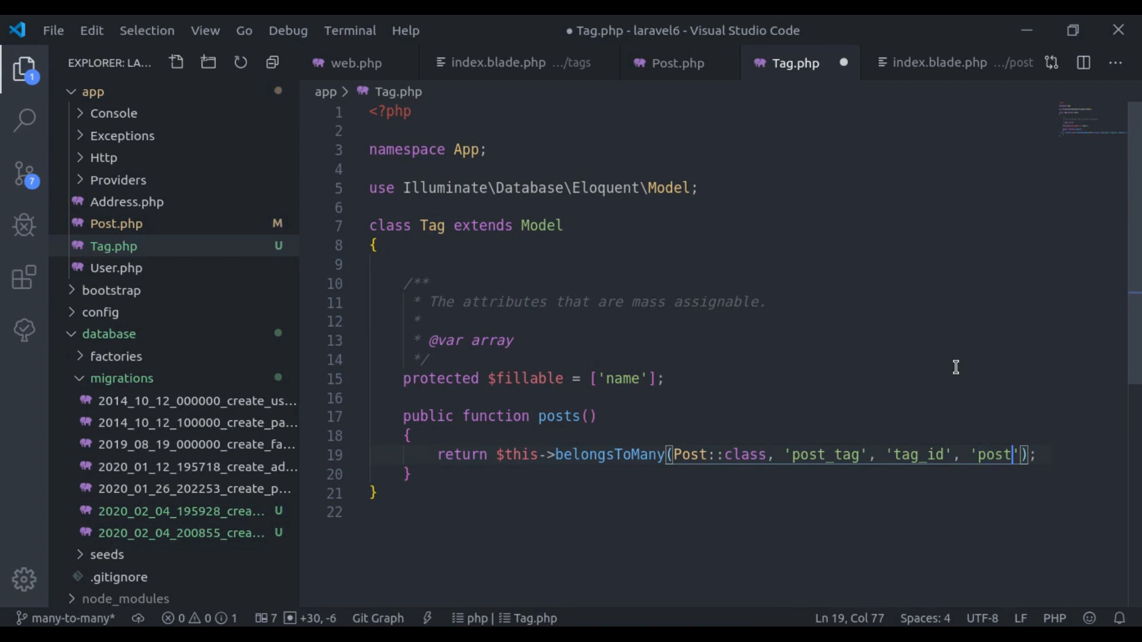
pyautogui.write('_id')
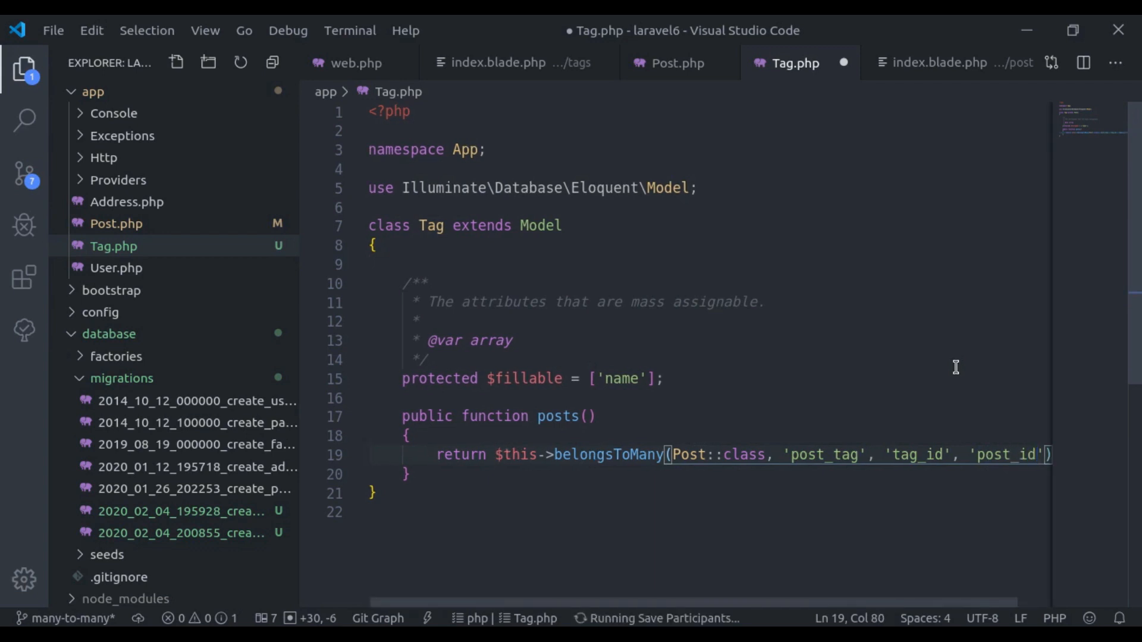
pyautogui.press('Ctrl+s')
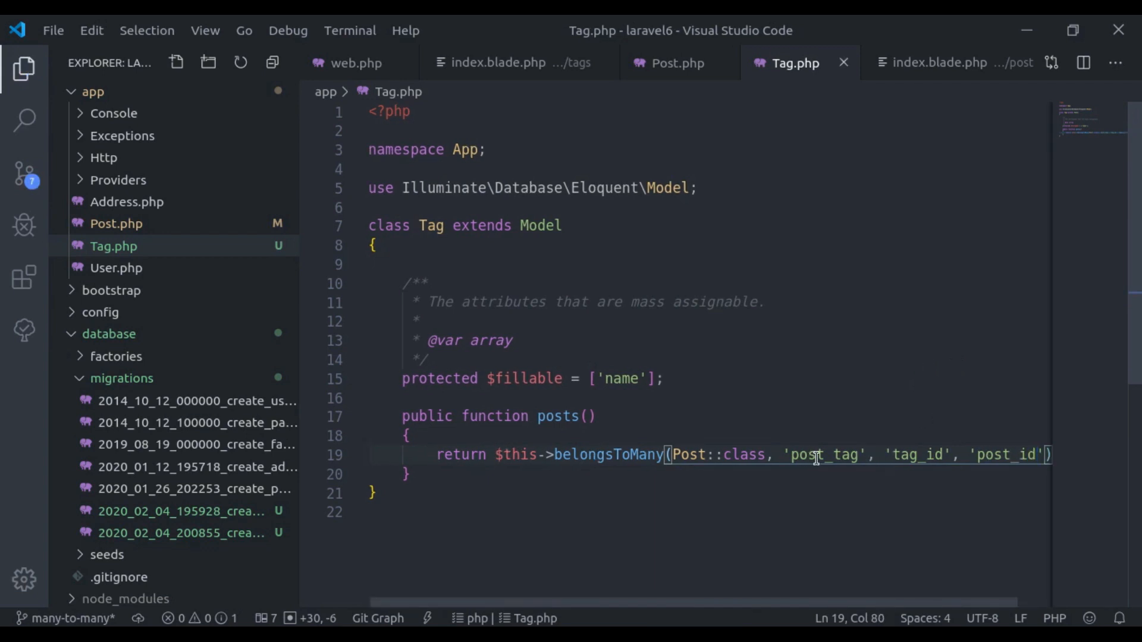
# Select the post_tag pivot name and switch to Post.php to compare its keys.
pyautogui.doubleClick(916, 454)
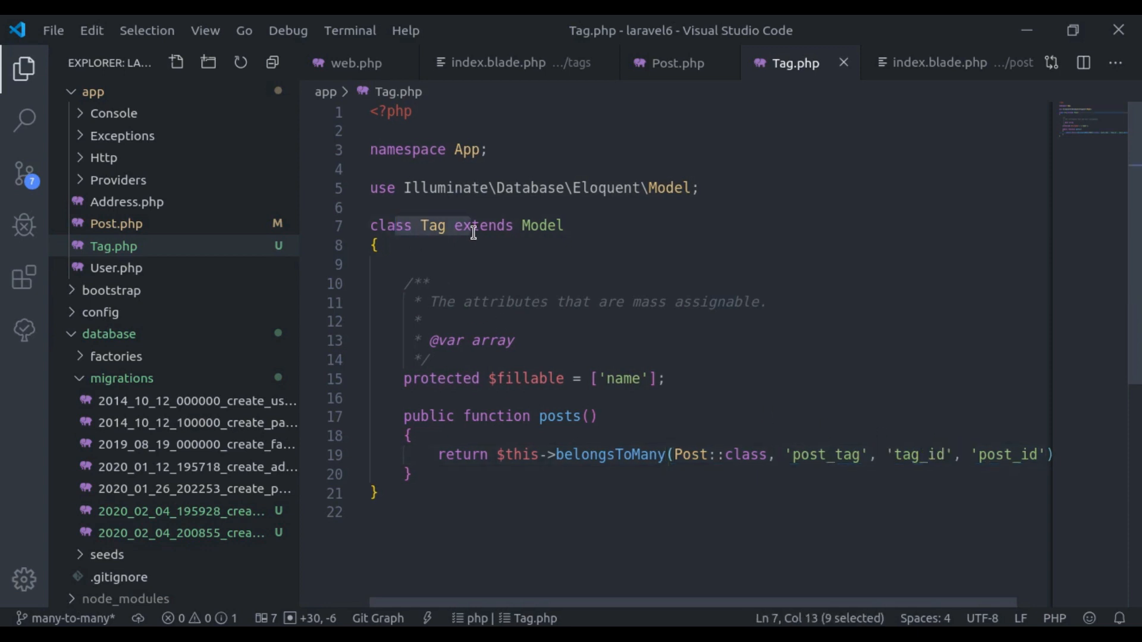
pyautogui.click(675, 62)
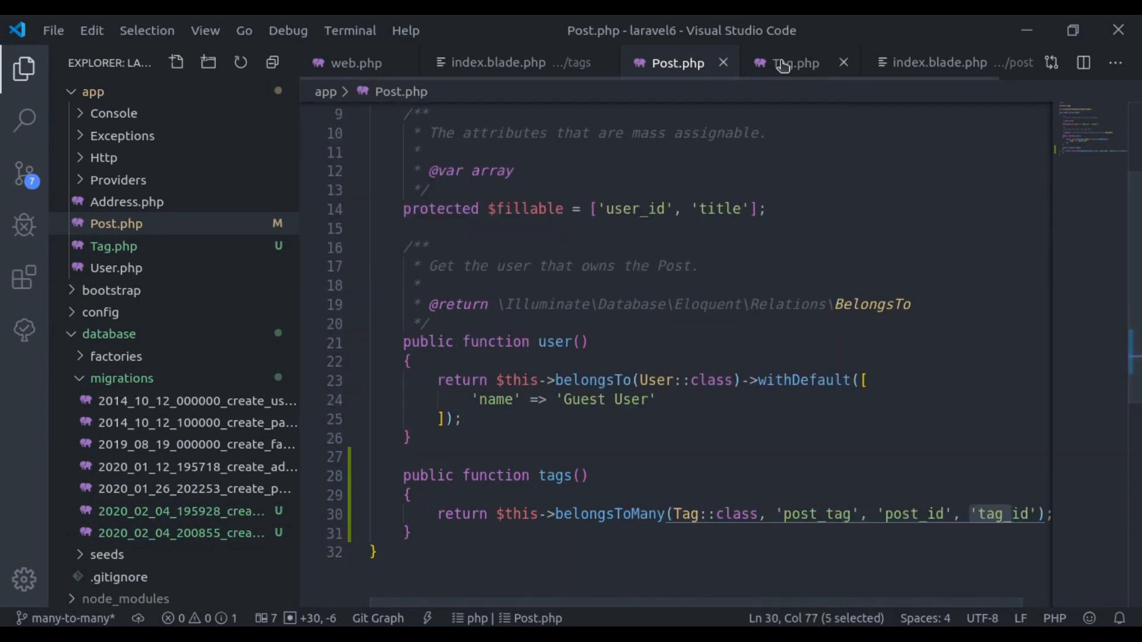
# Recheck Tag.php's pivot arguments, then open the create_post_tag_table migration.
pyautogui.click(793, 62)
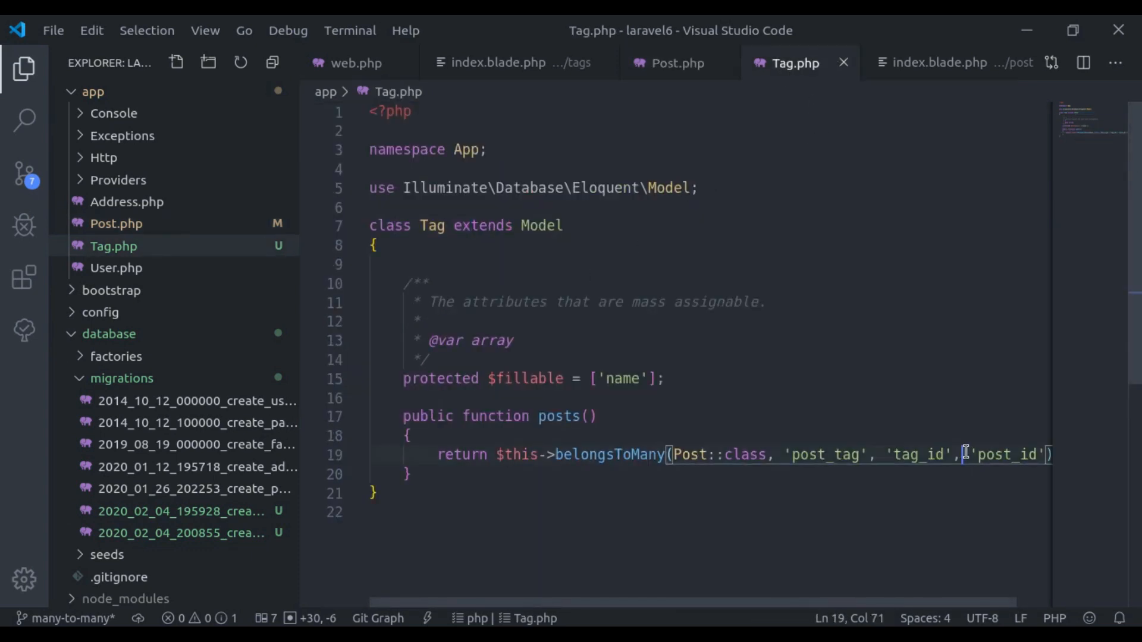
pyautogui.doubleClick(694, 454)
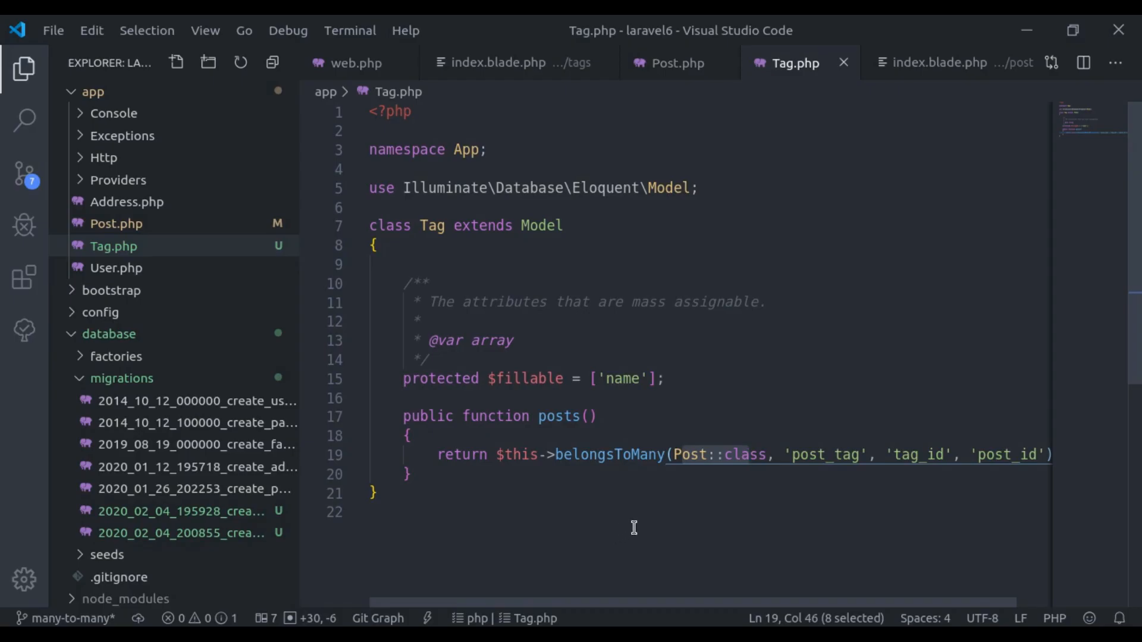
pyautogui.click(178, 533)
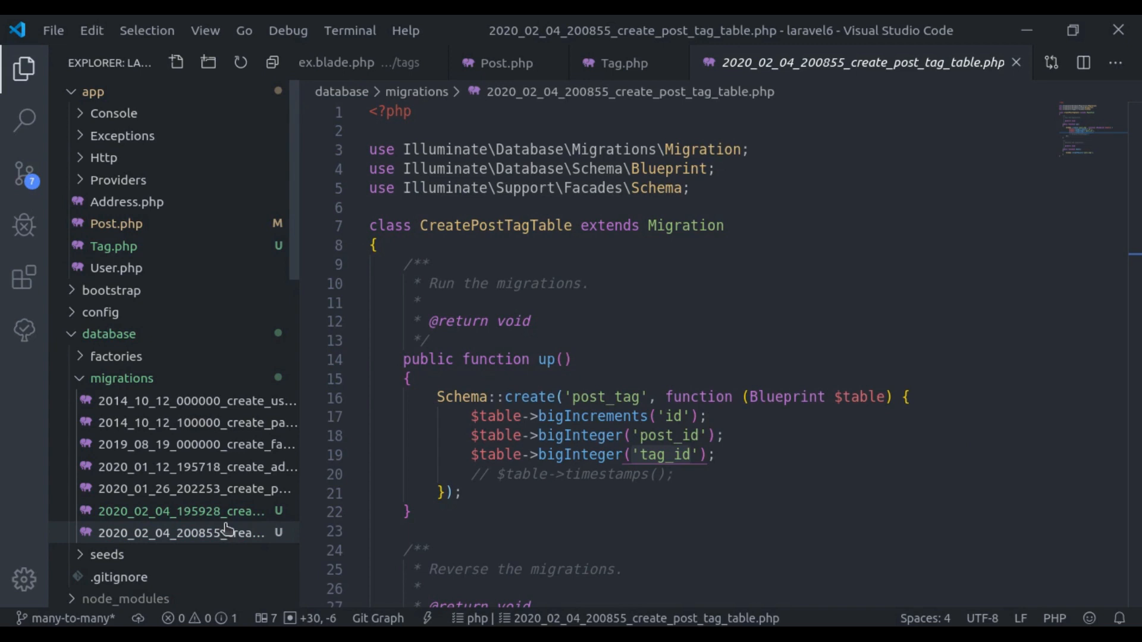